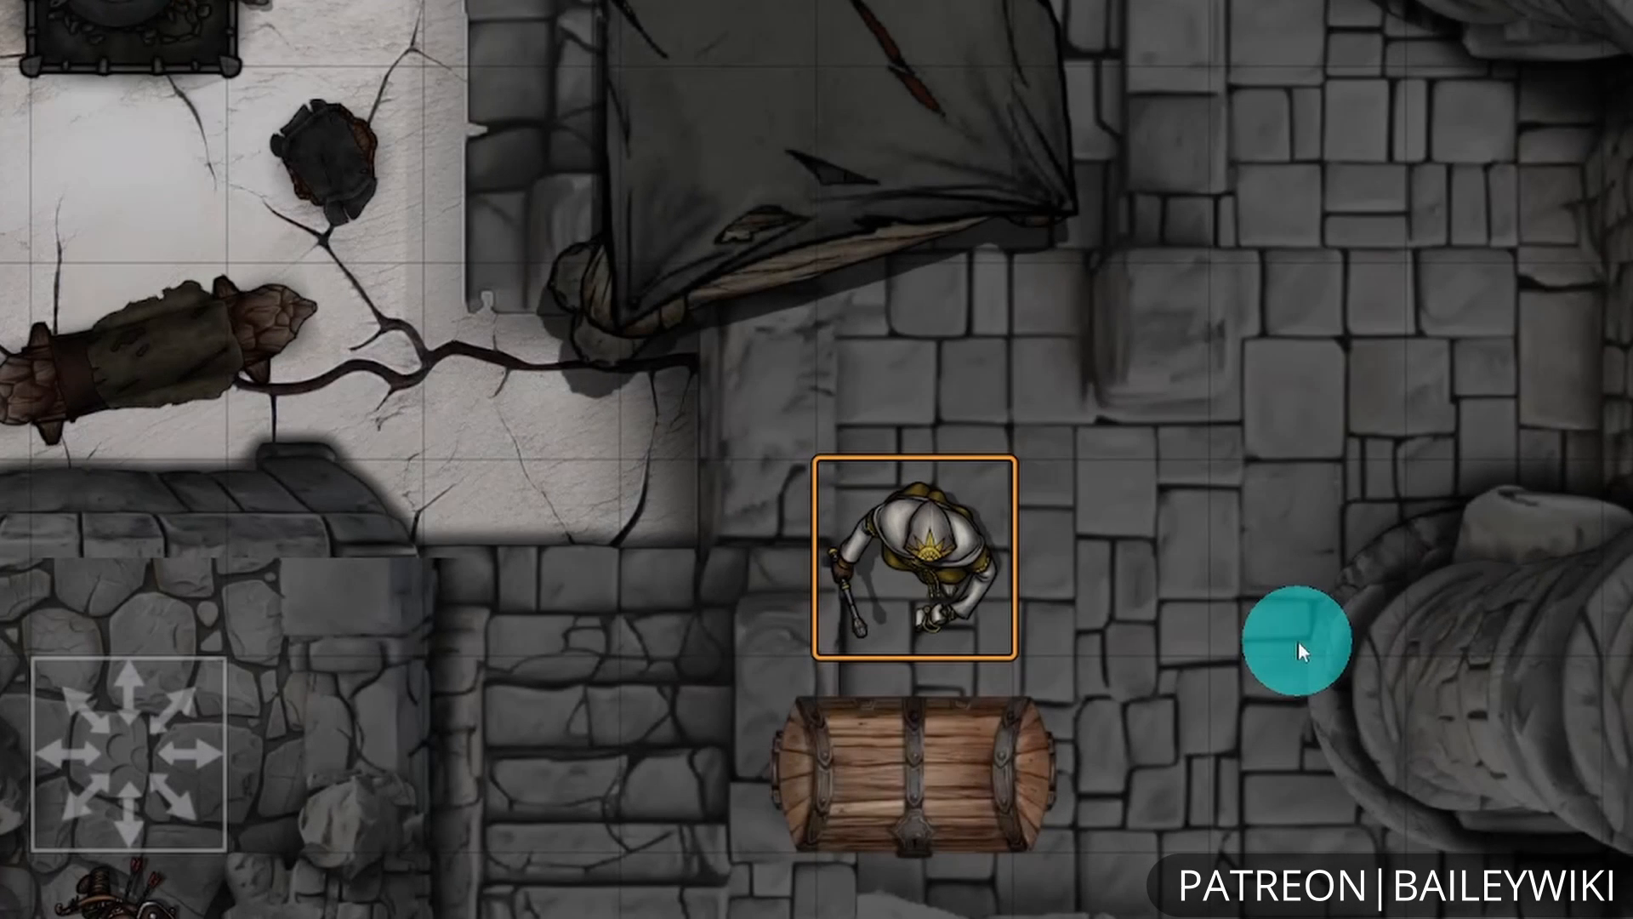
- Trigger the chest's password prompt and submit the guess 'like'
click(917, 569)
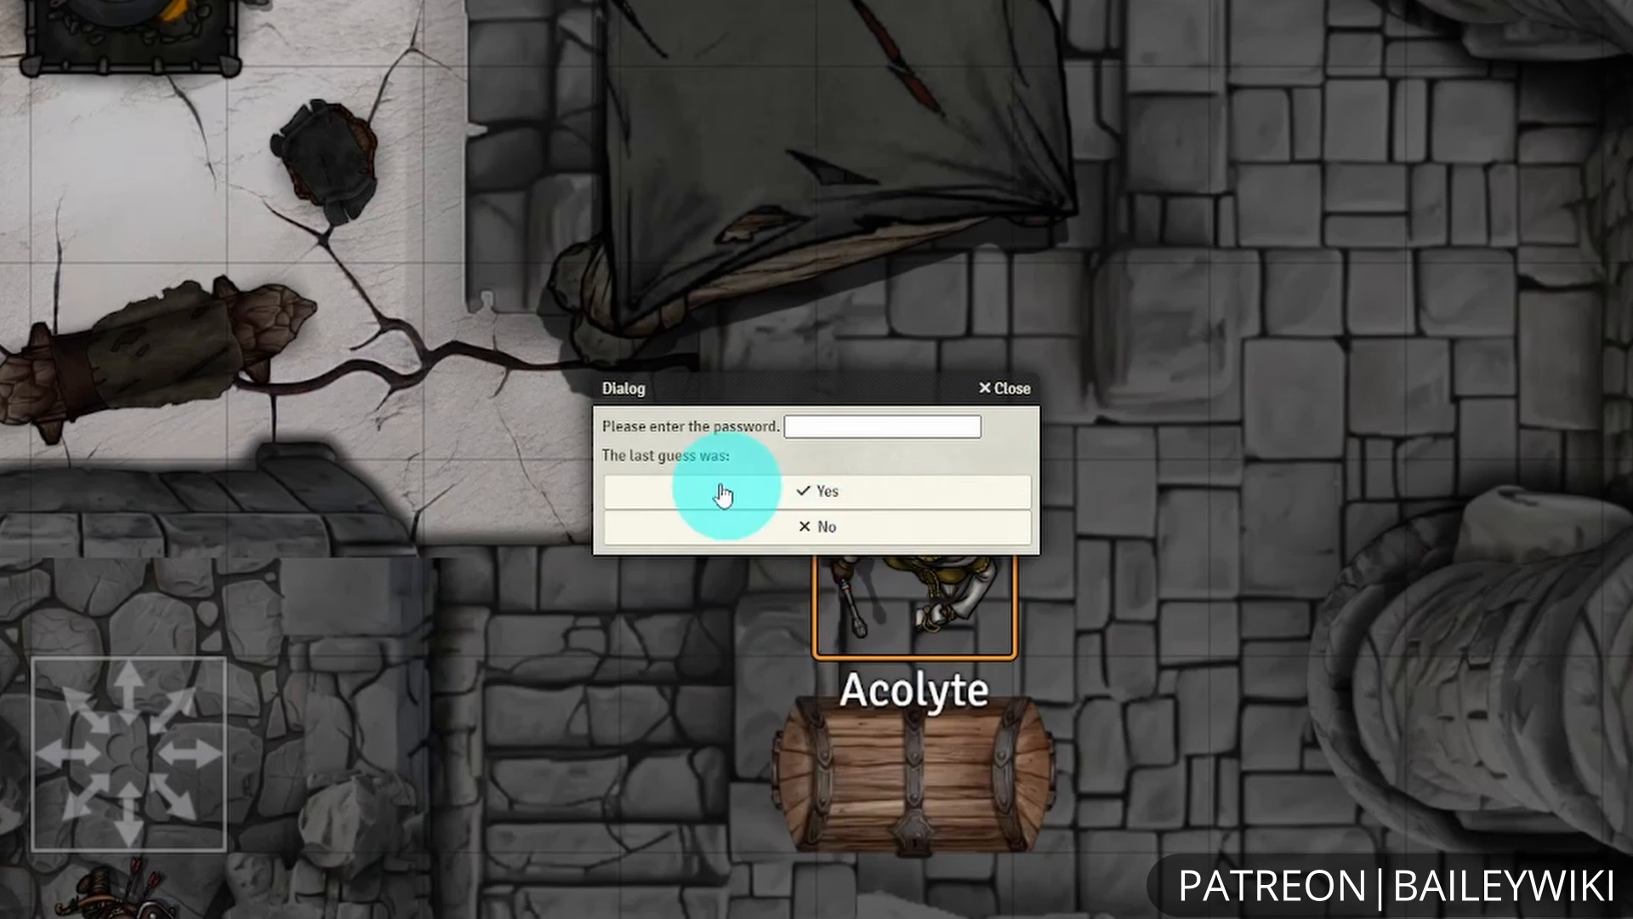
text(like)
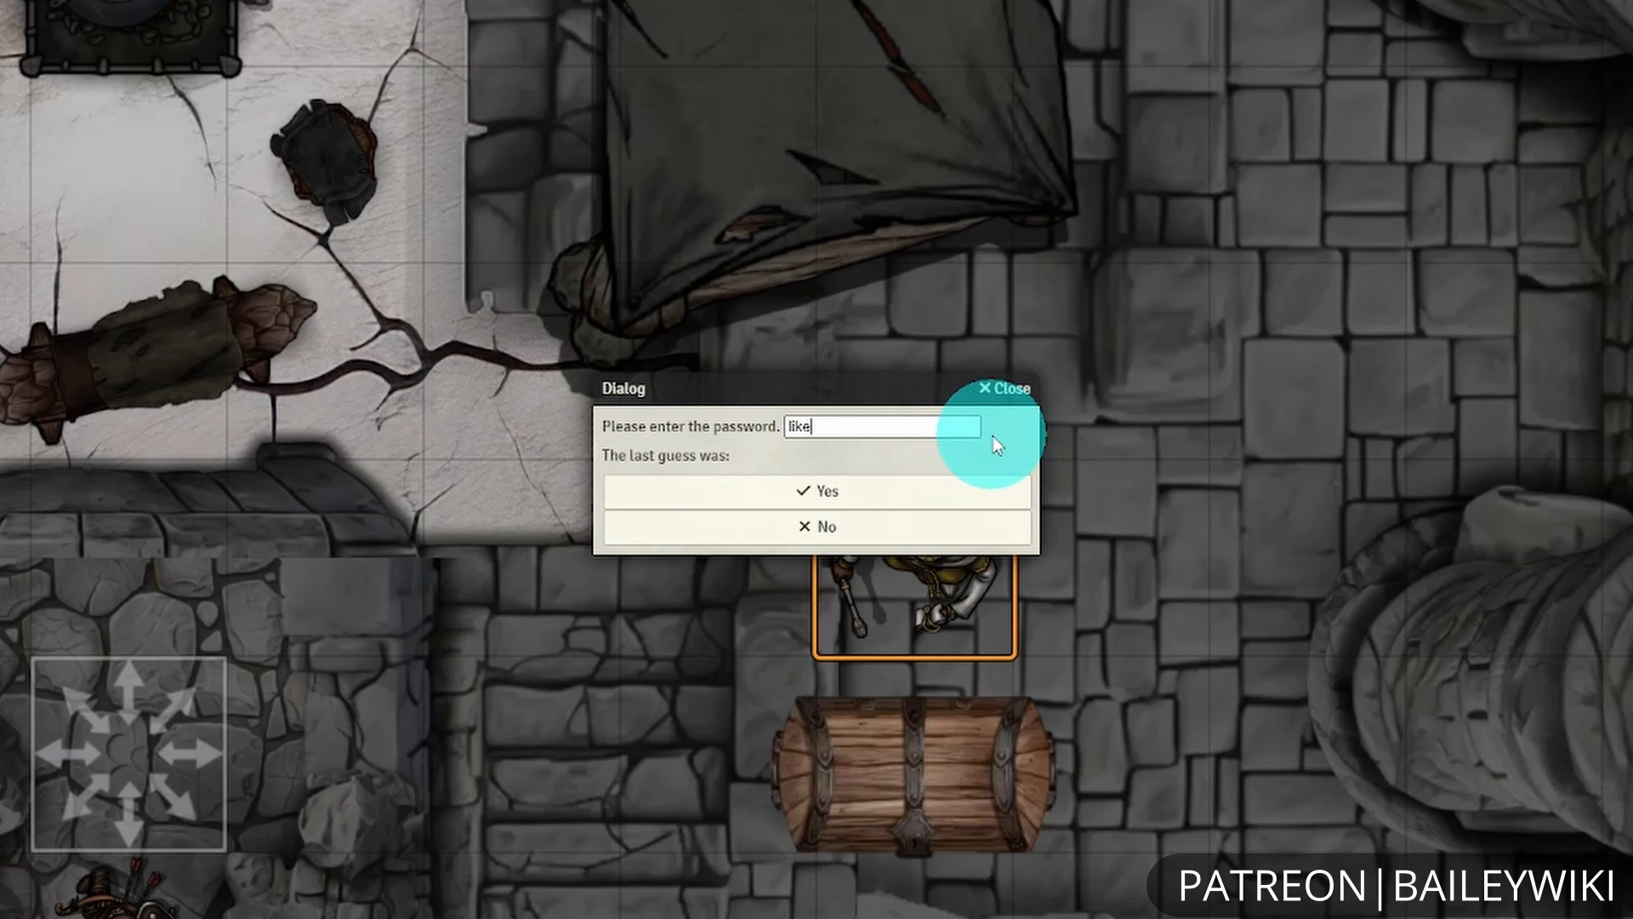
click(1002, 387)
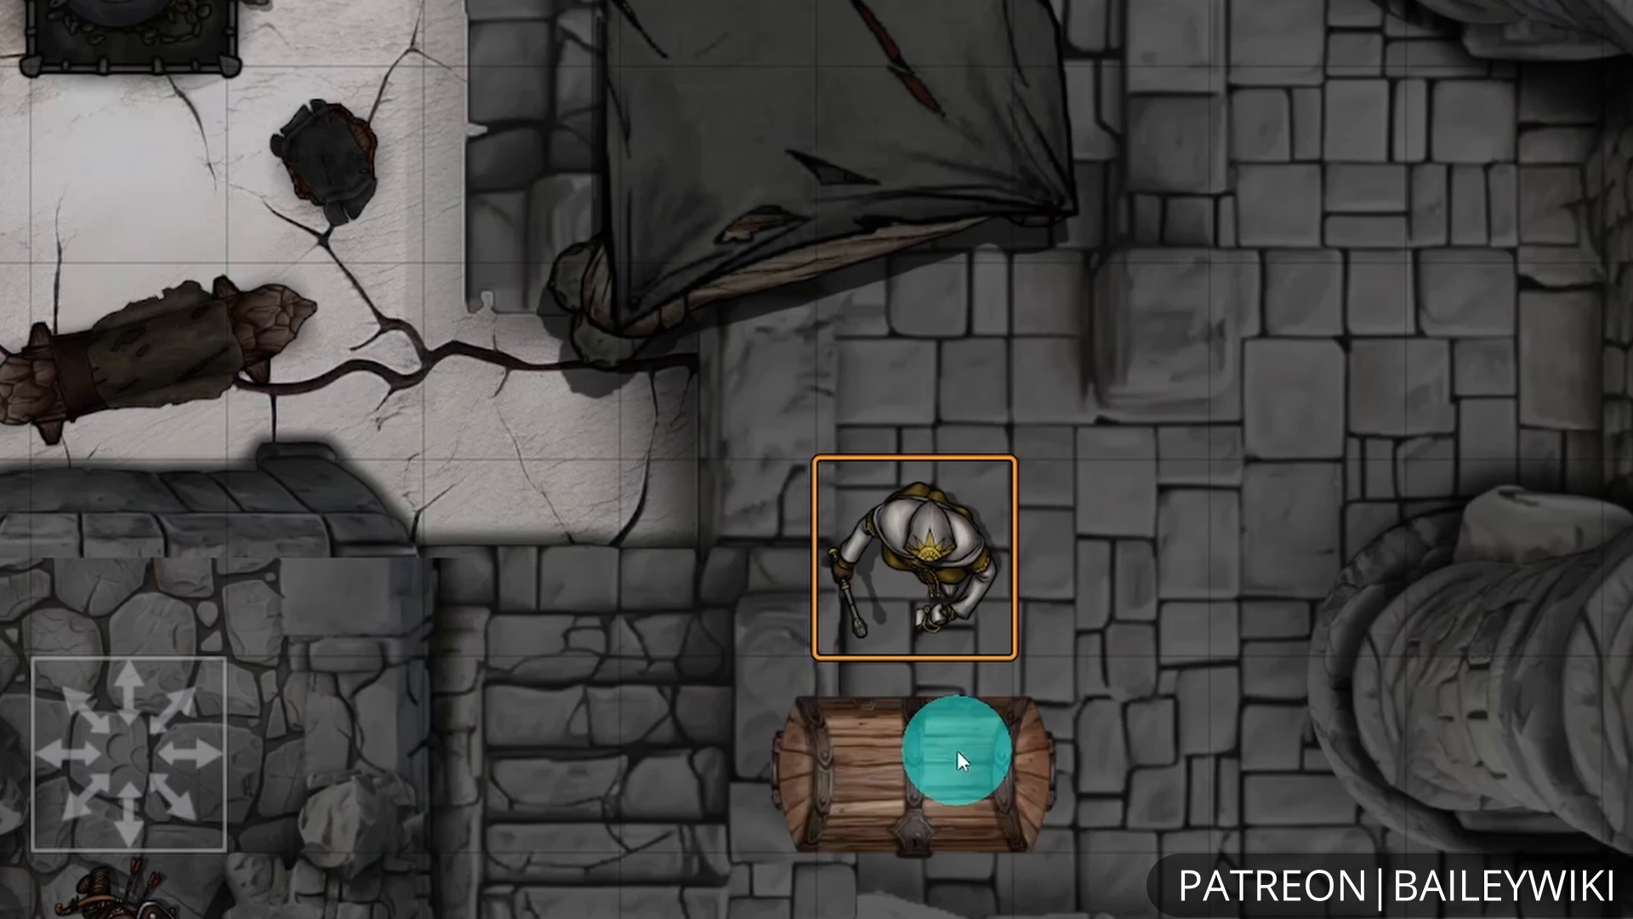
- Trigger the chest again and submit a second guess 'subs'
click(949, 748)
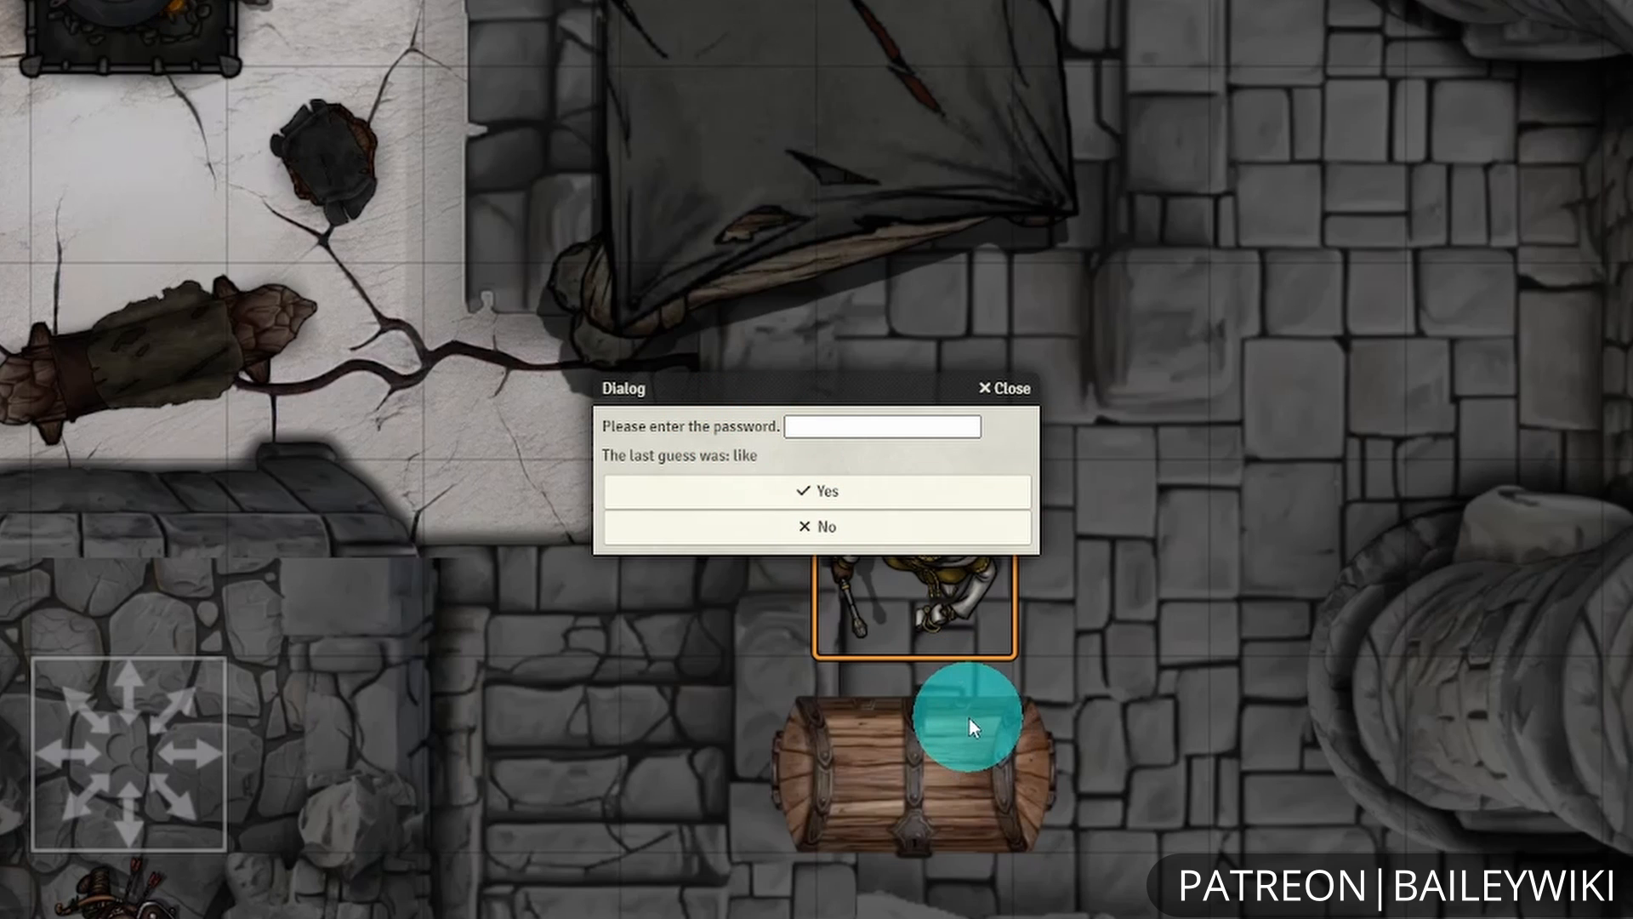
text(subs)
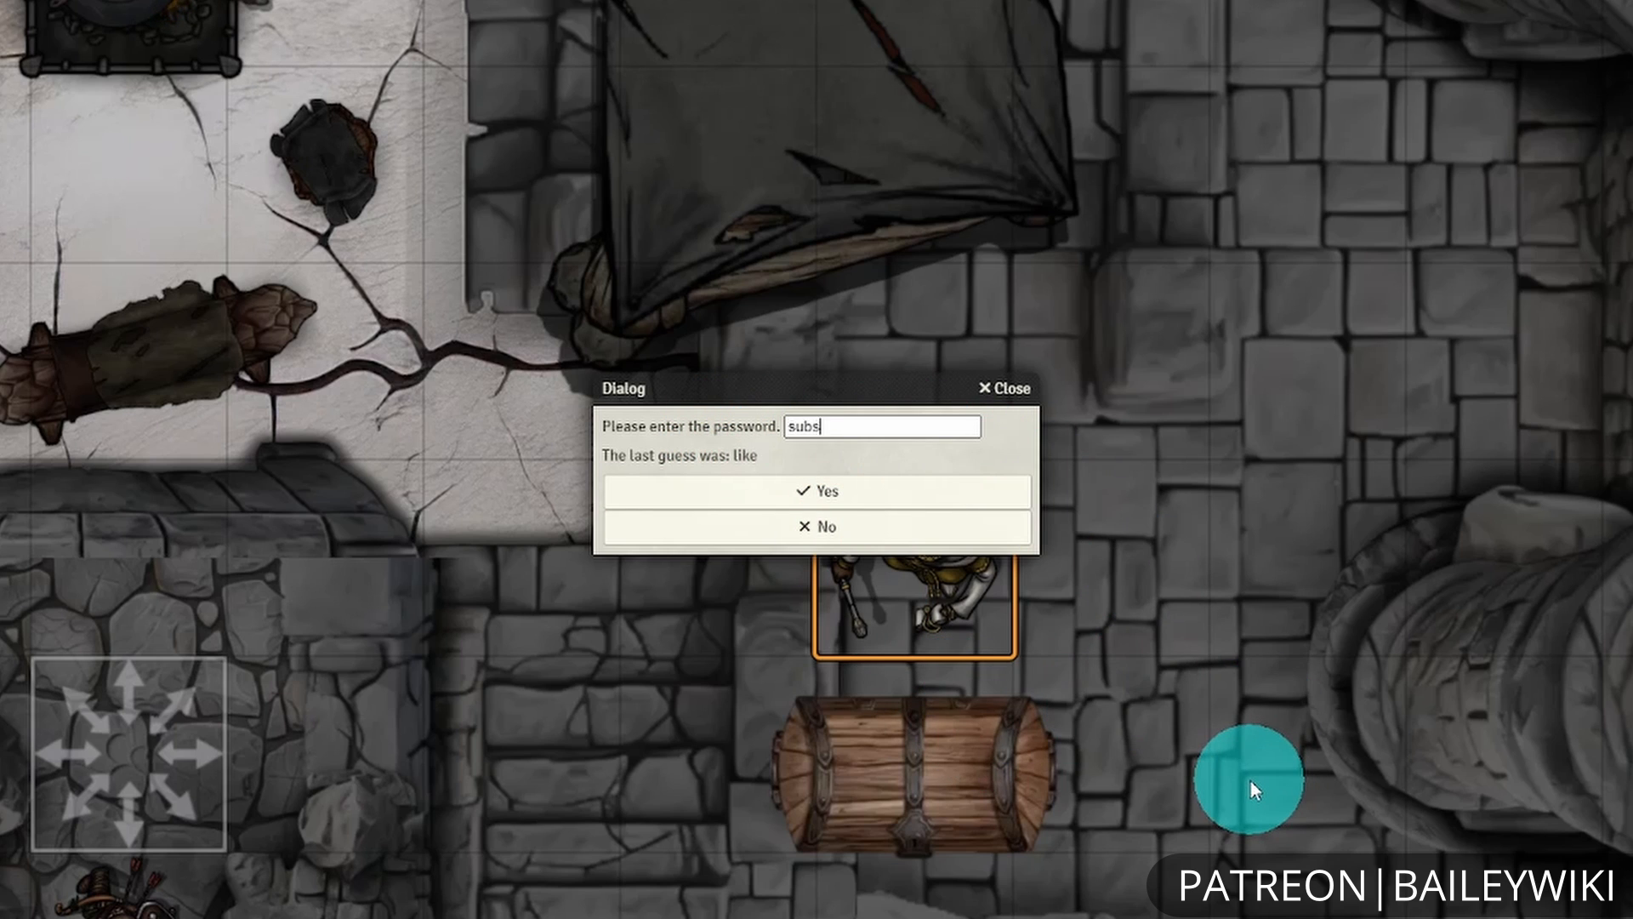
click(815, 490)
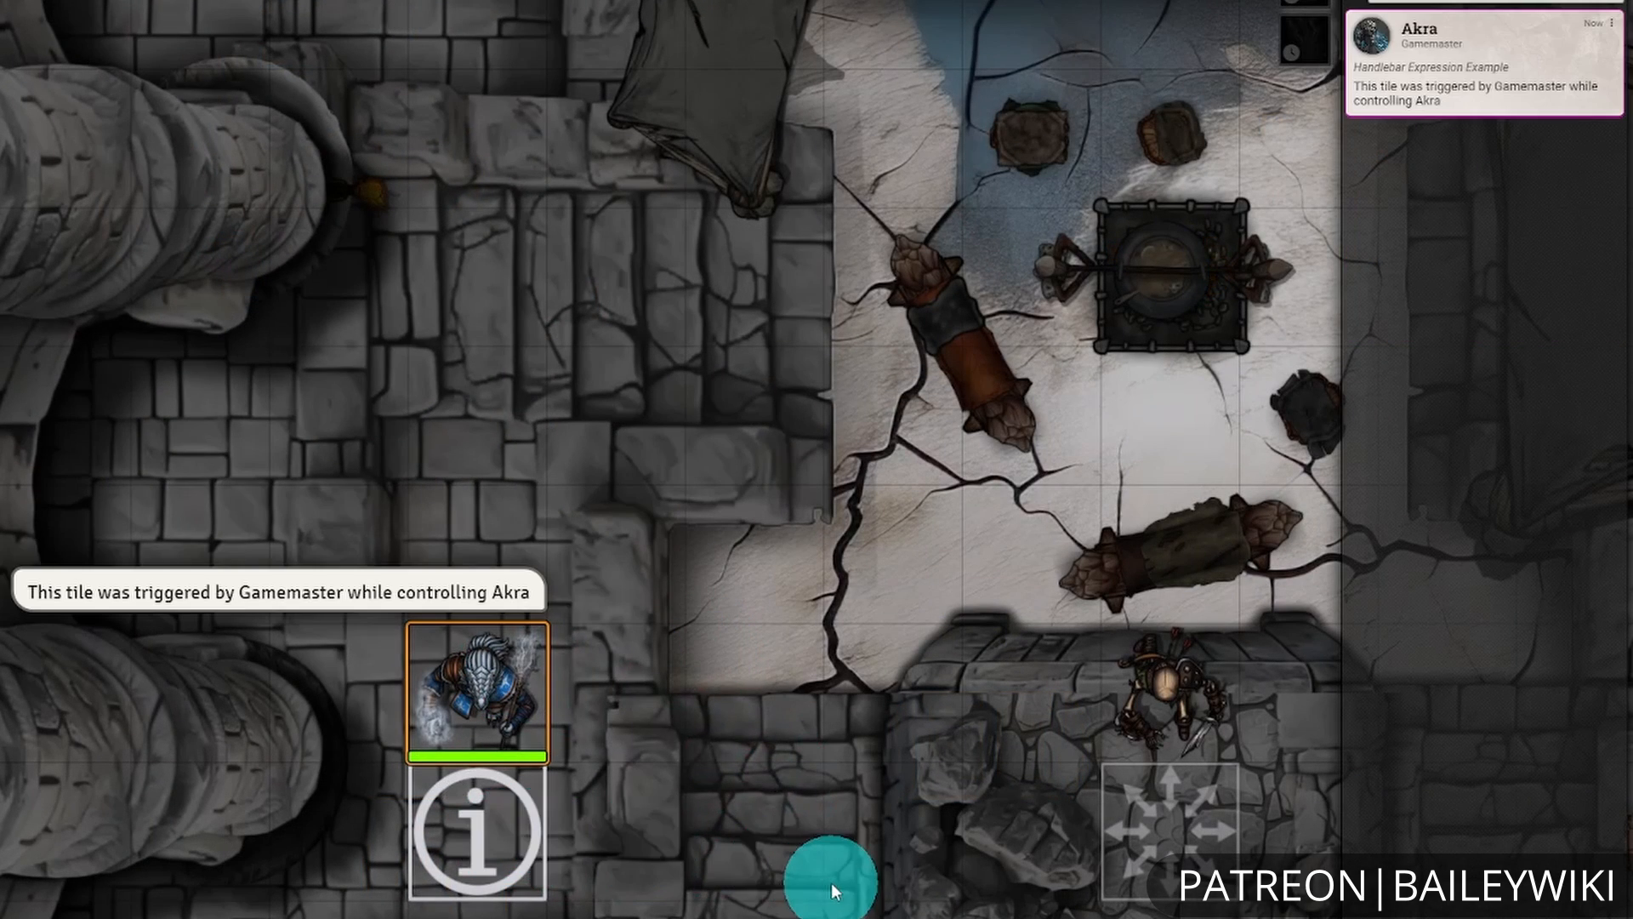
mouse_move(1557, 182)
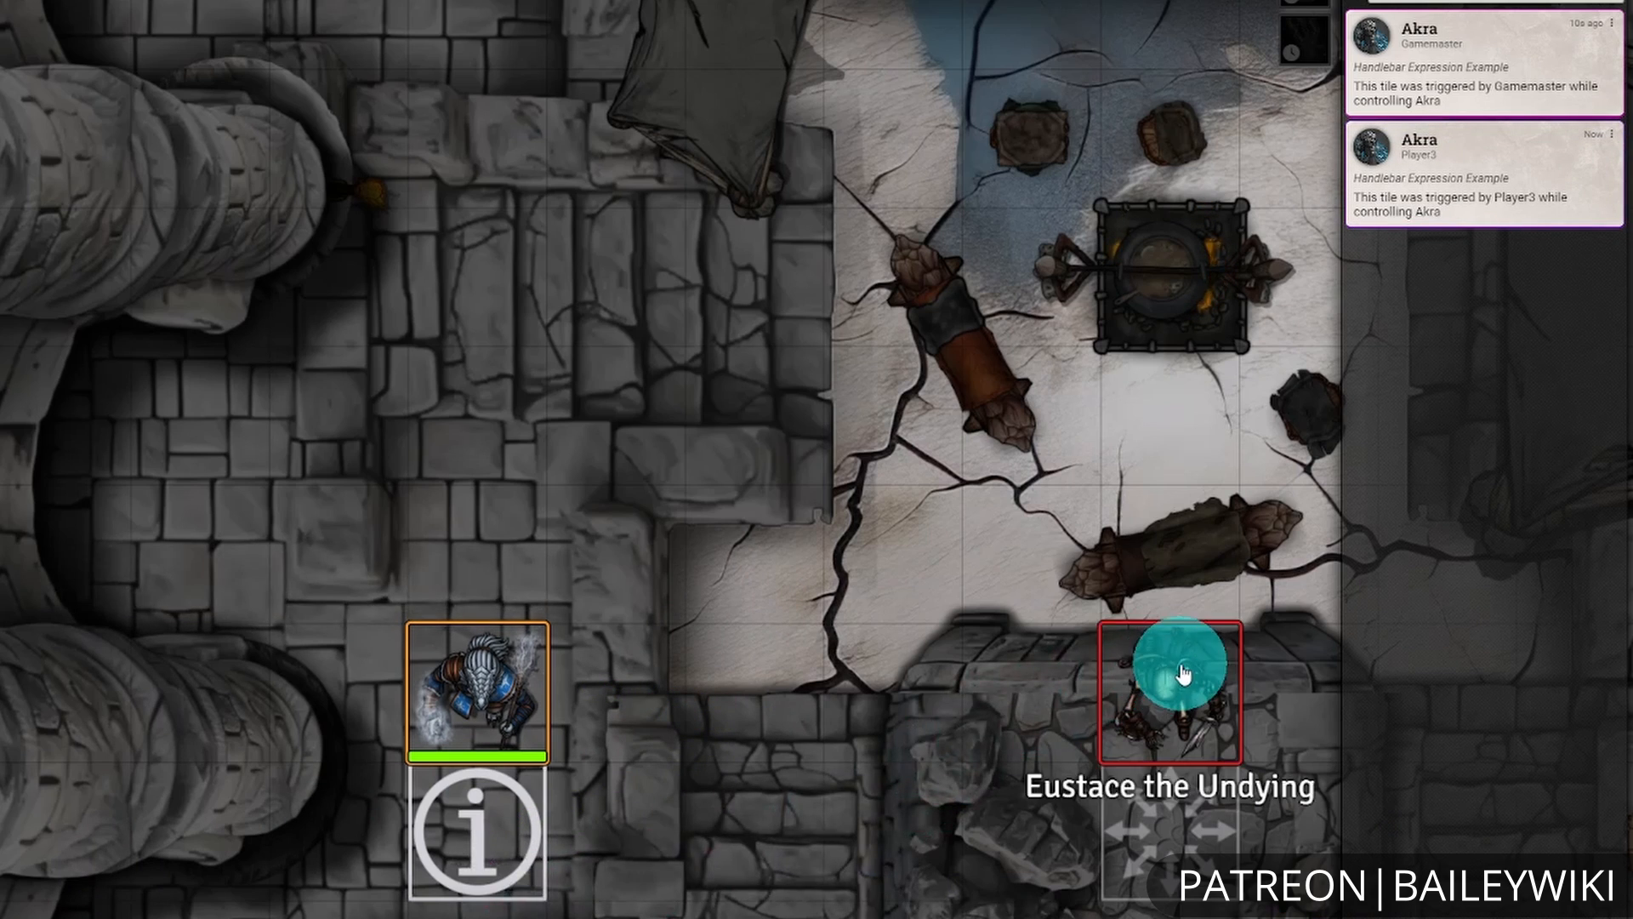
- Select the Eustace the Undying token after the per-user chat notifications appear
click(1167, 688)
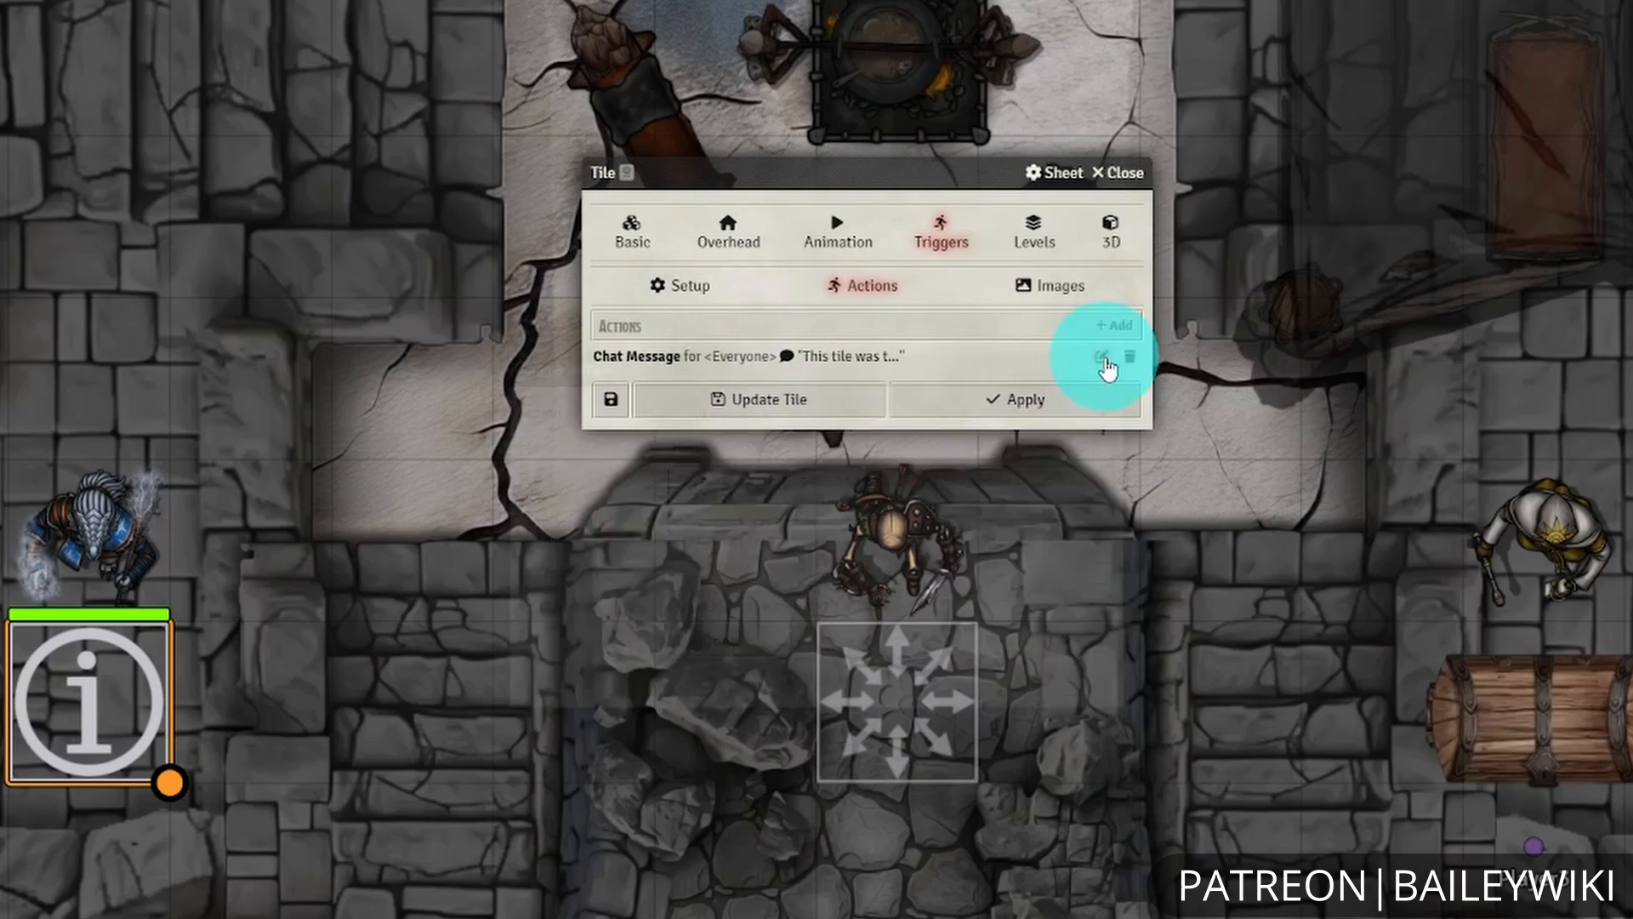
- Open the handlebar example tile's Chat Message action for editing
click(1101, 355)
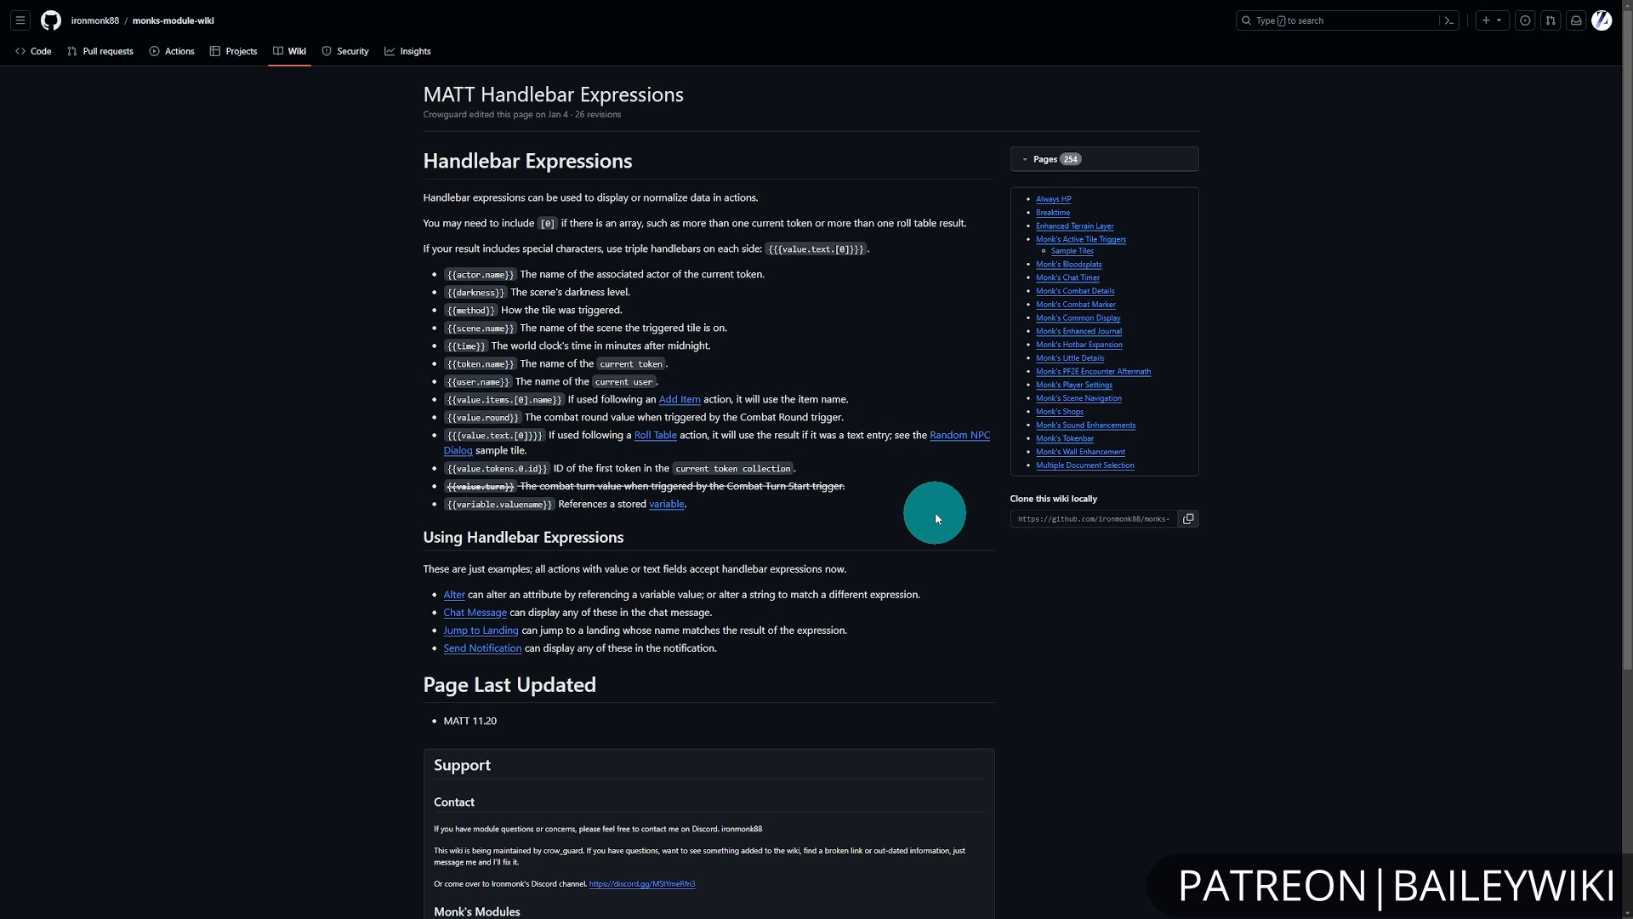
mouse_move(551, 150)
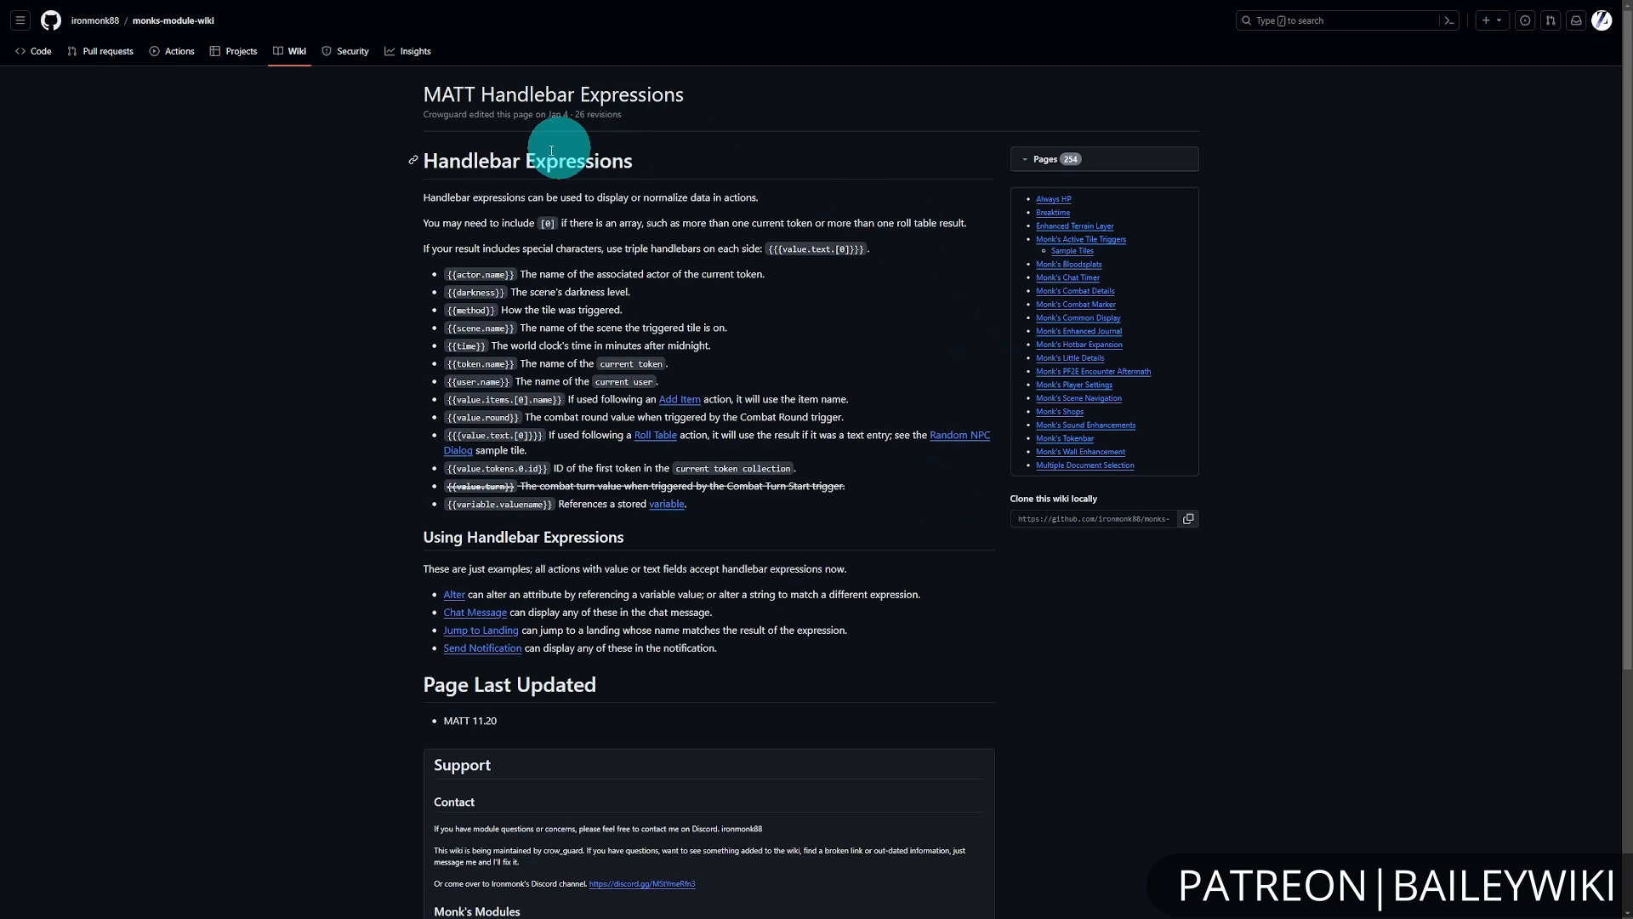
mouse_move(1120, 705)
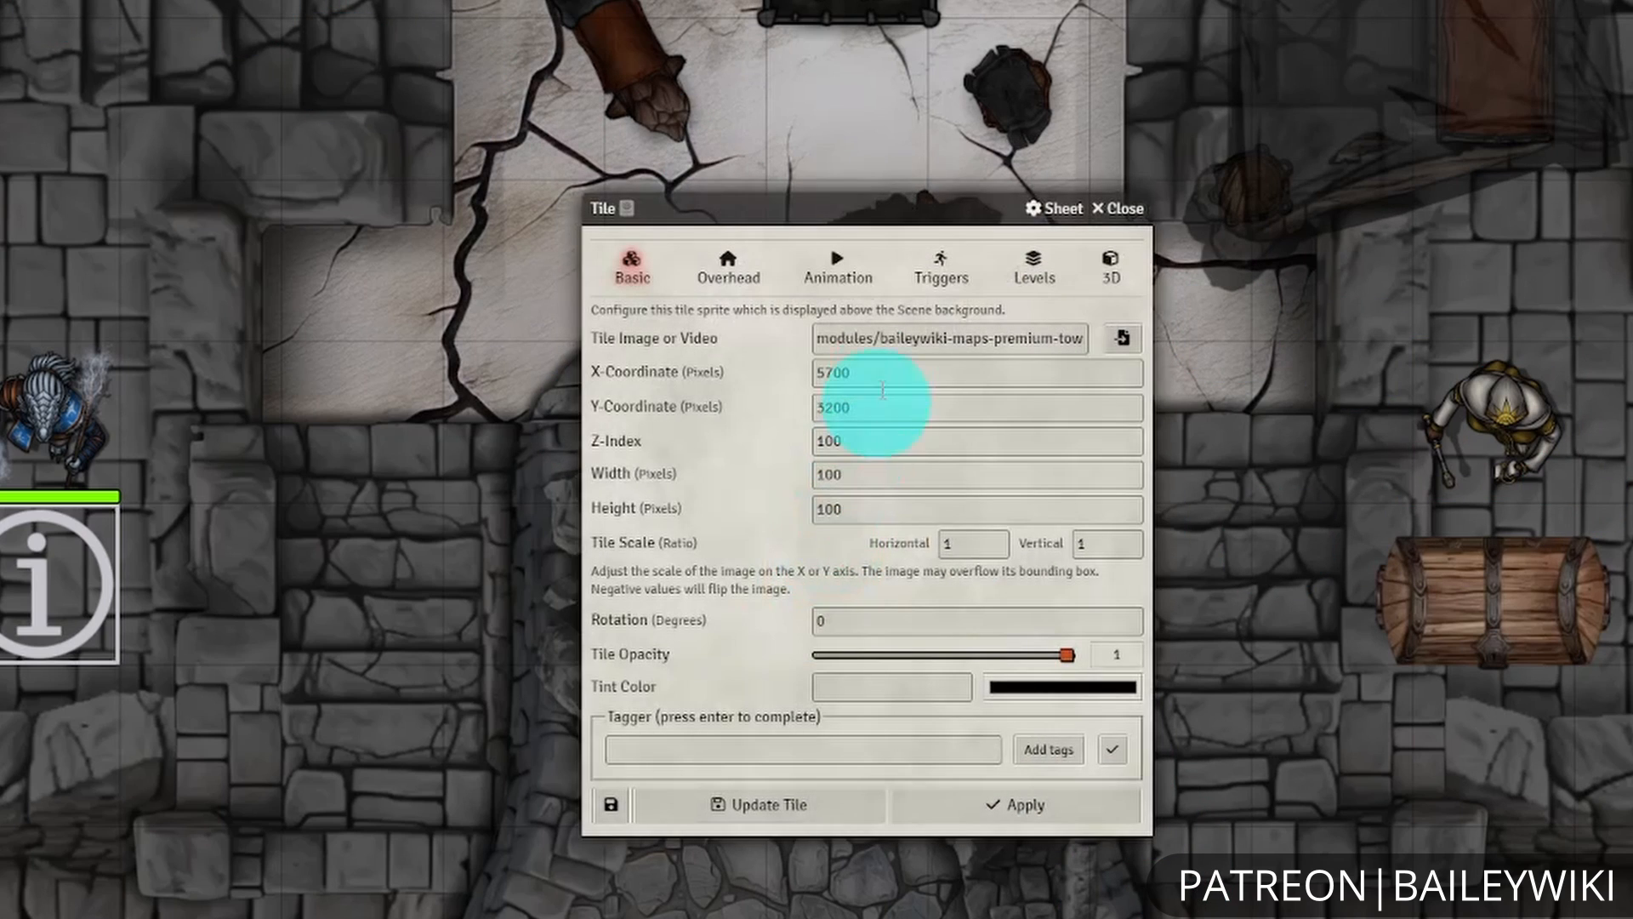
- Show the tile's Triggers > Actions list and review the Phrases Roll Table action
click(939, 265)
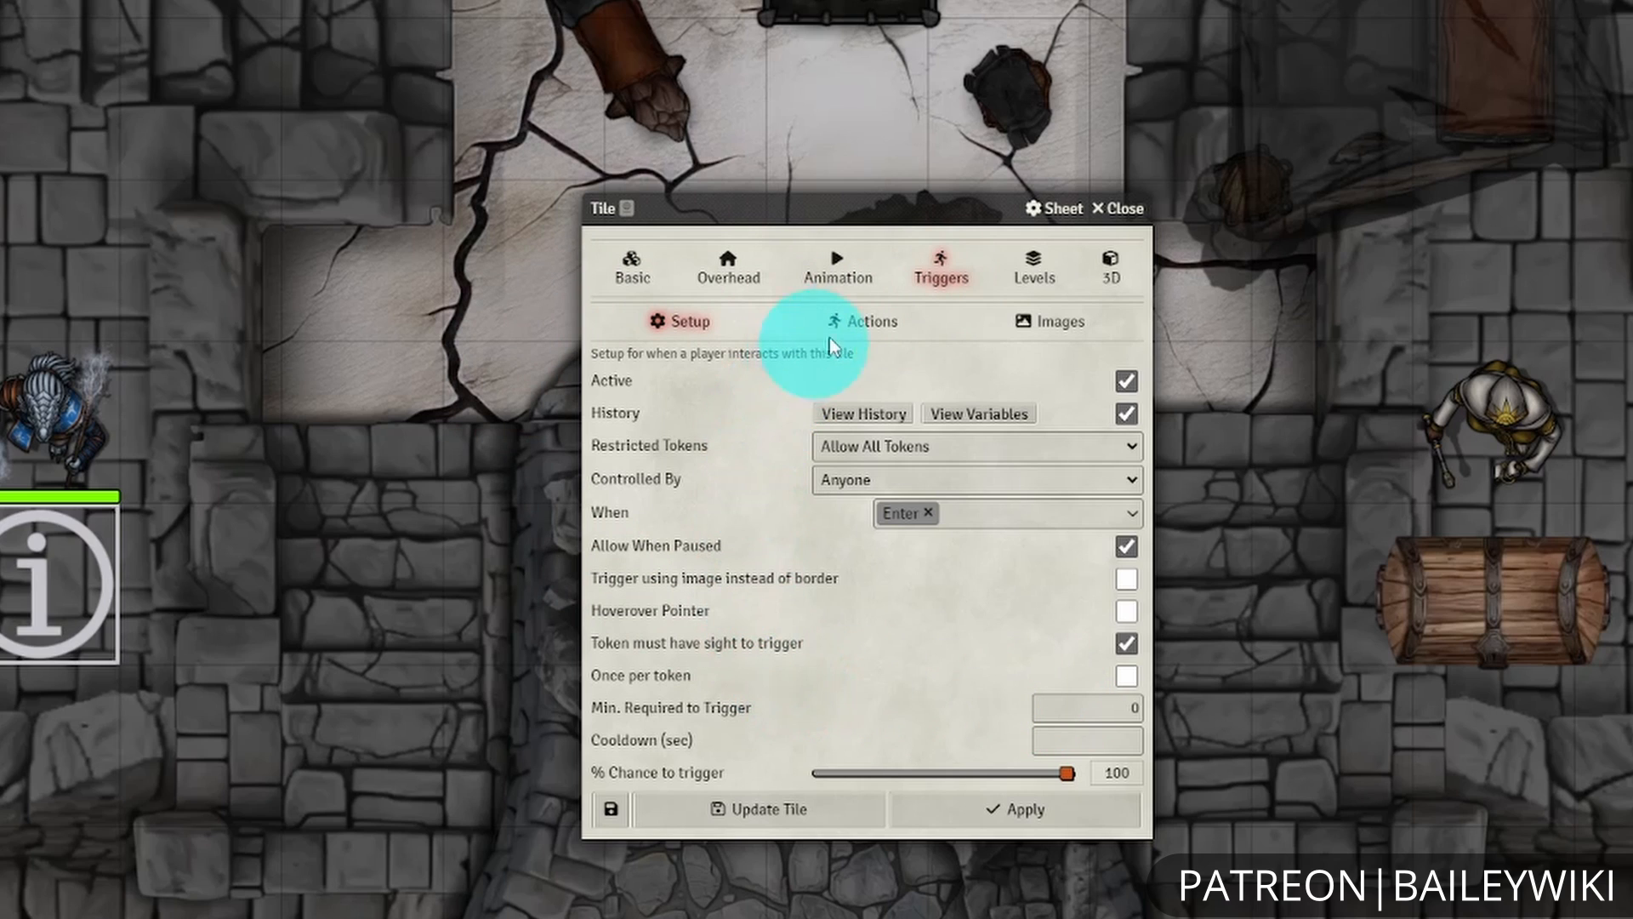
click(862, 321)
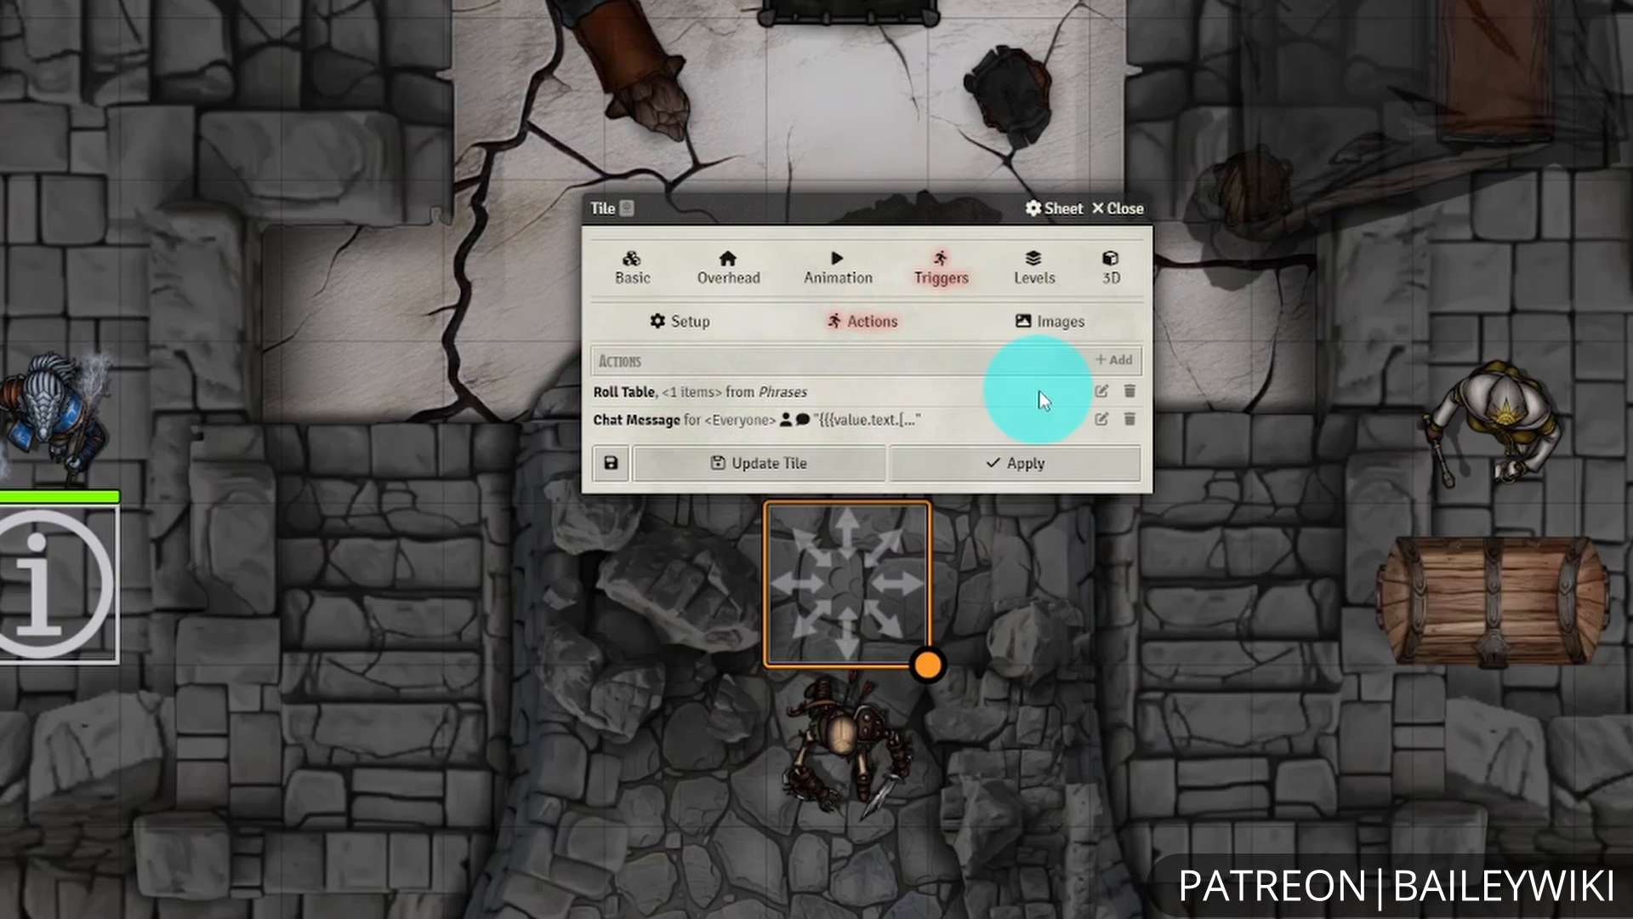
click(1101, 391)
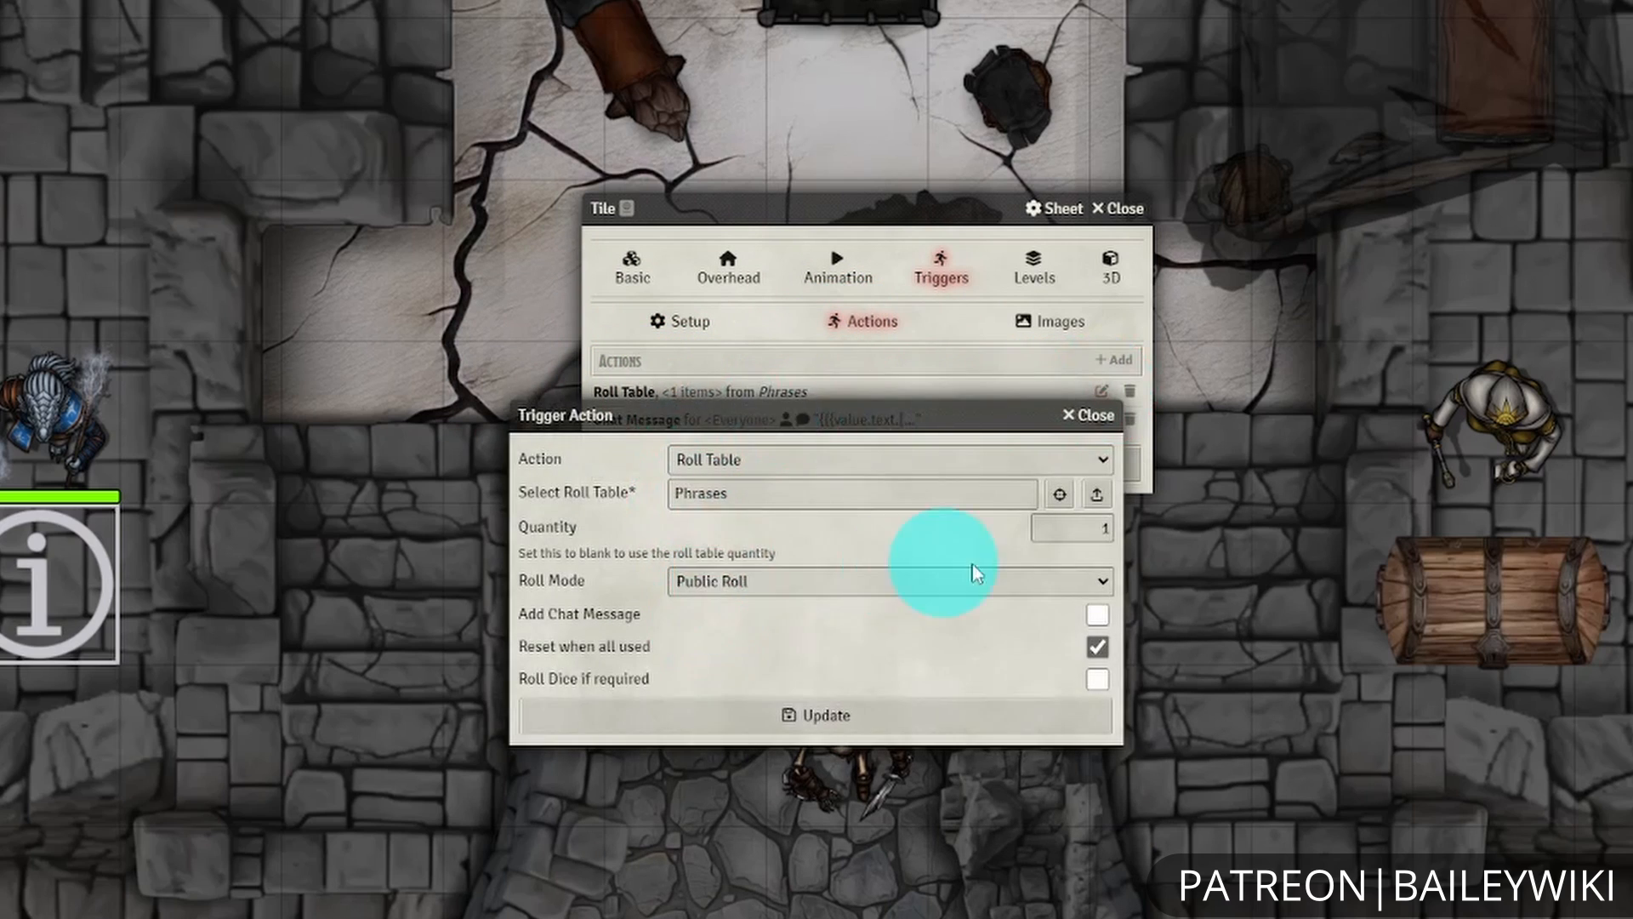
click(1083, 415)
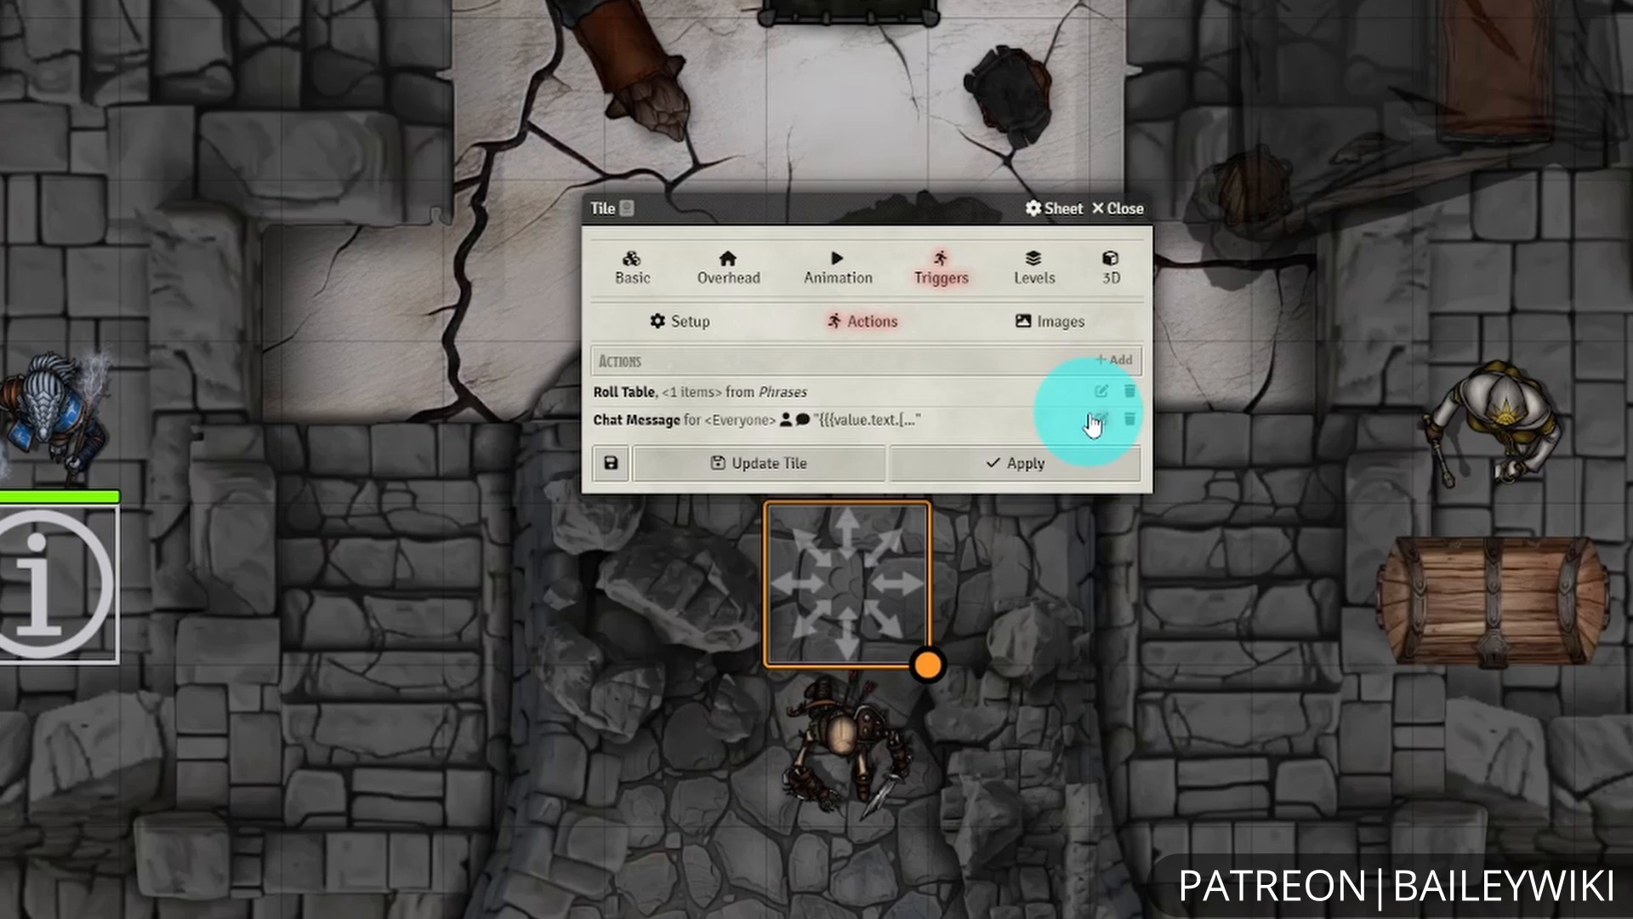
mouse_move(1093, 420)
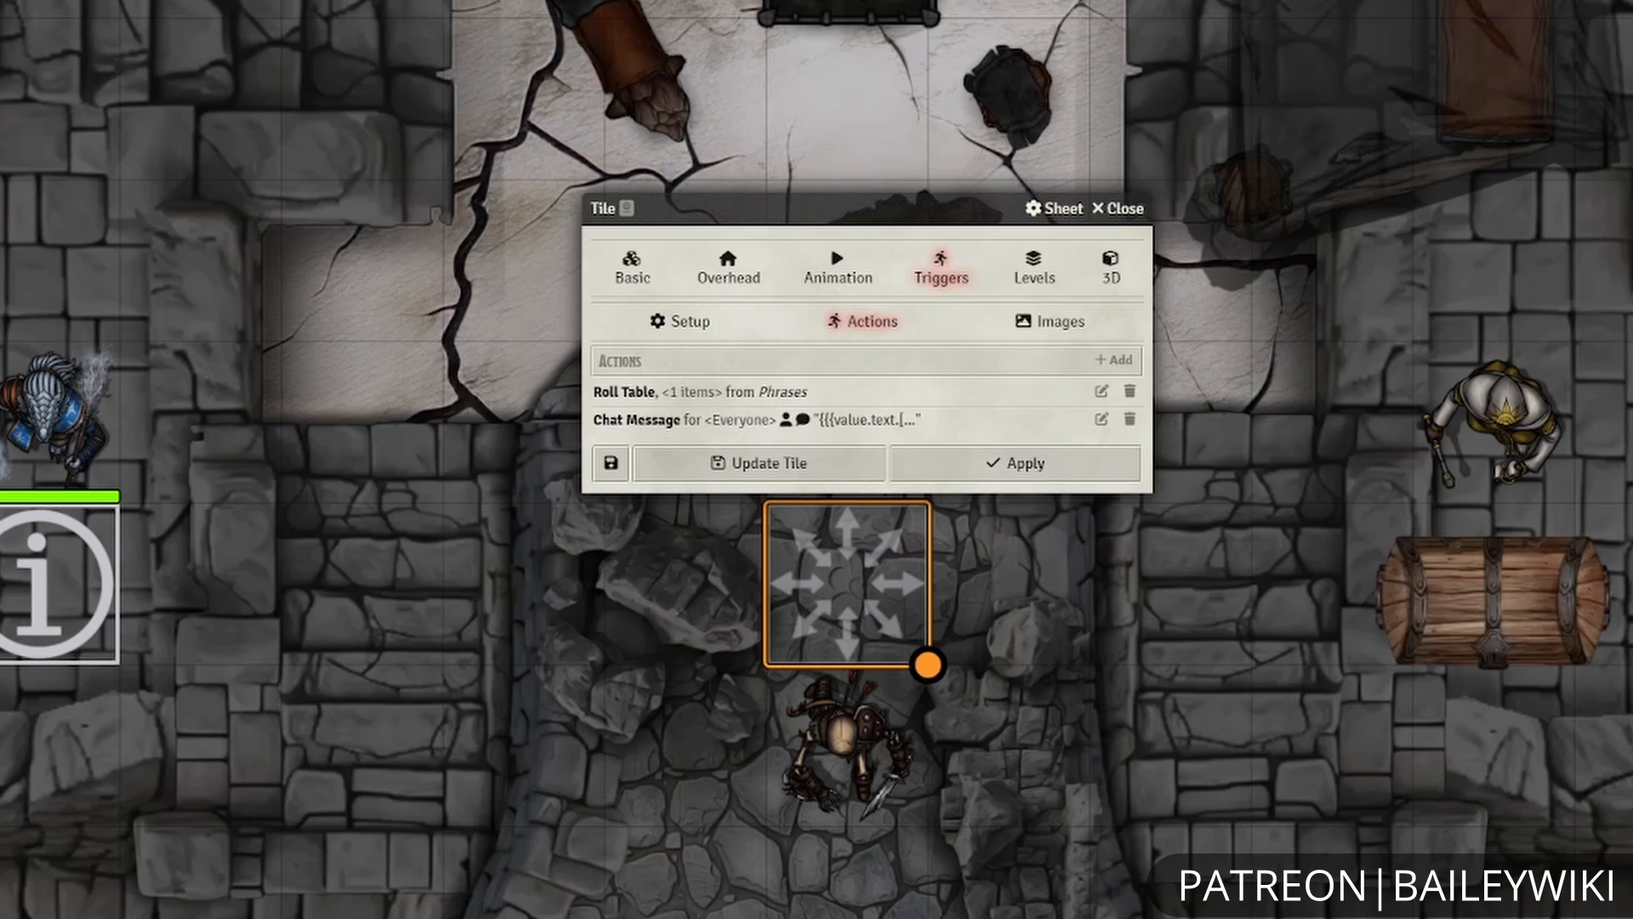
click(1101, 392)
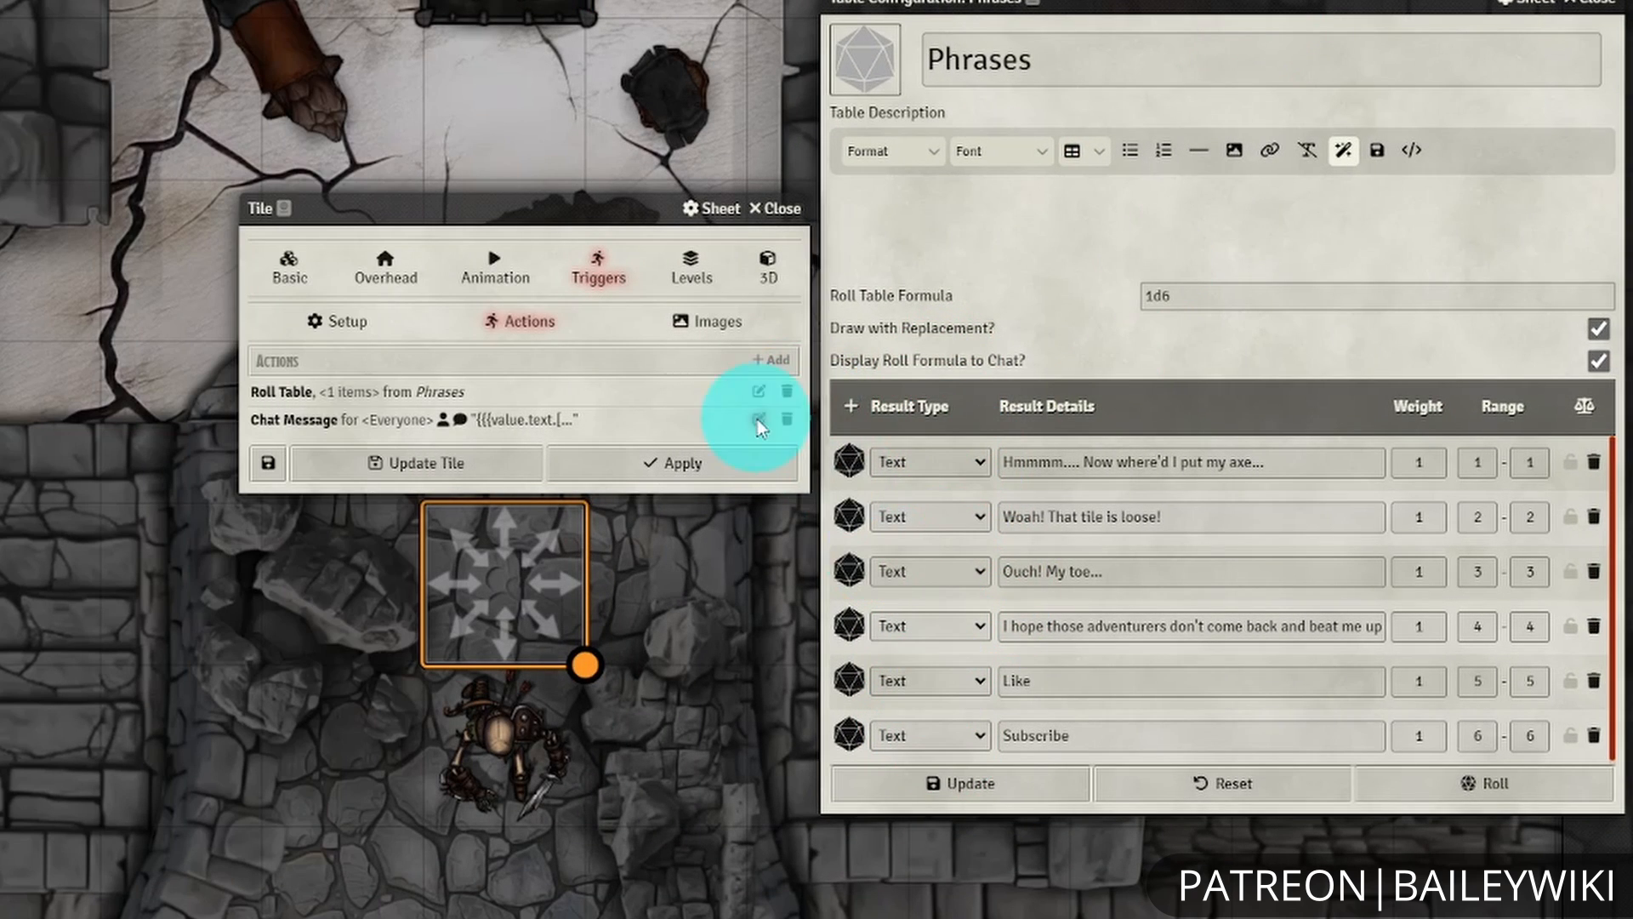
- Inspect the Chat Message action posting {{{value.text.[0]}}} and close it
click(758, 420)
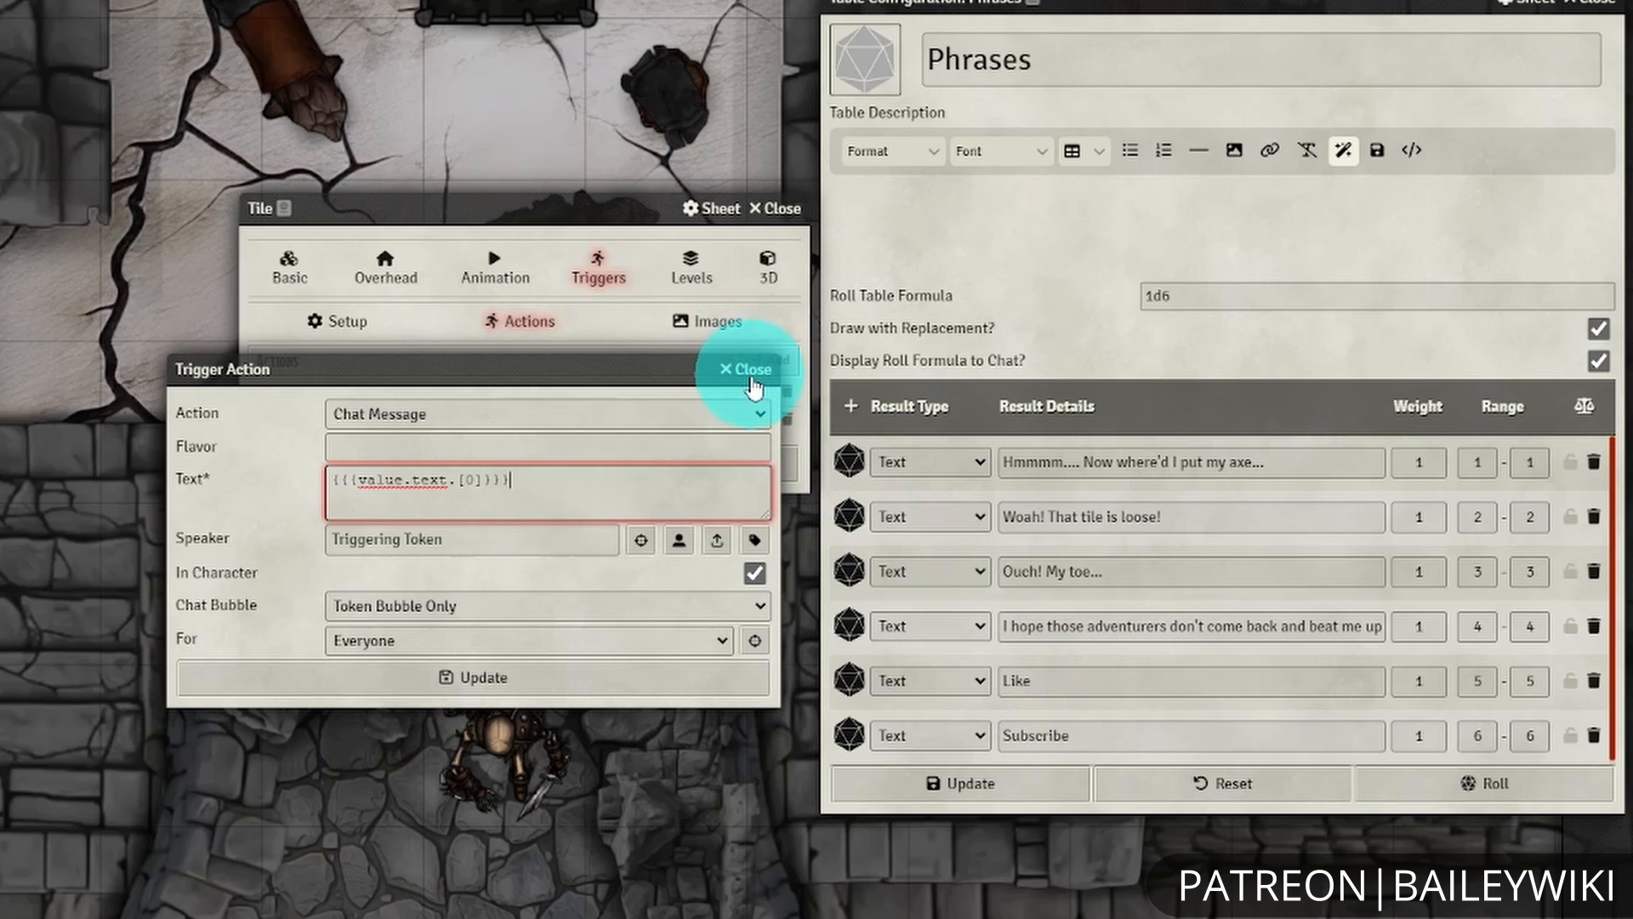
click(745, 369)
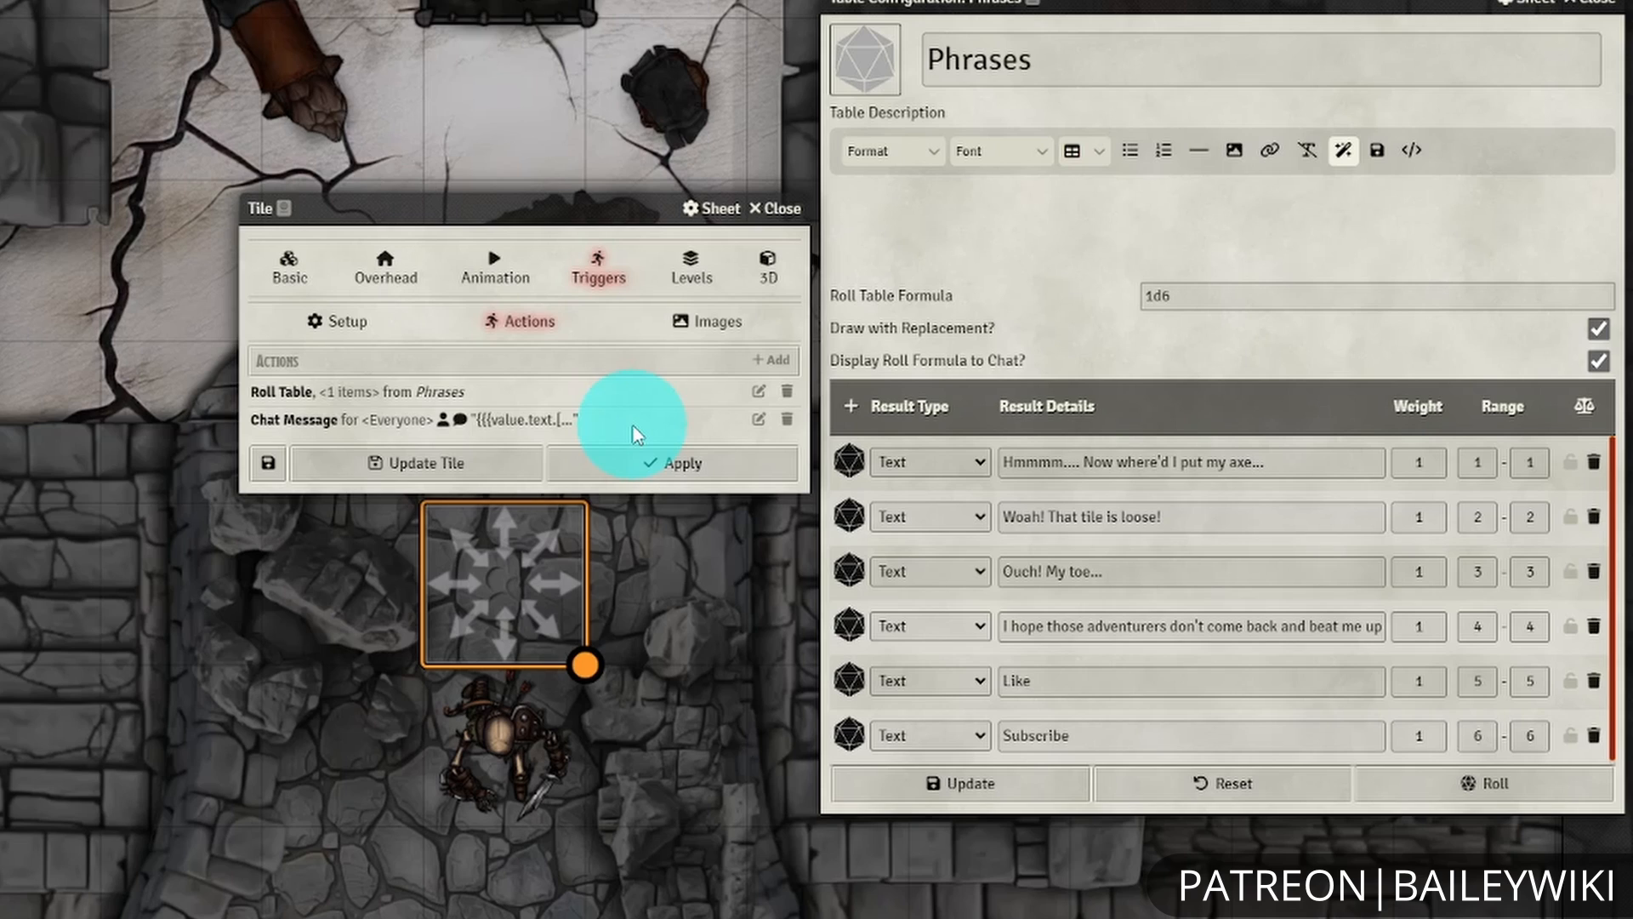
mouse_move(664, 431)
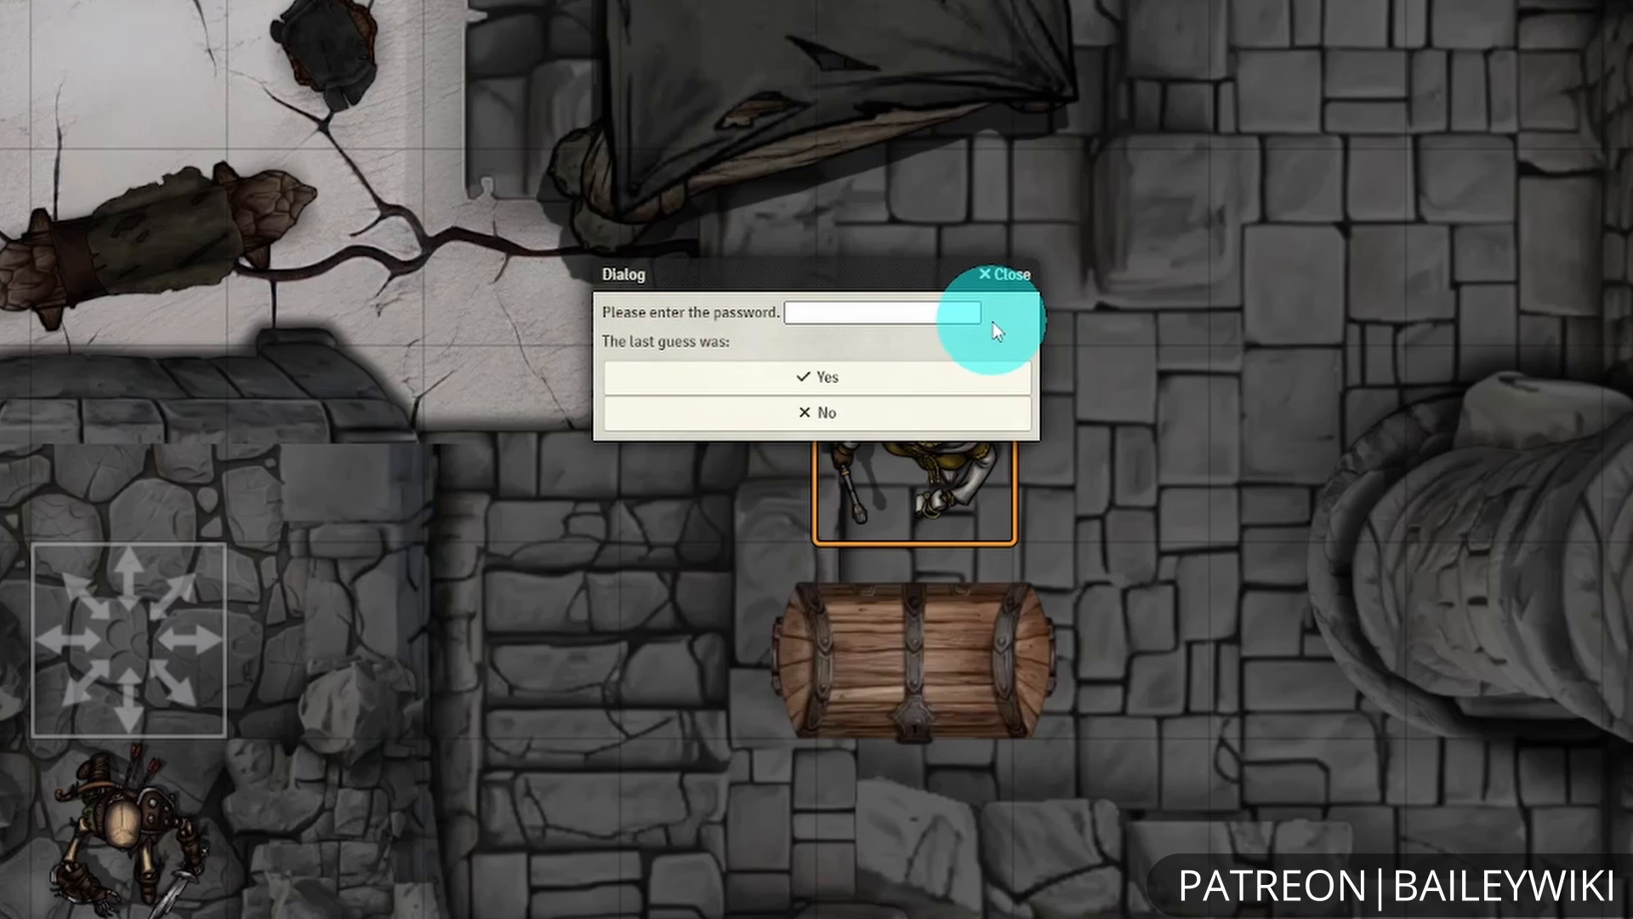
- Submit a password at the chest and start a second guess 'su'
click(1001, 274)
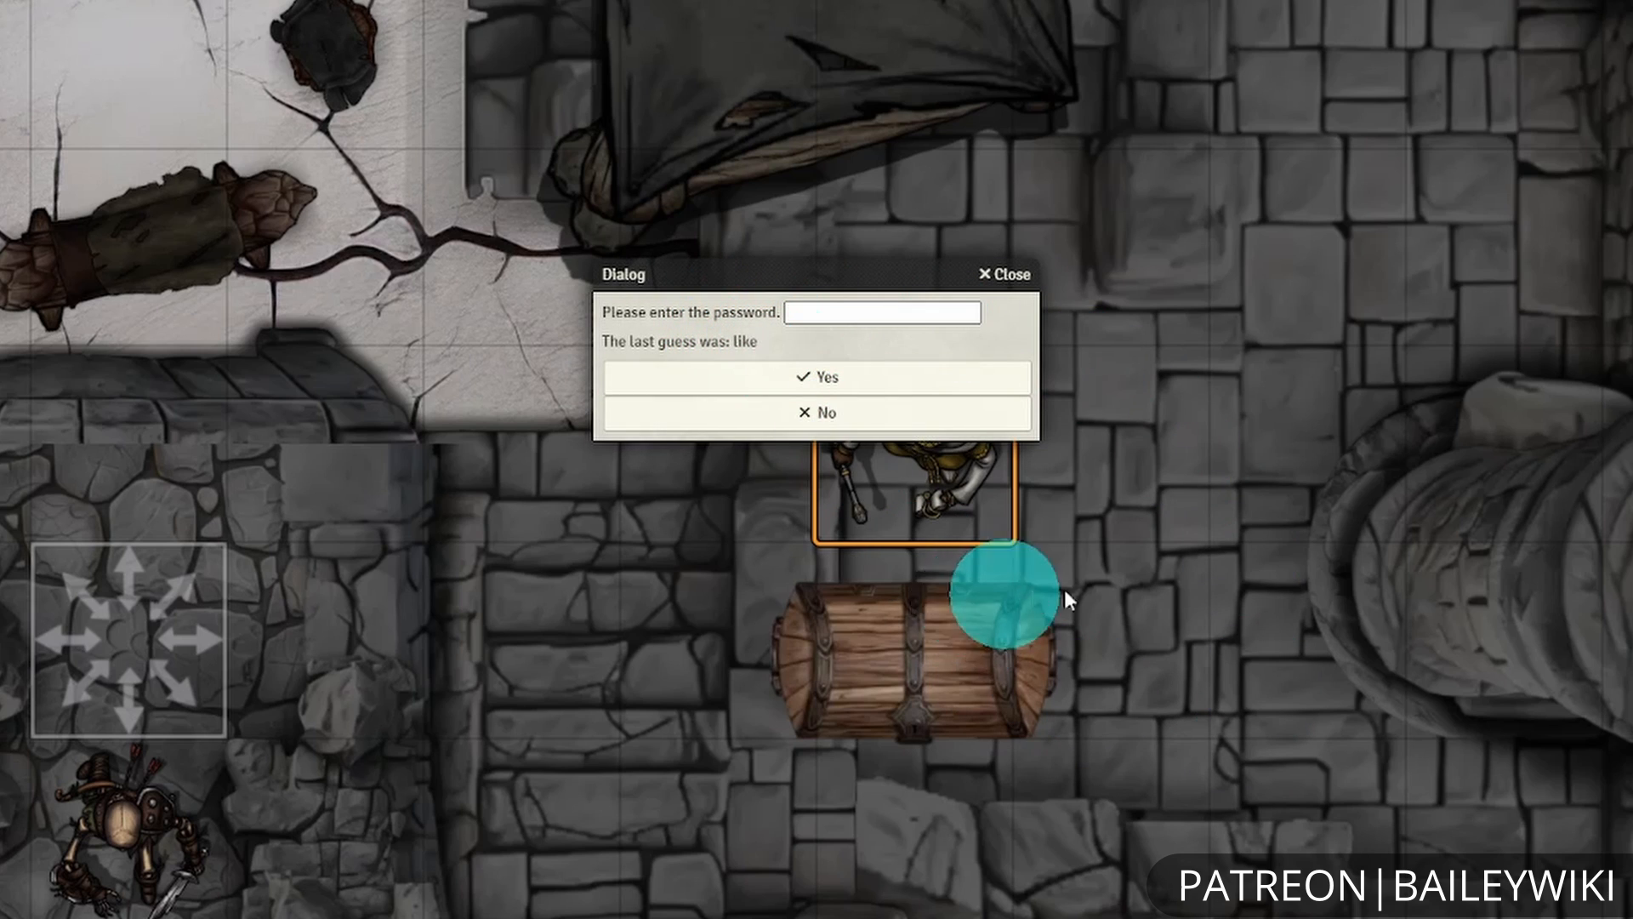
text(su)
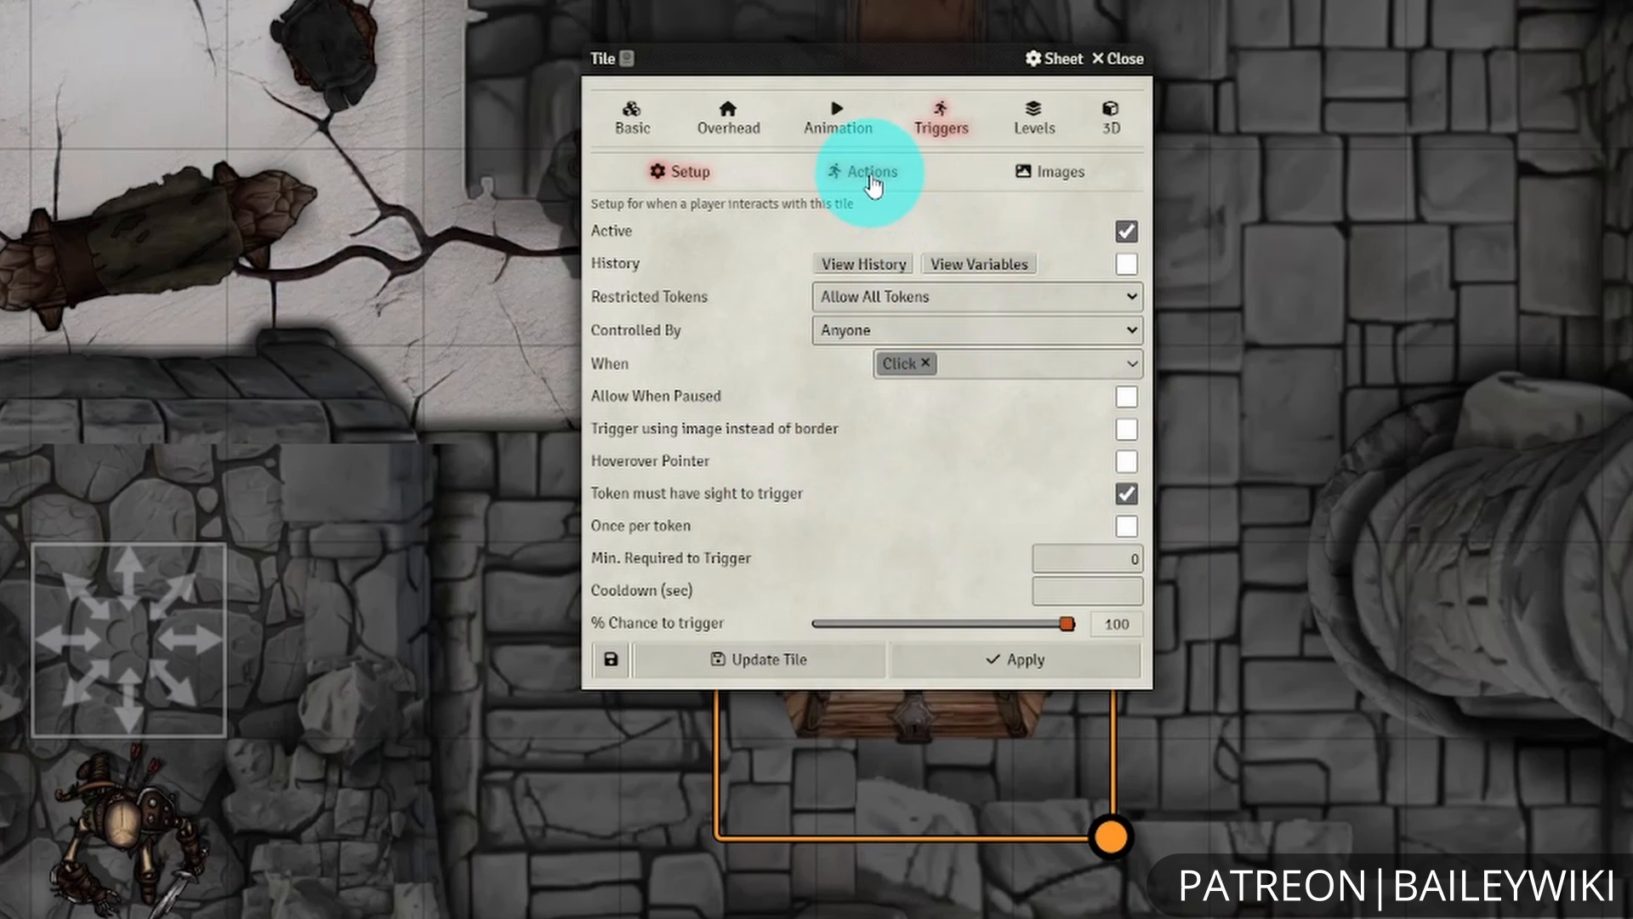
- Review the chest's Show Dialog action content and its password-based On Yes Goto, then close it
click(871, 170)
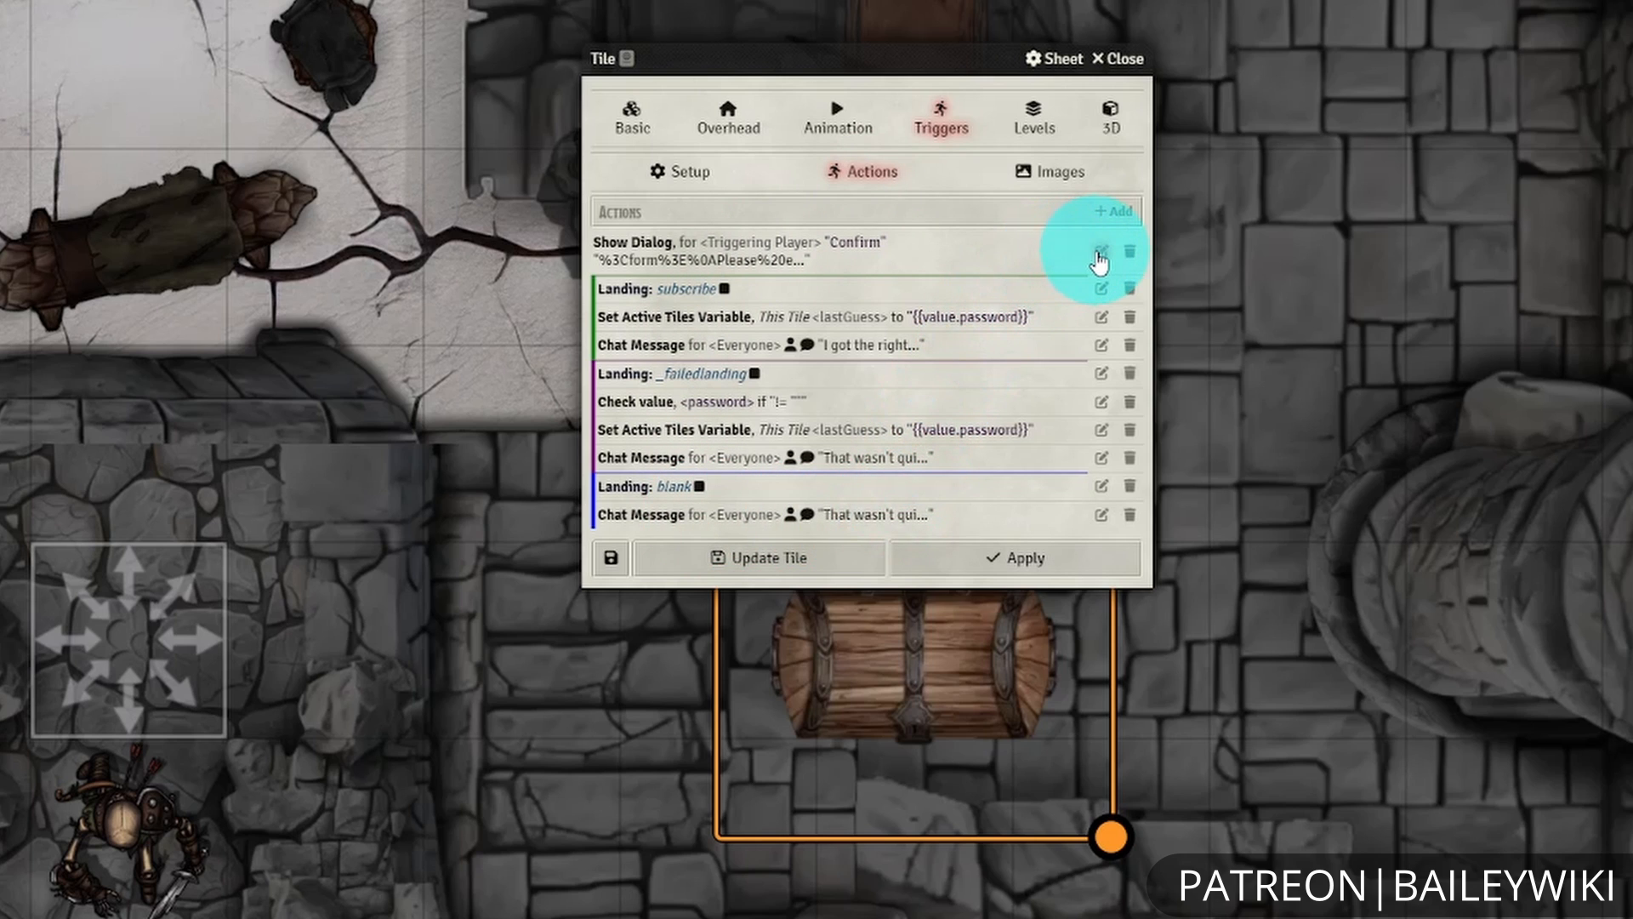
click(1101, 253)
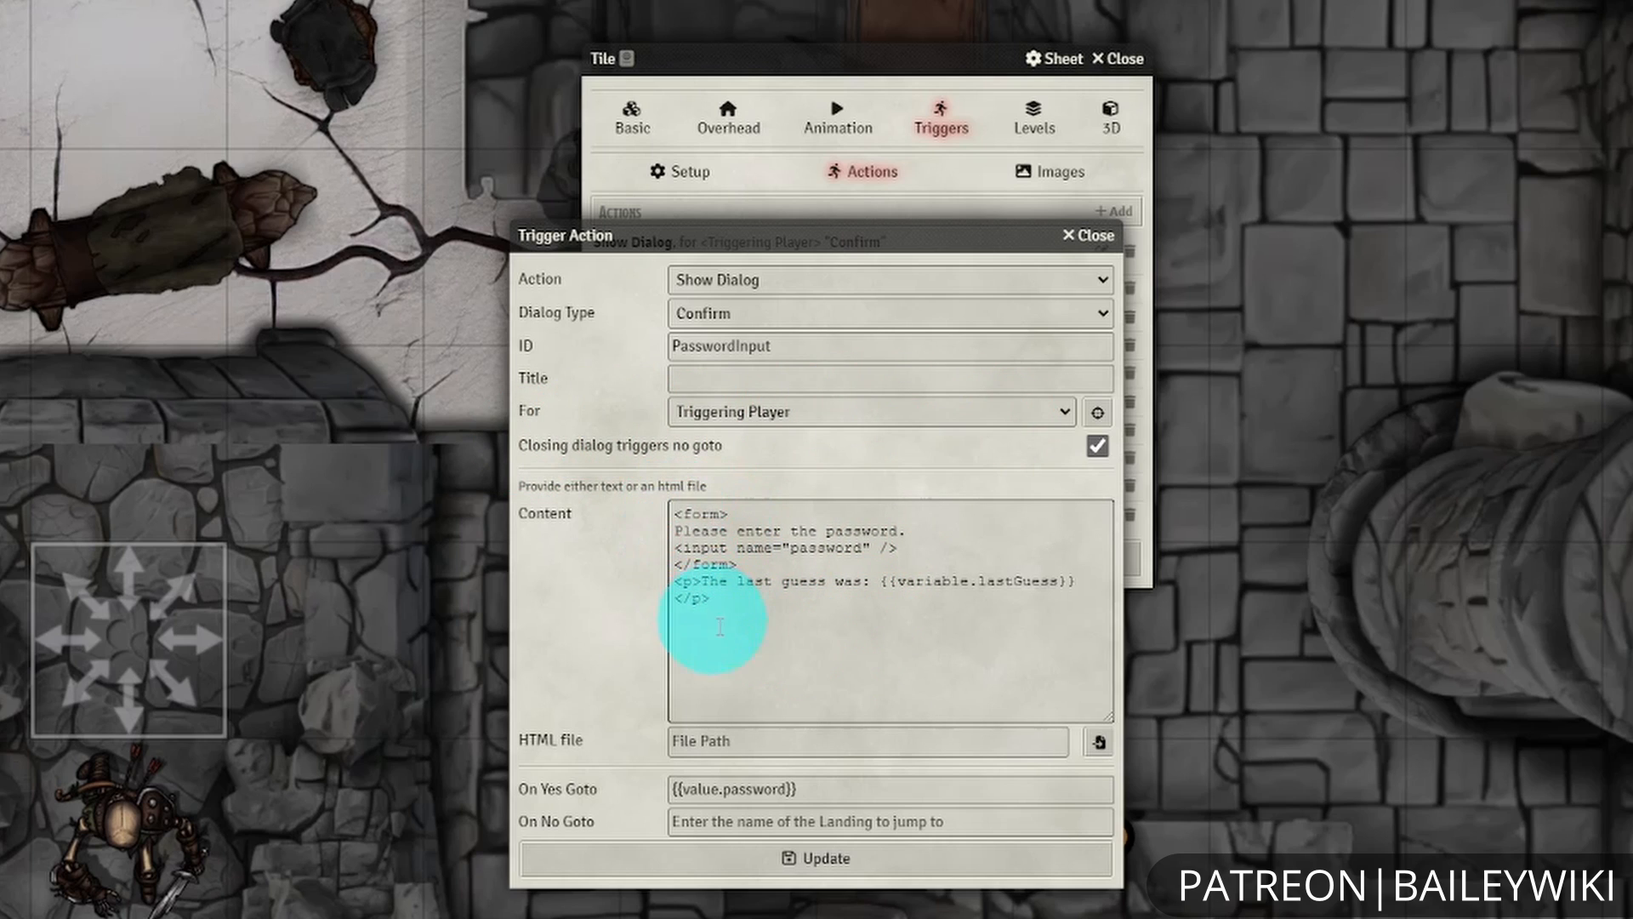
mouse_move(783, 665)
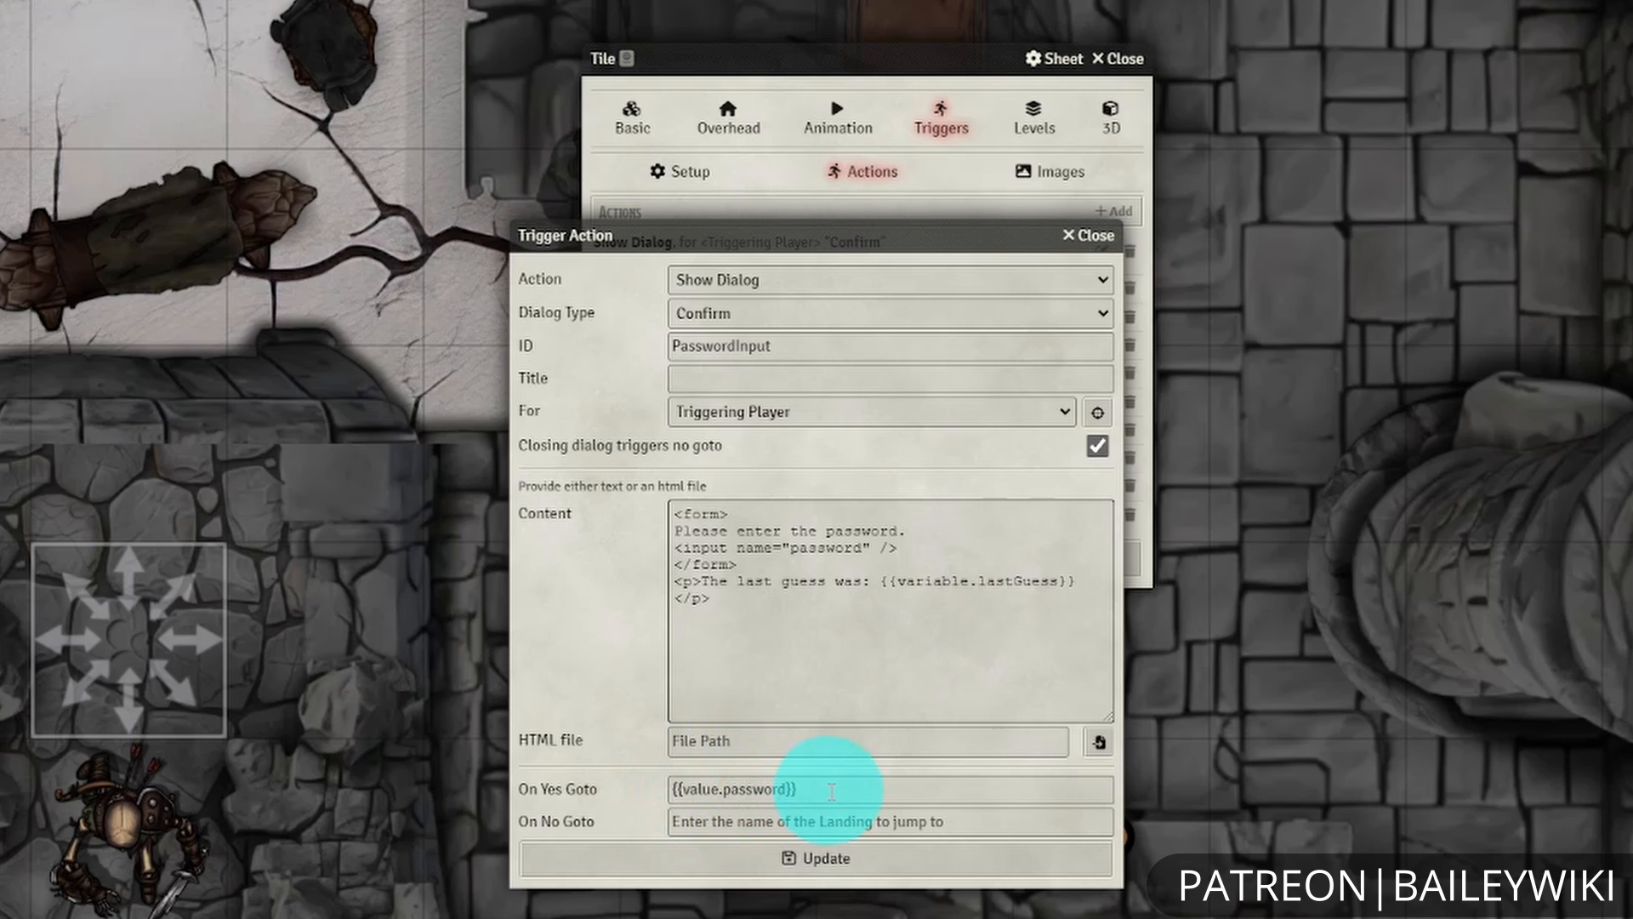
mouse_move(791, 546)
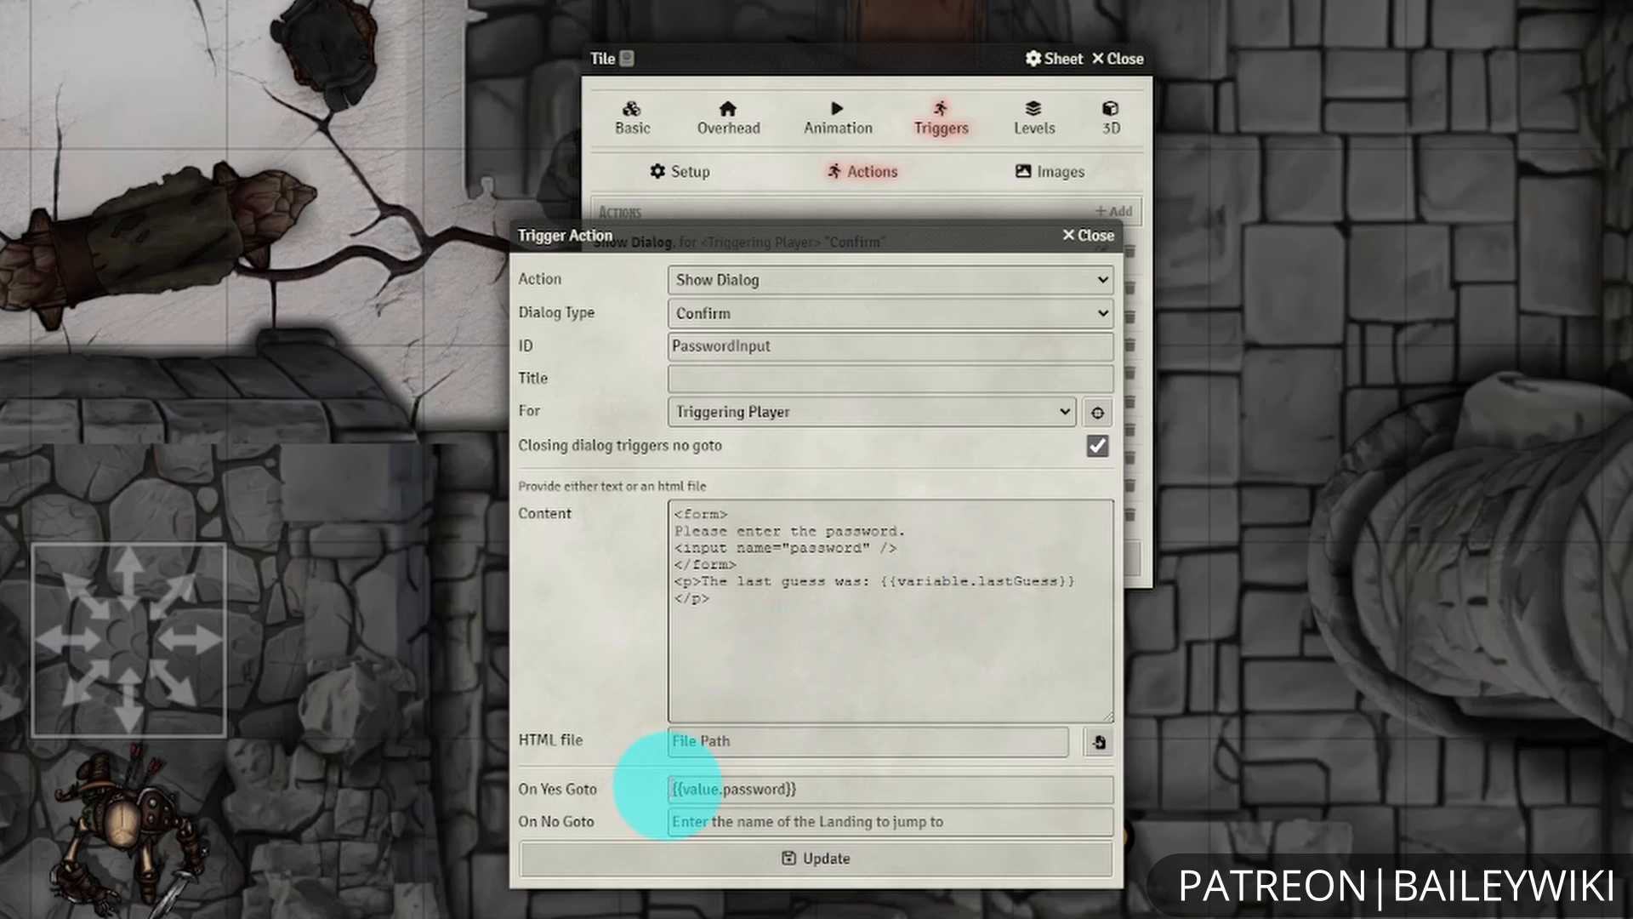
click(888, 788)
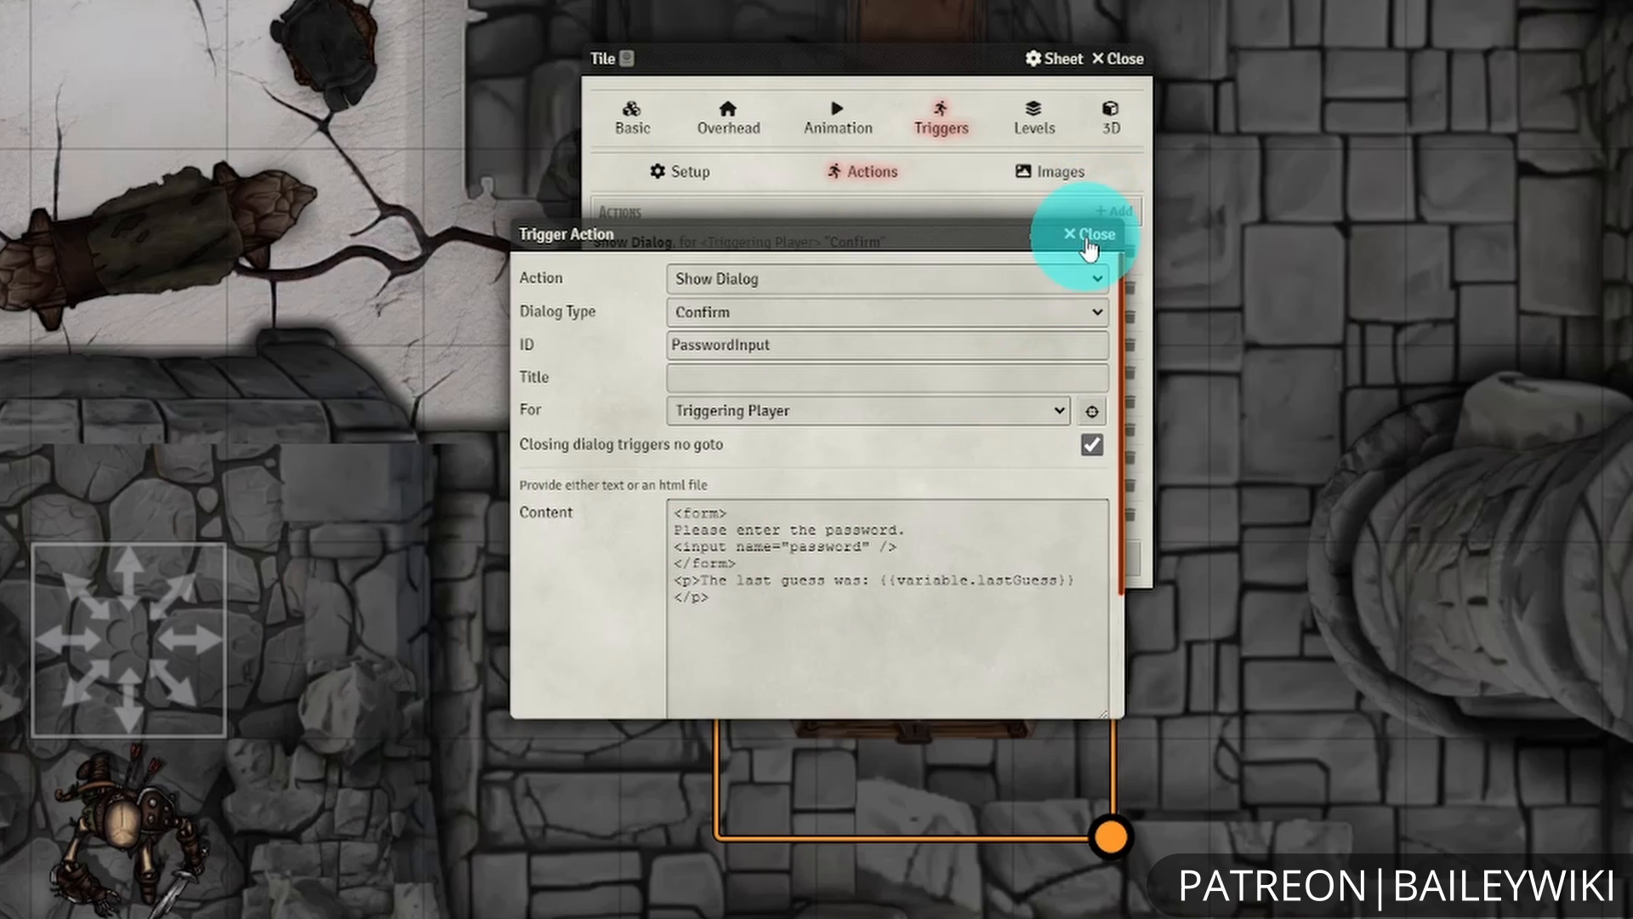
click(1088, 233)
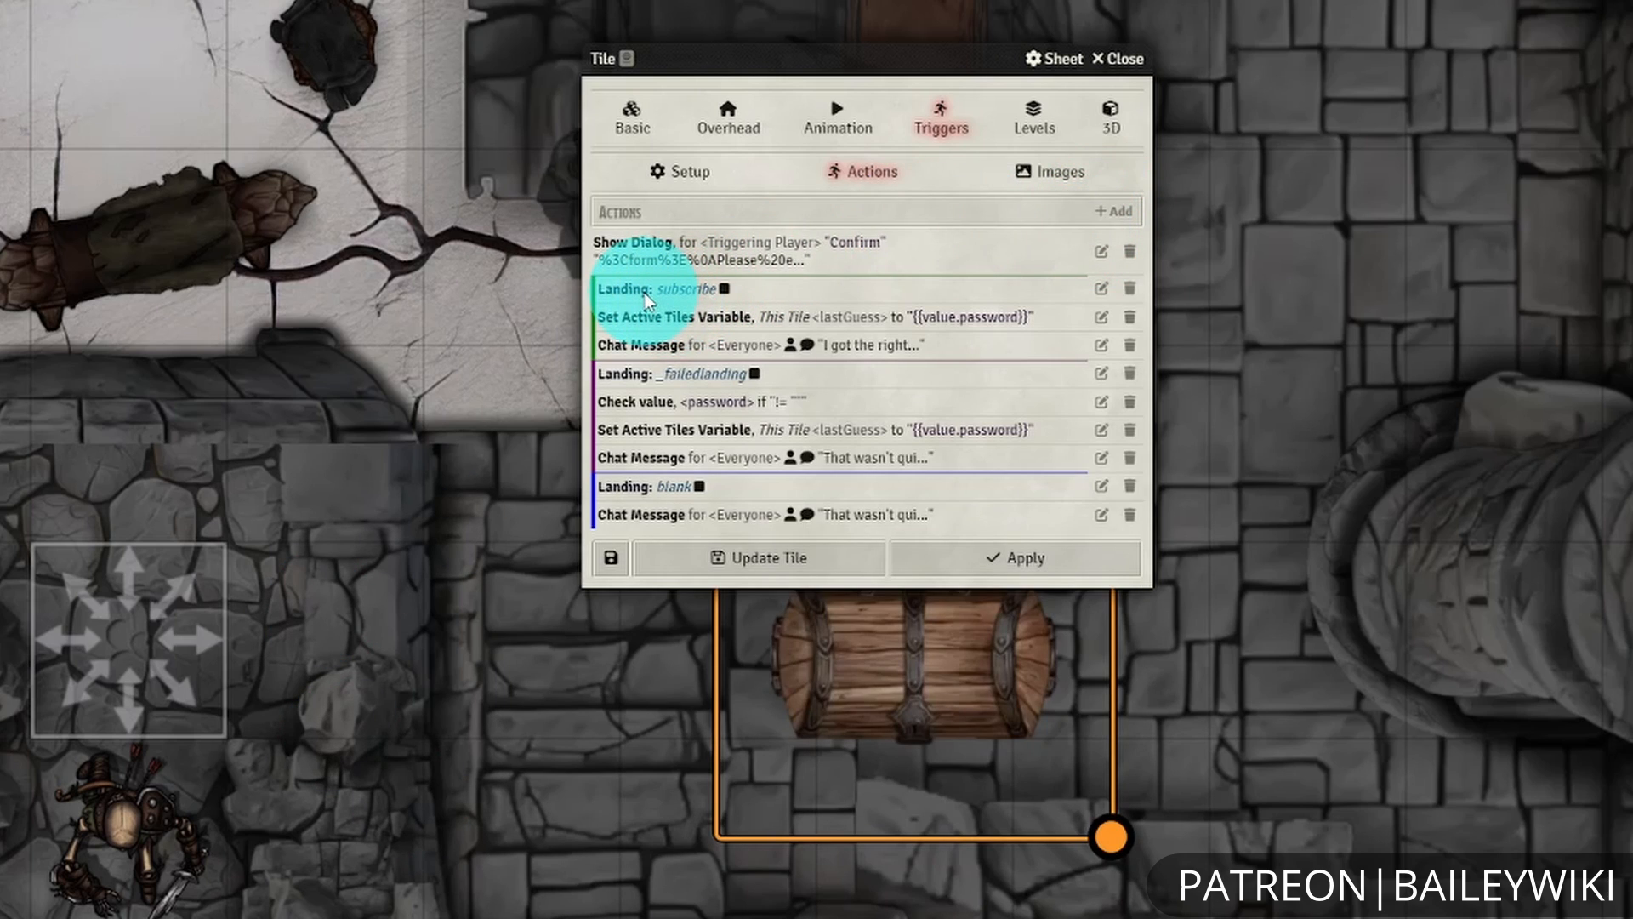
mouse_move(634, 304)
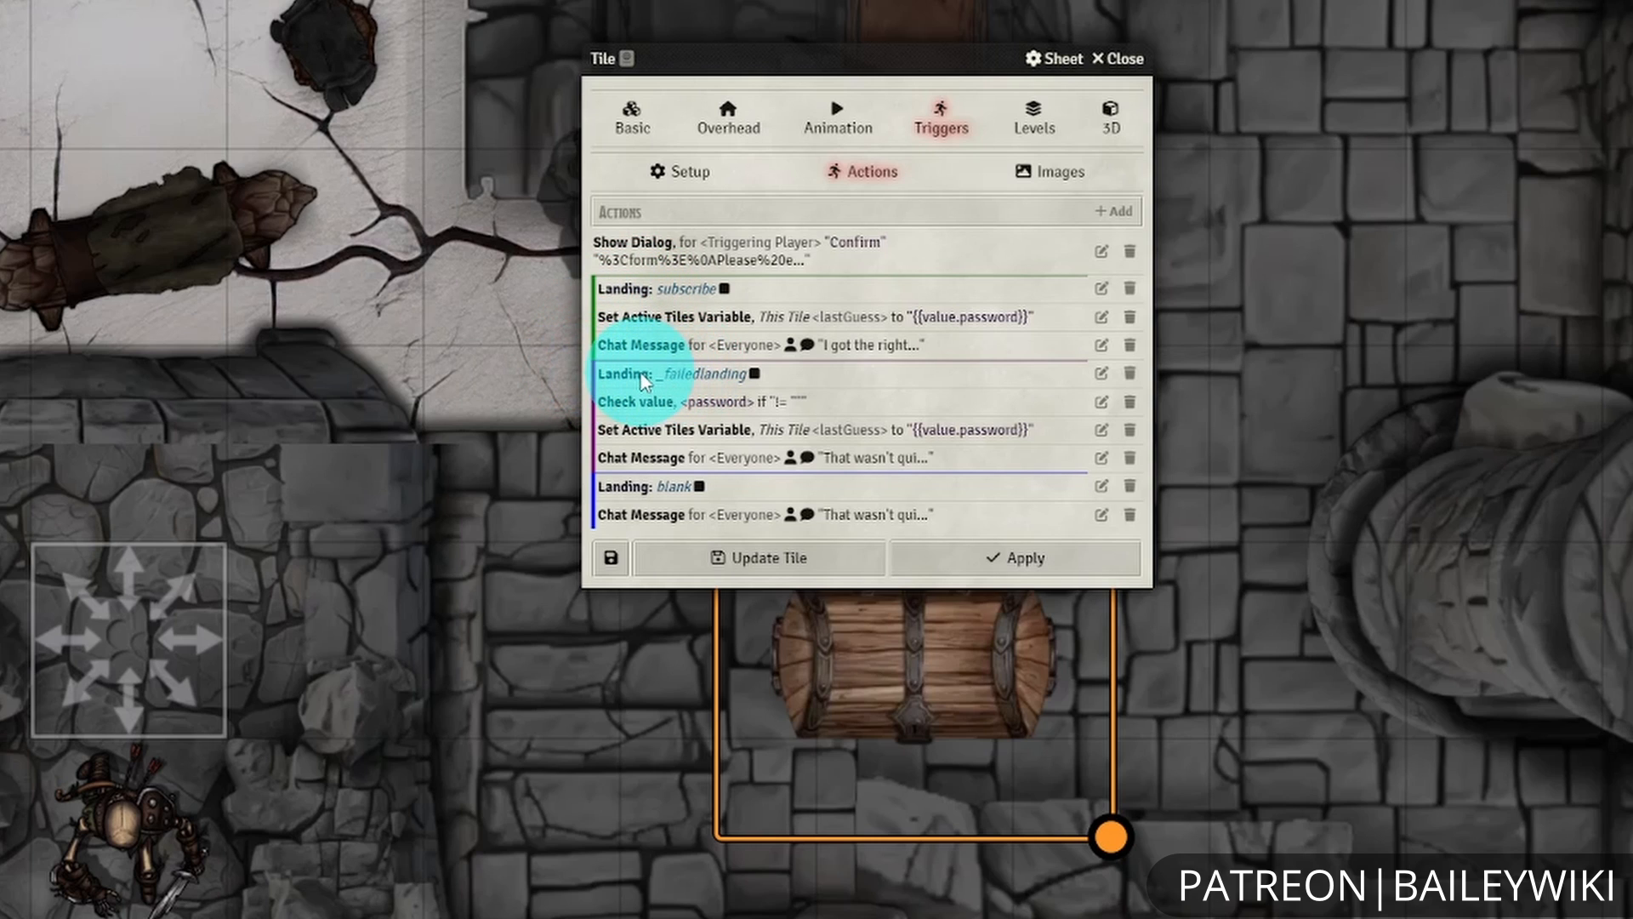
mouse_move(687, 379)
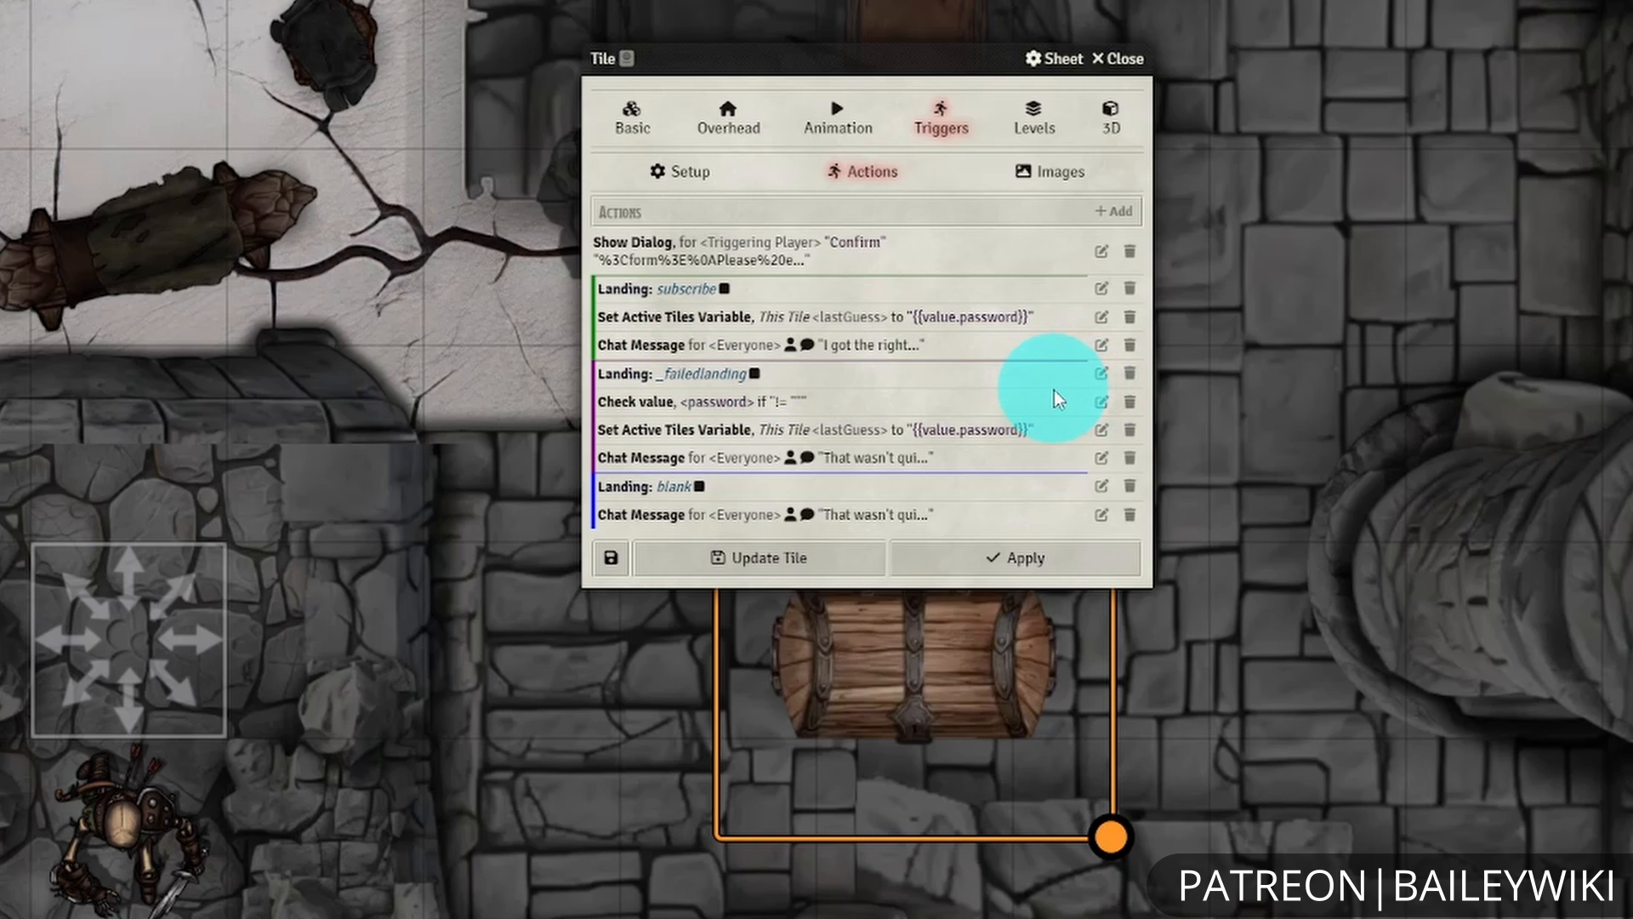
mouse_move(1047, 407)
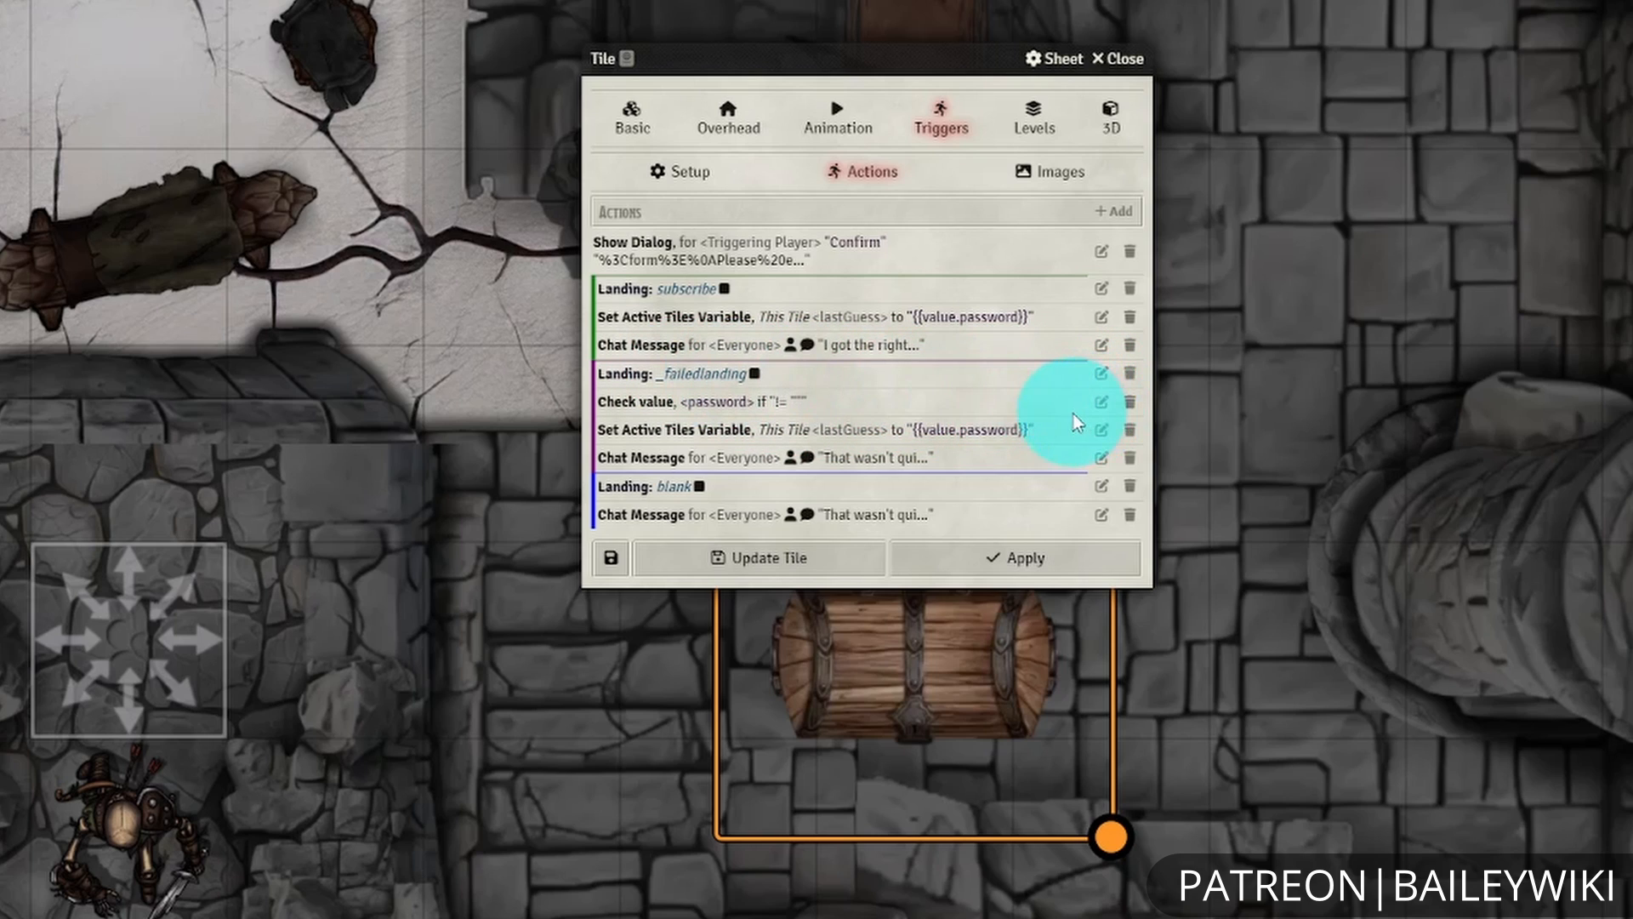
click(1101, 402)
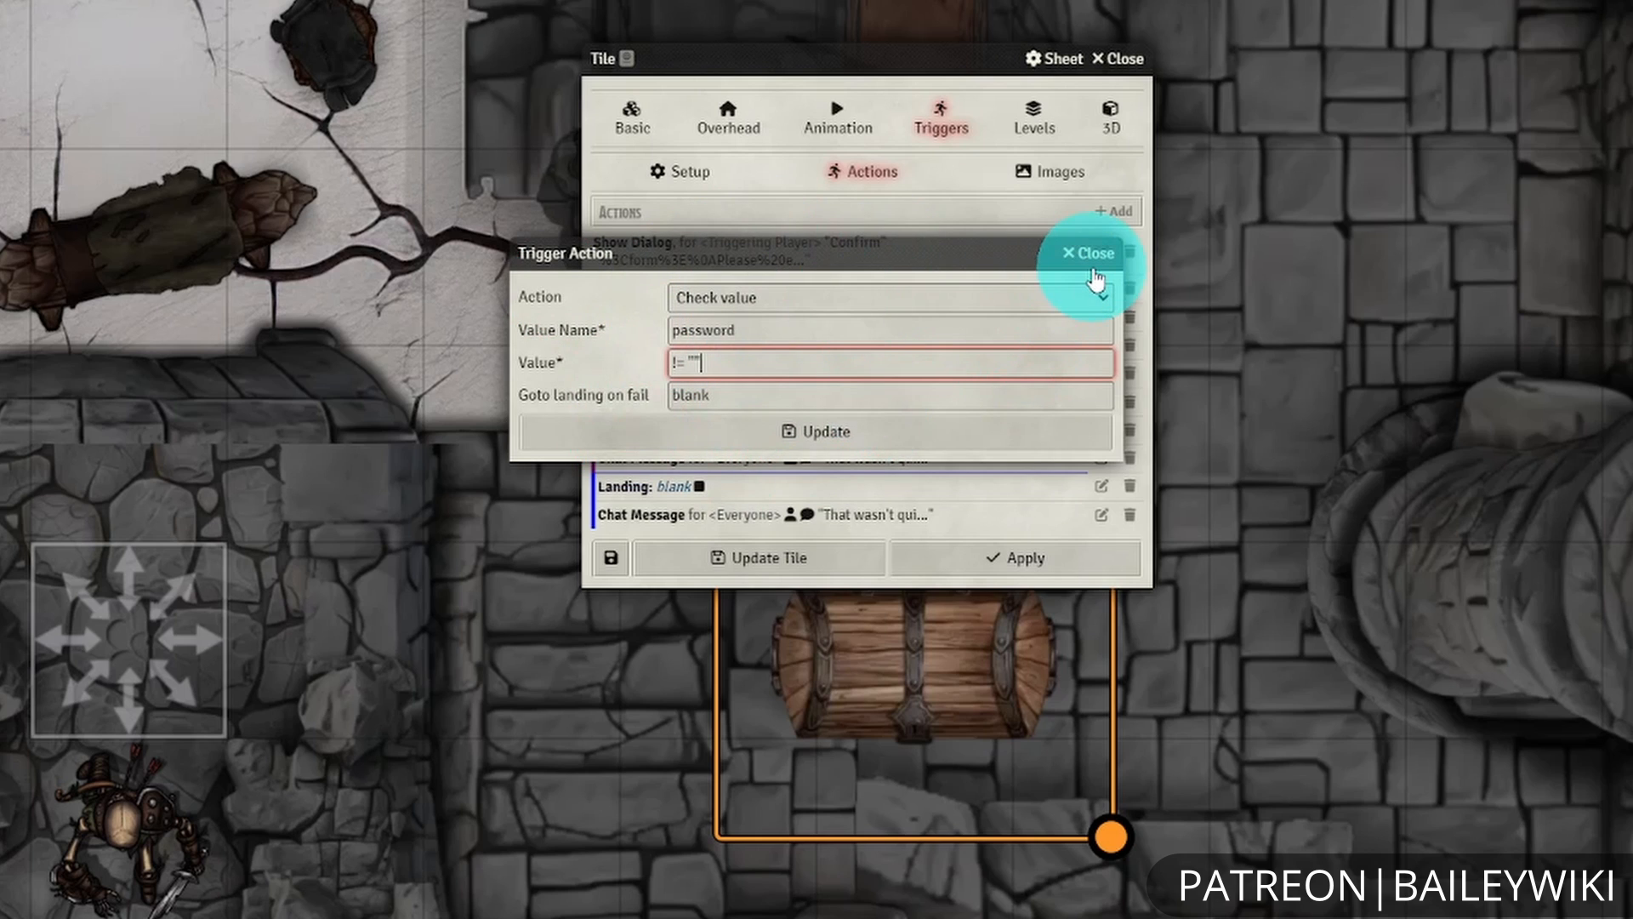
click(1086, 252)
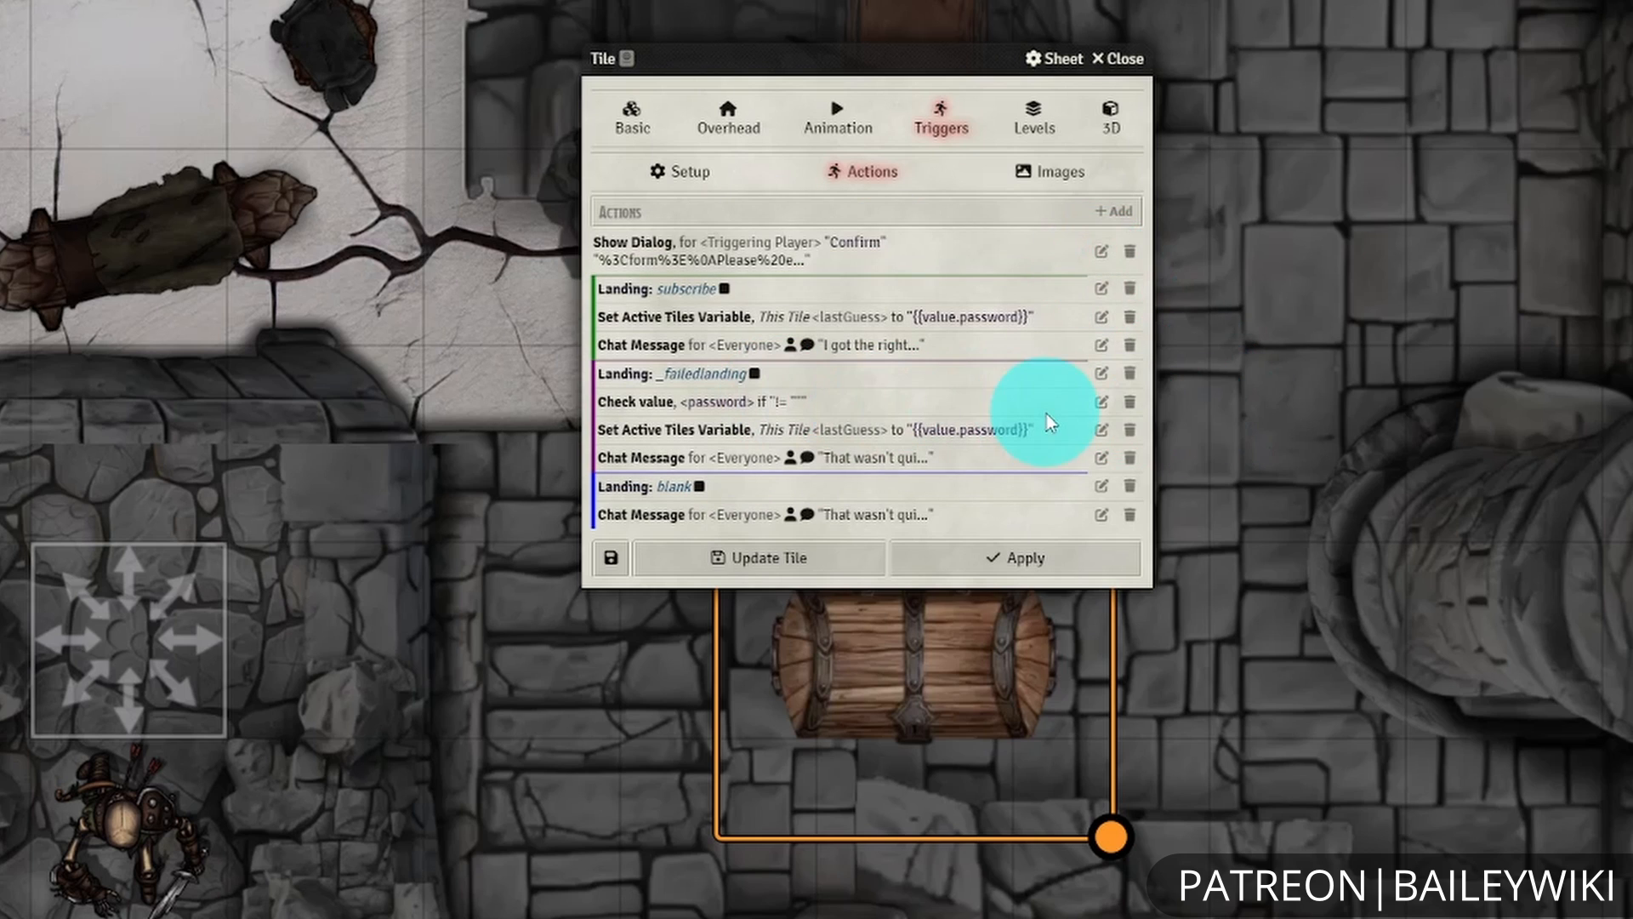
mouse_move(1106, 435)
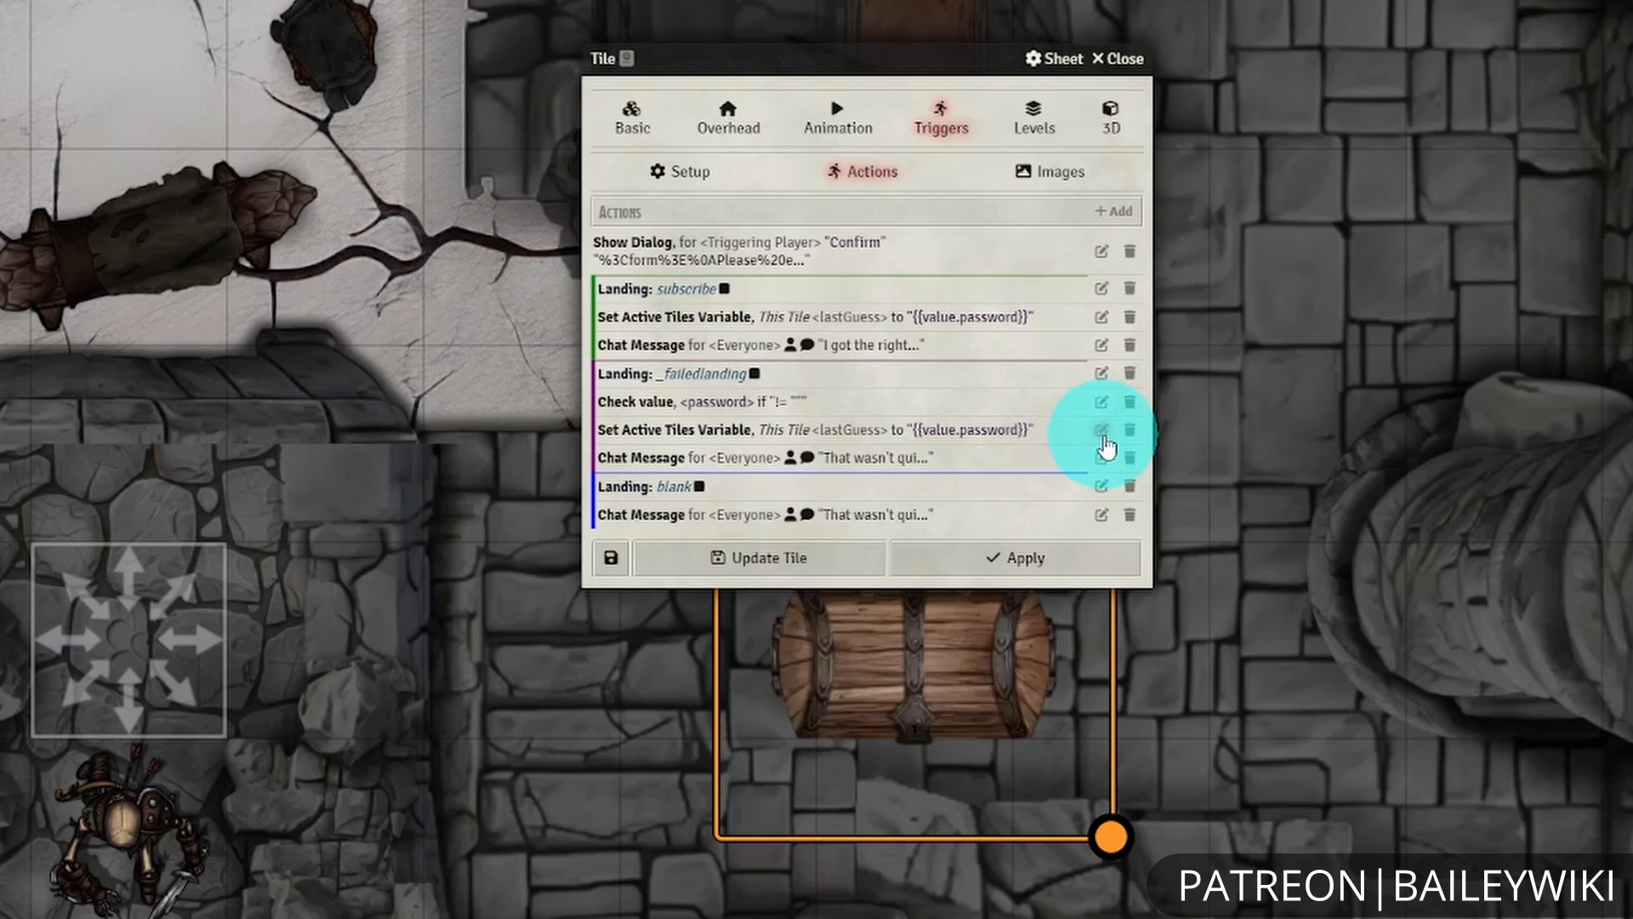
mouse_move(995, 449)
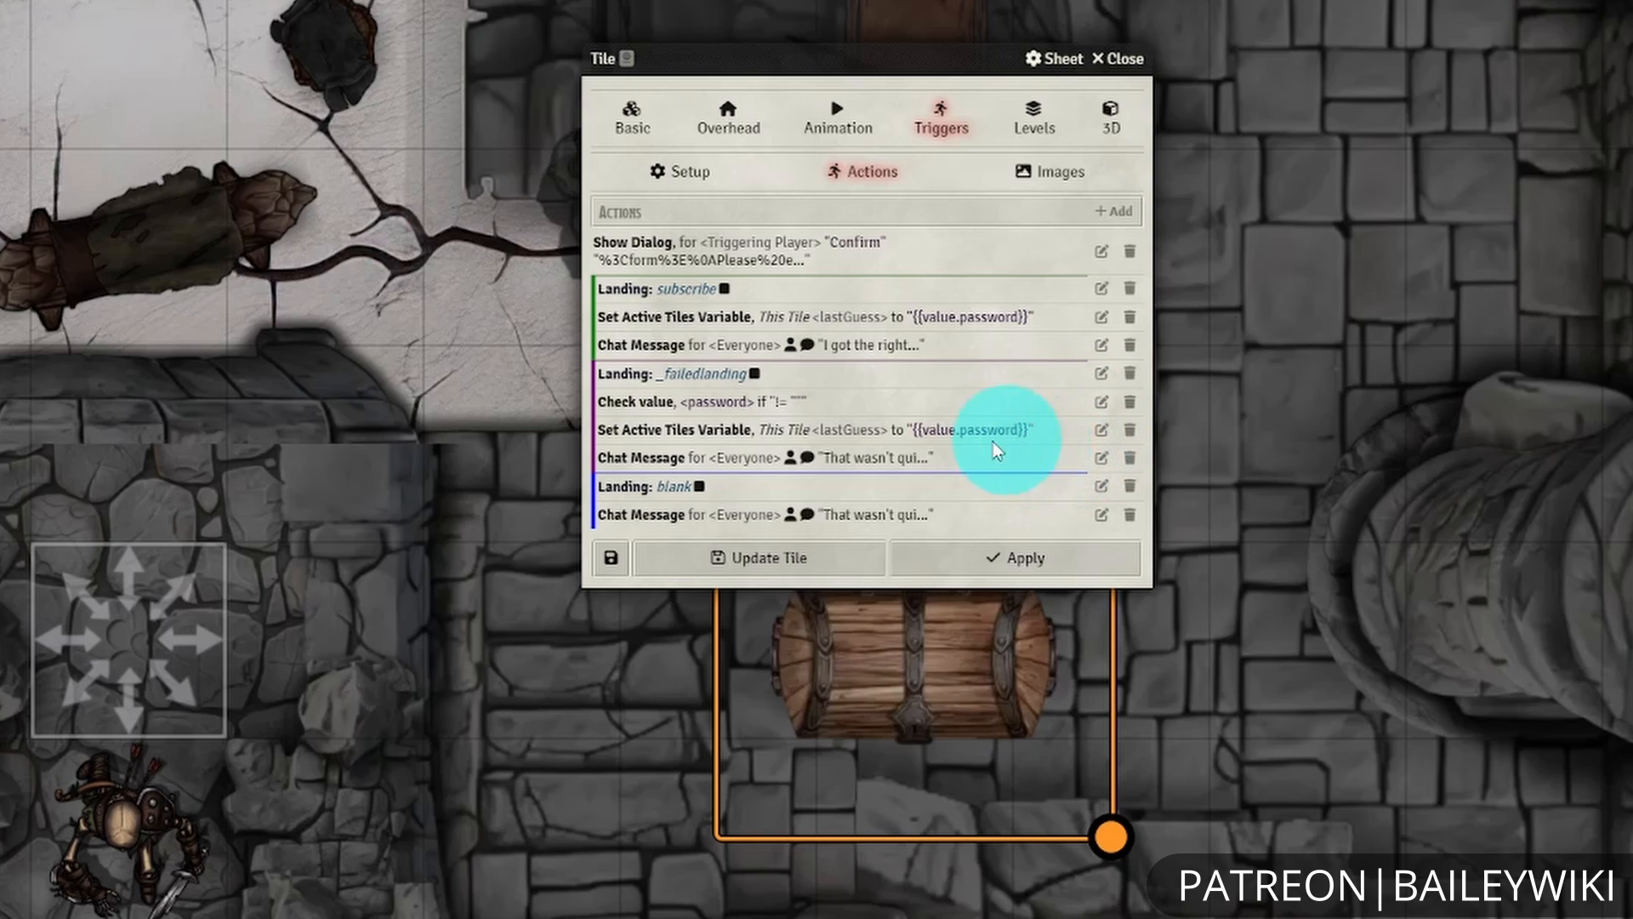
mouse_move(915, 444)
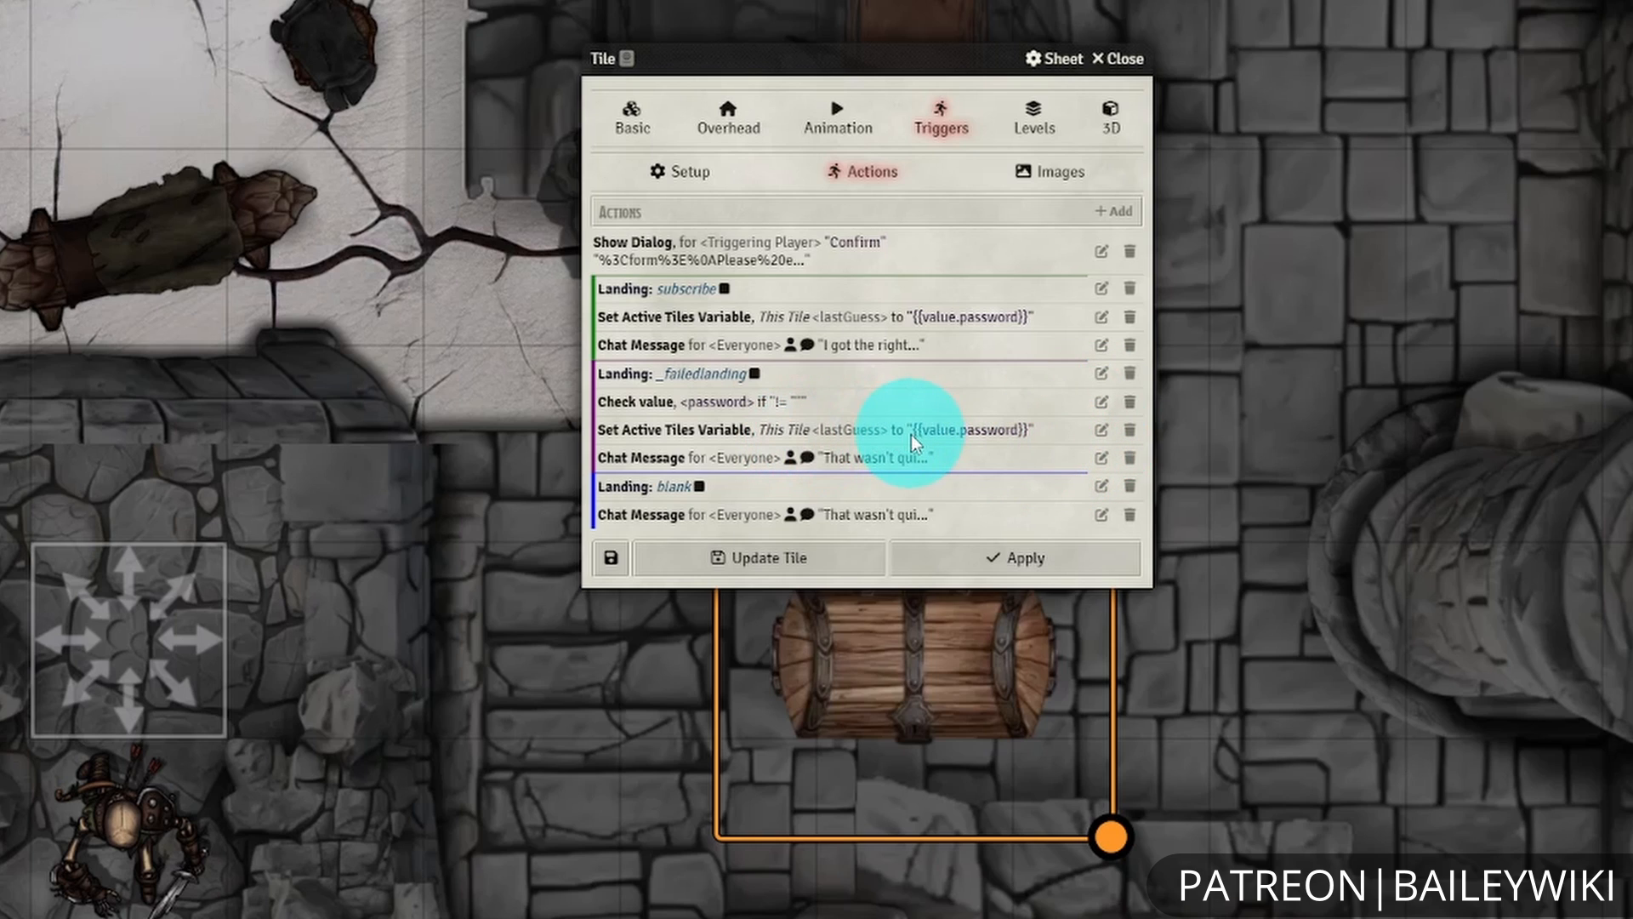
mouse_move(1103, 436)
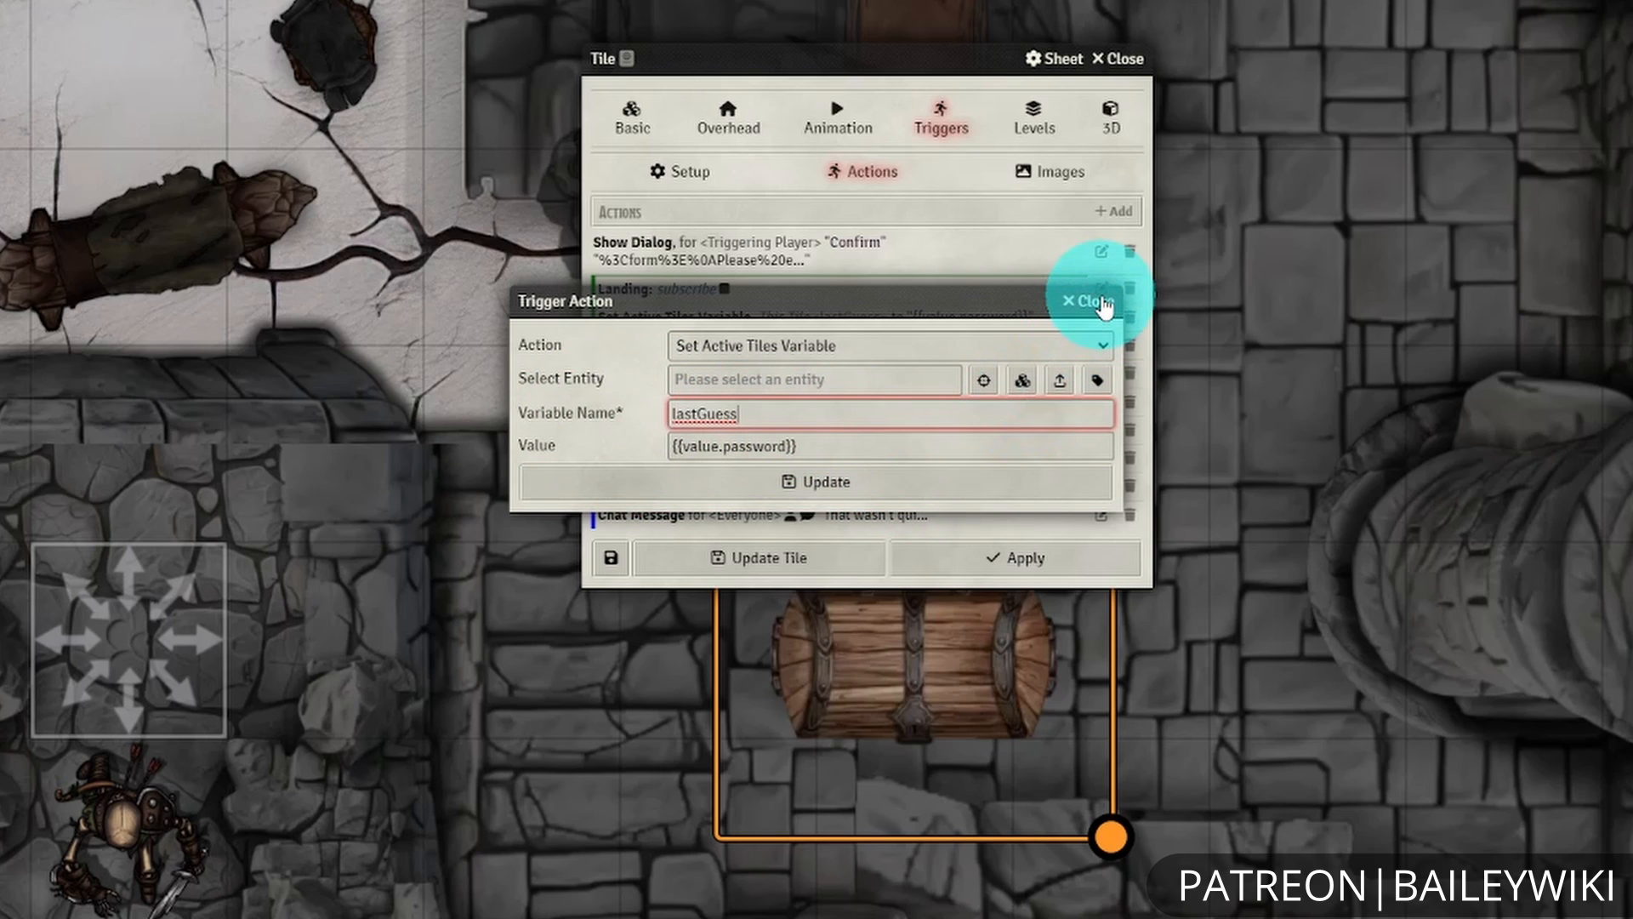
click(1091, 301)
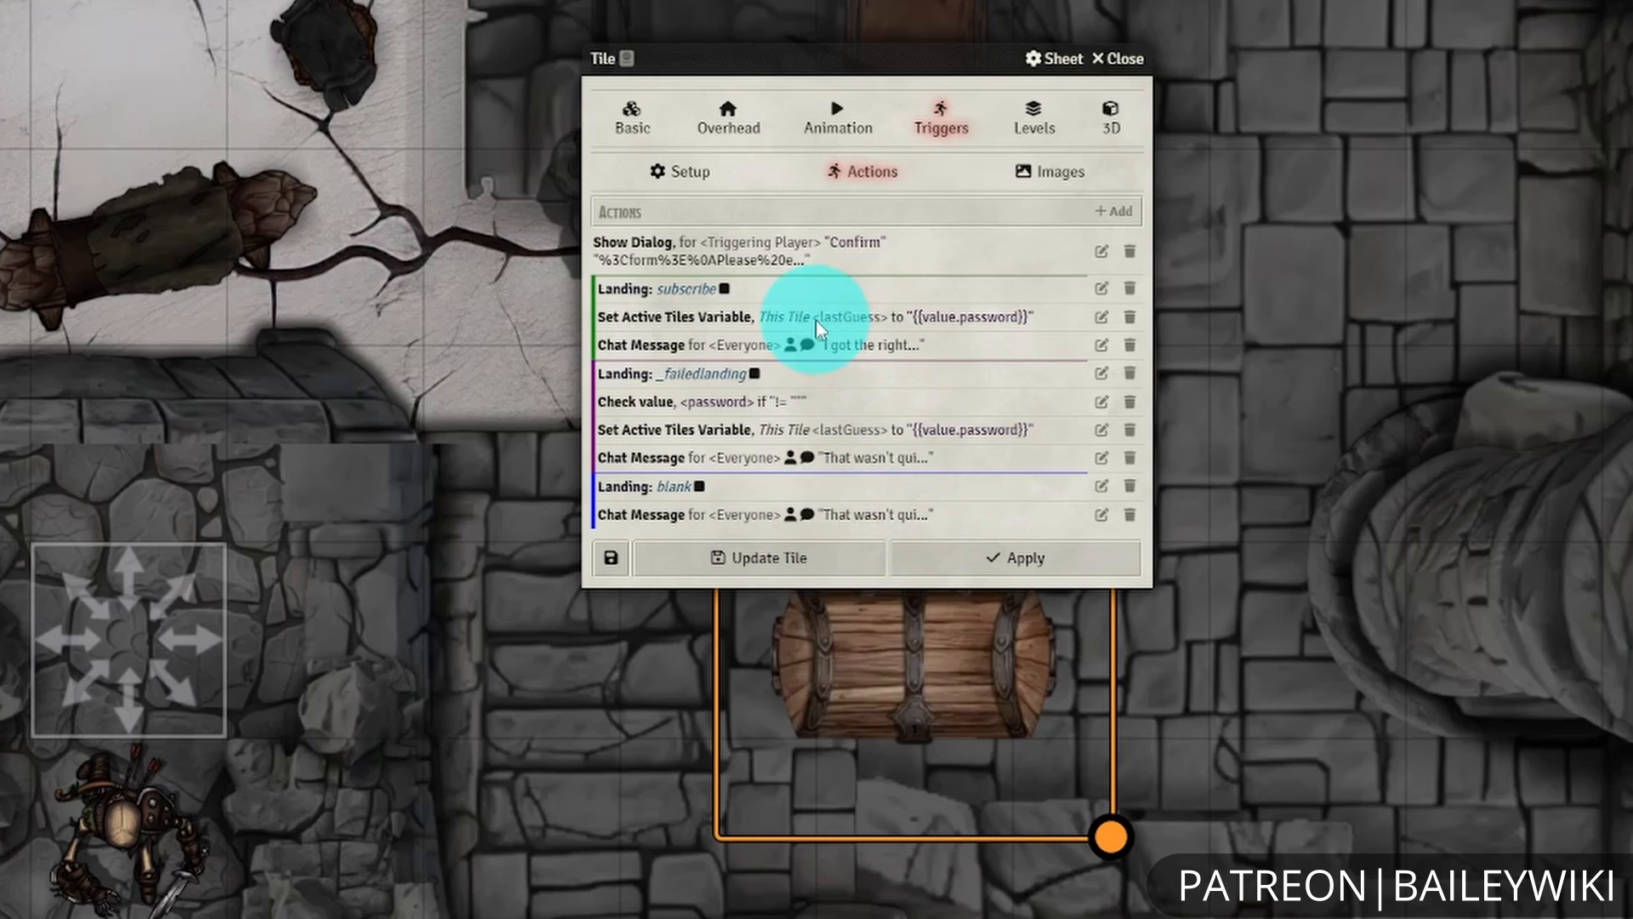
mouse_move(761, 230)
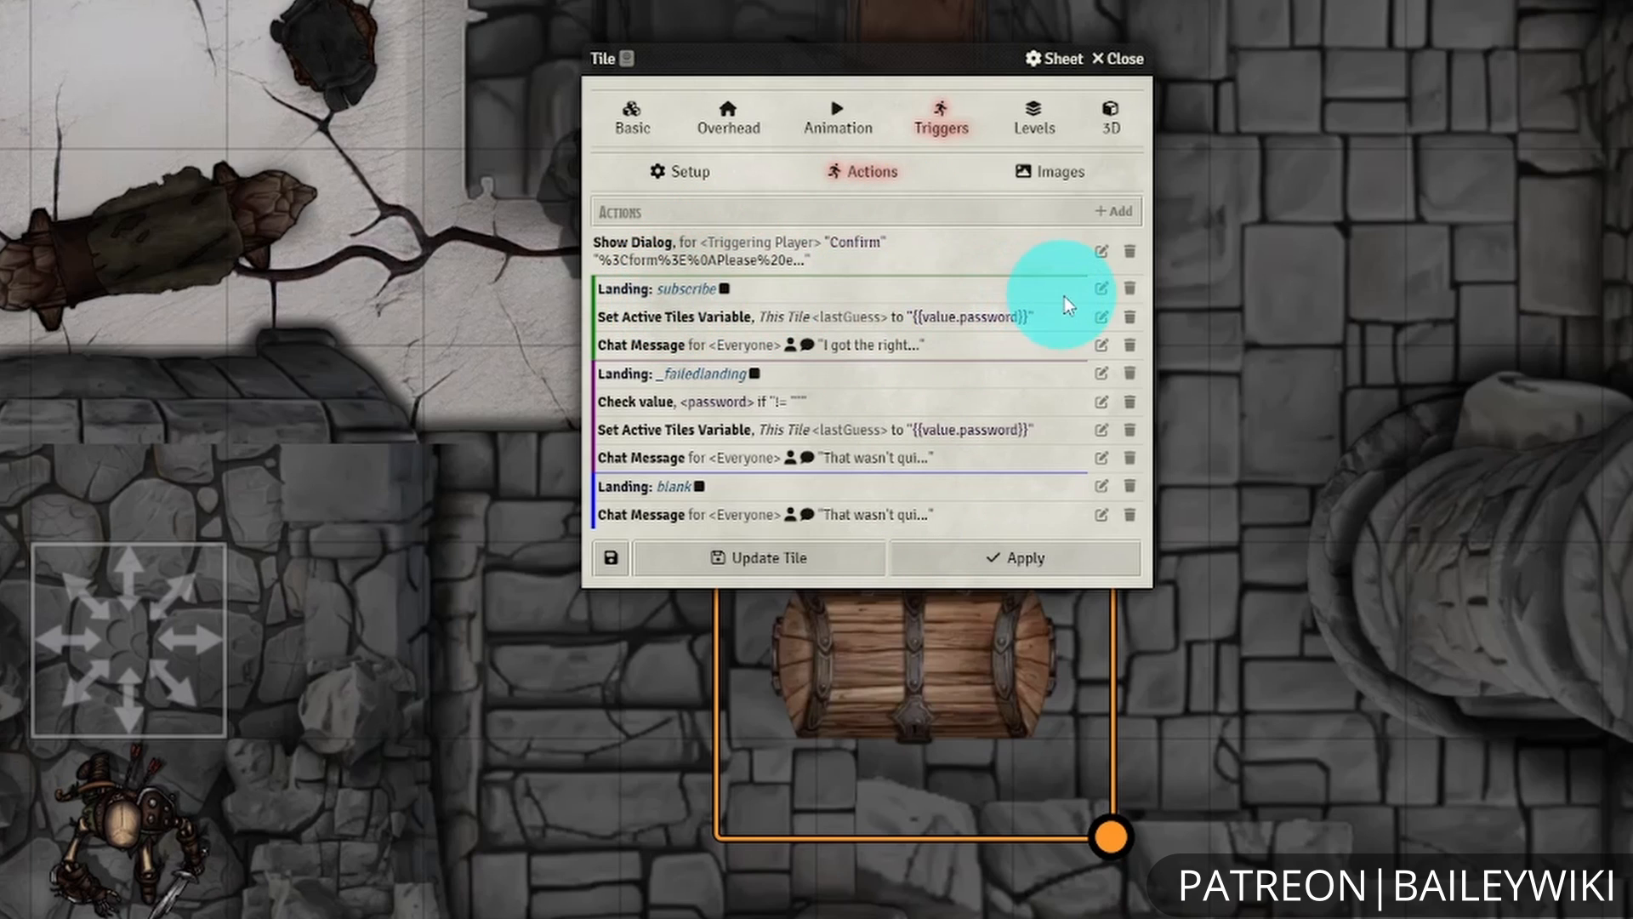
click(1101, 289)
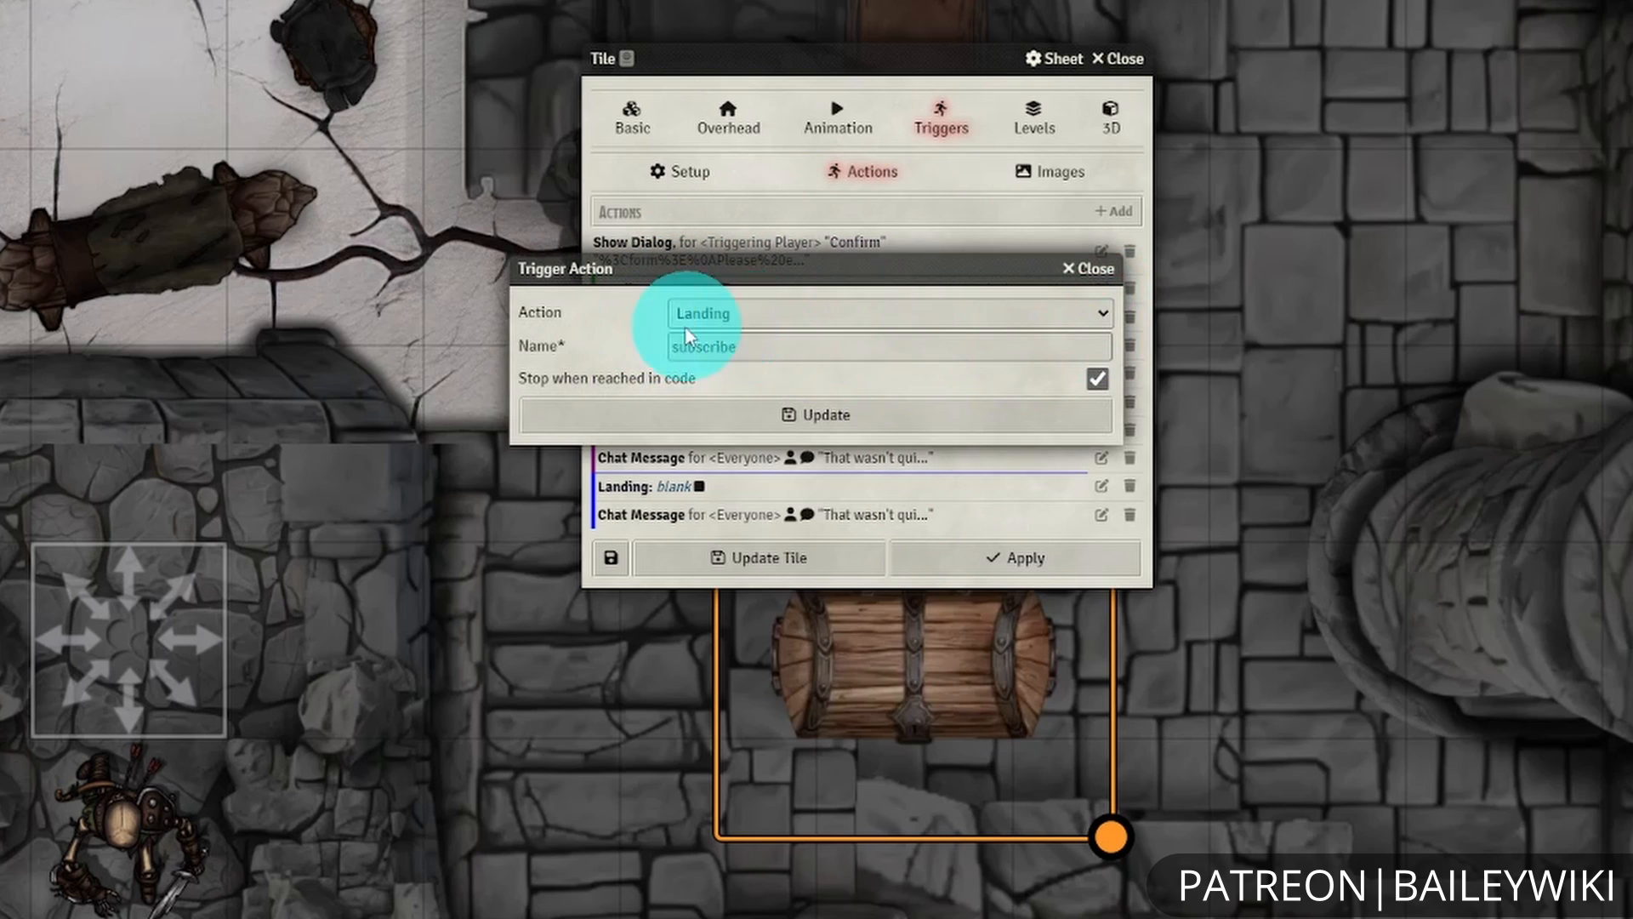
click(1087, 267)
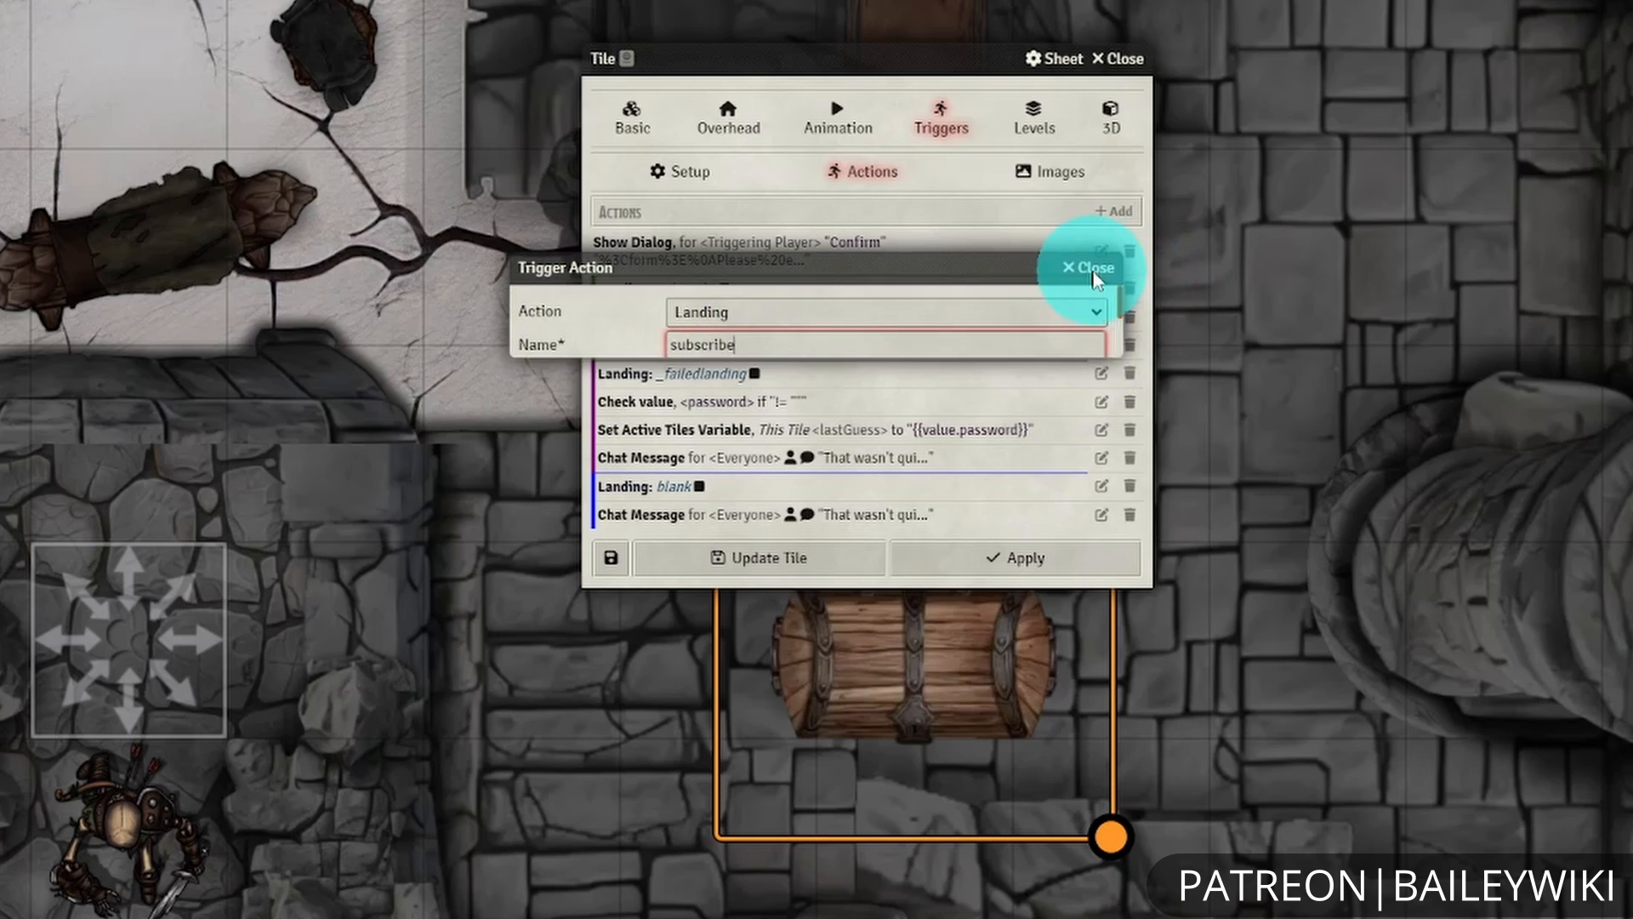
click(1088, 267)
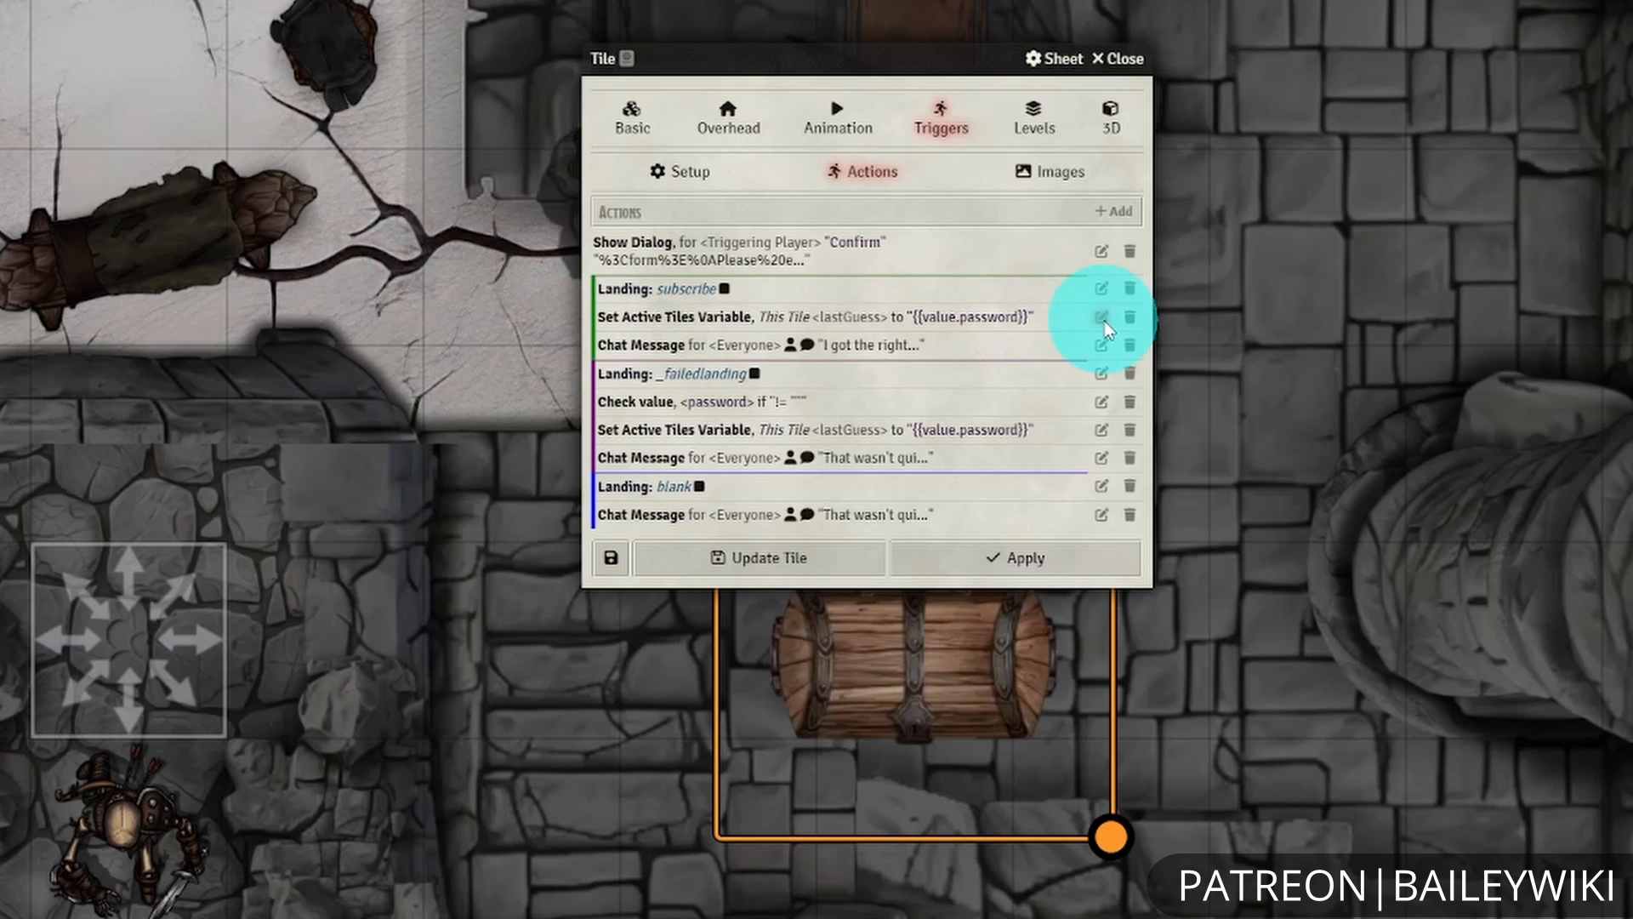
click(1101, 316)
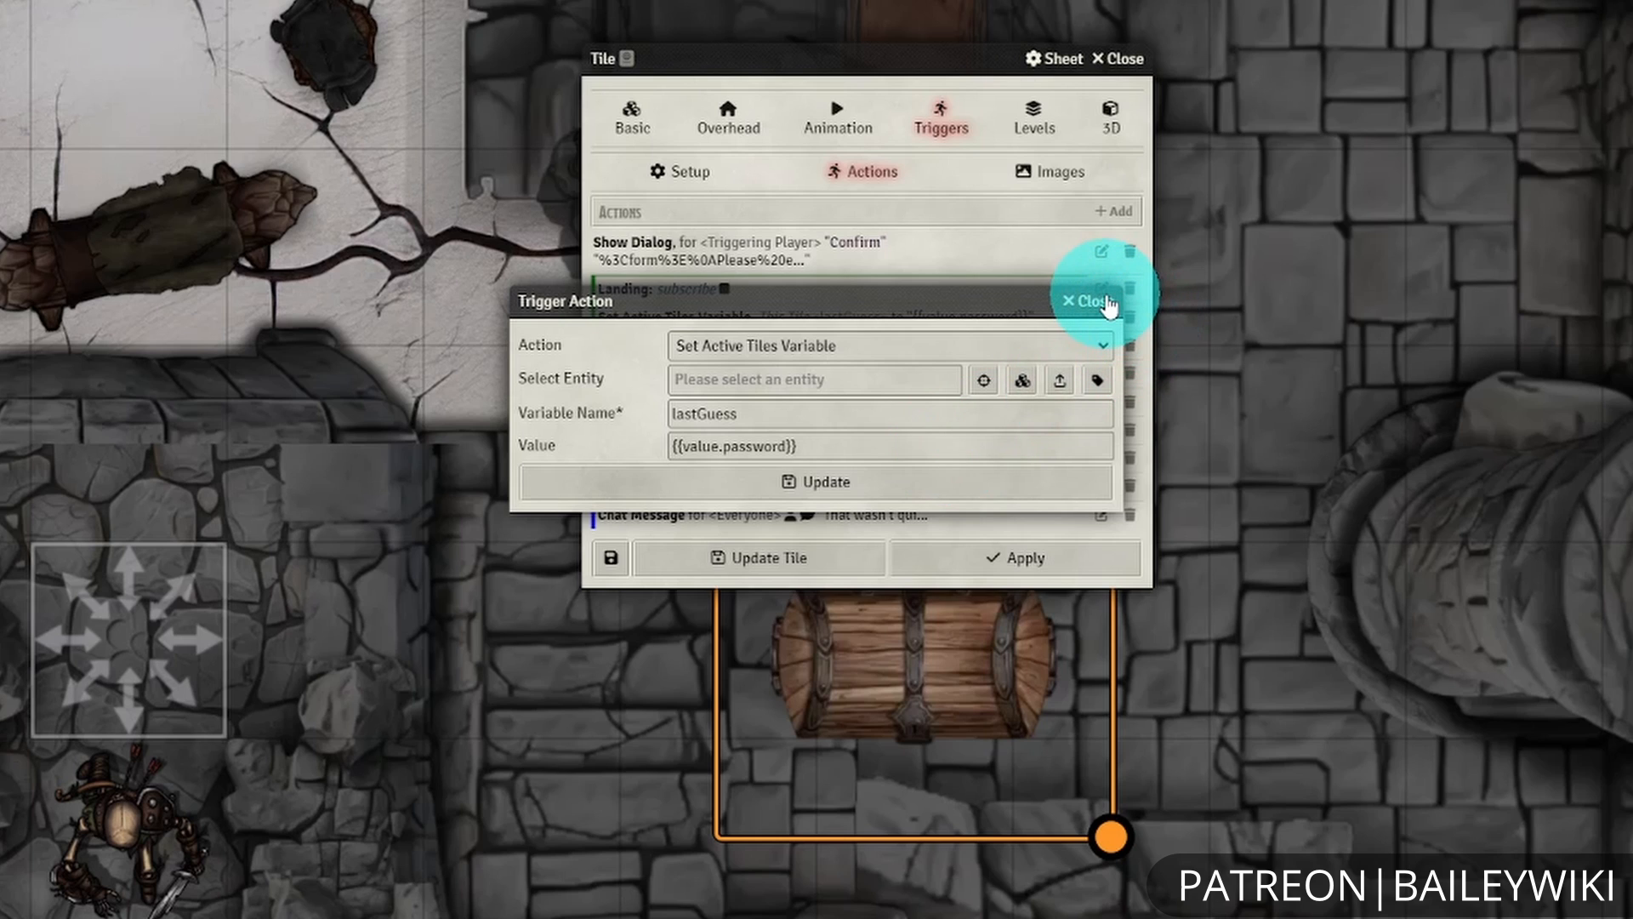
click(1089, 303)
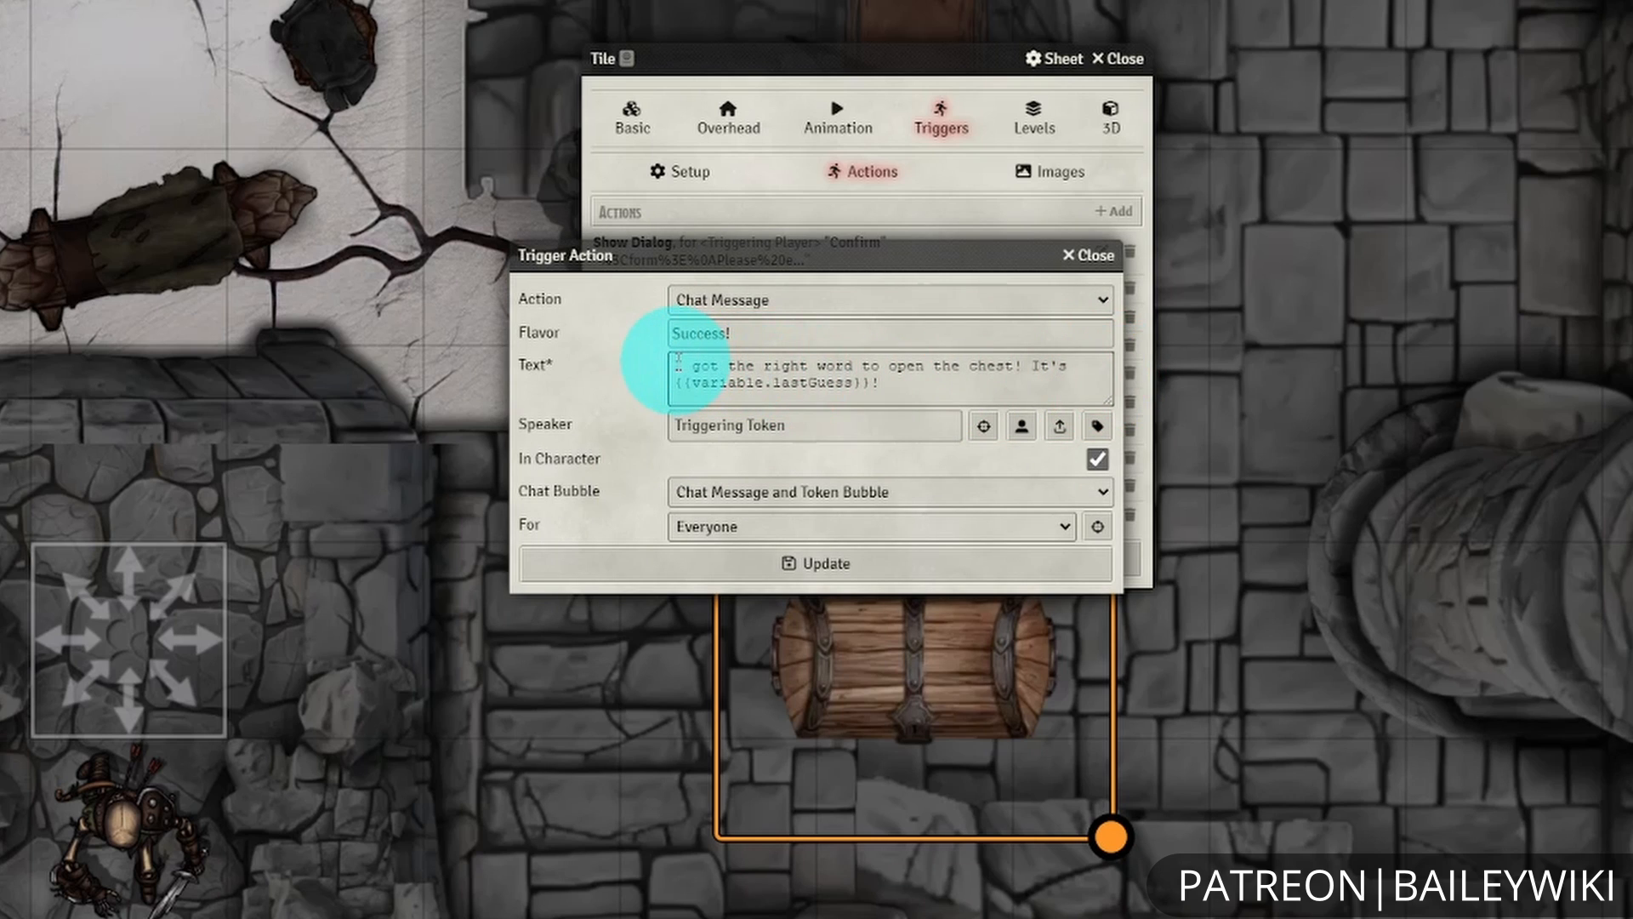
click(934, 378)
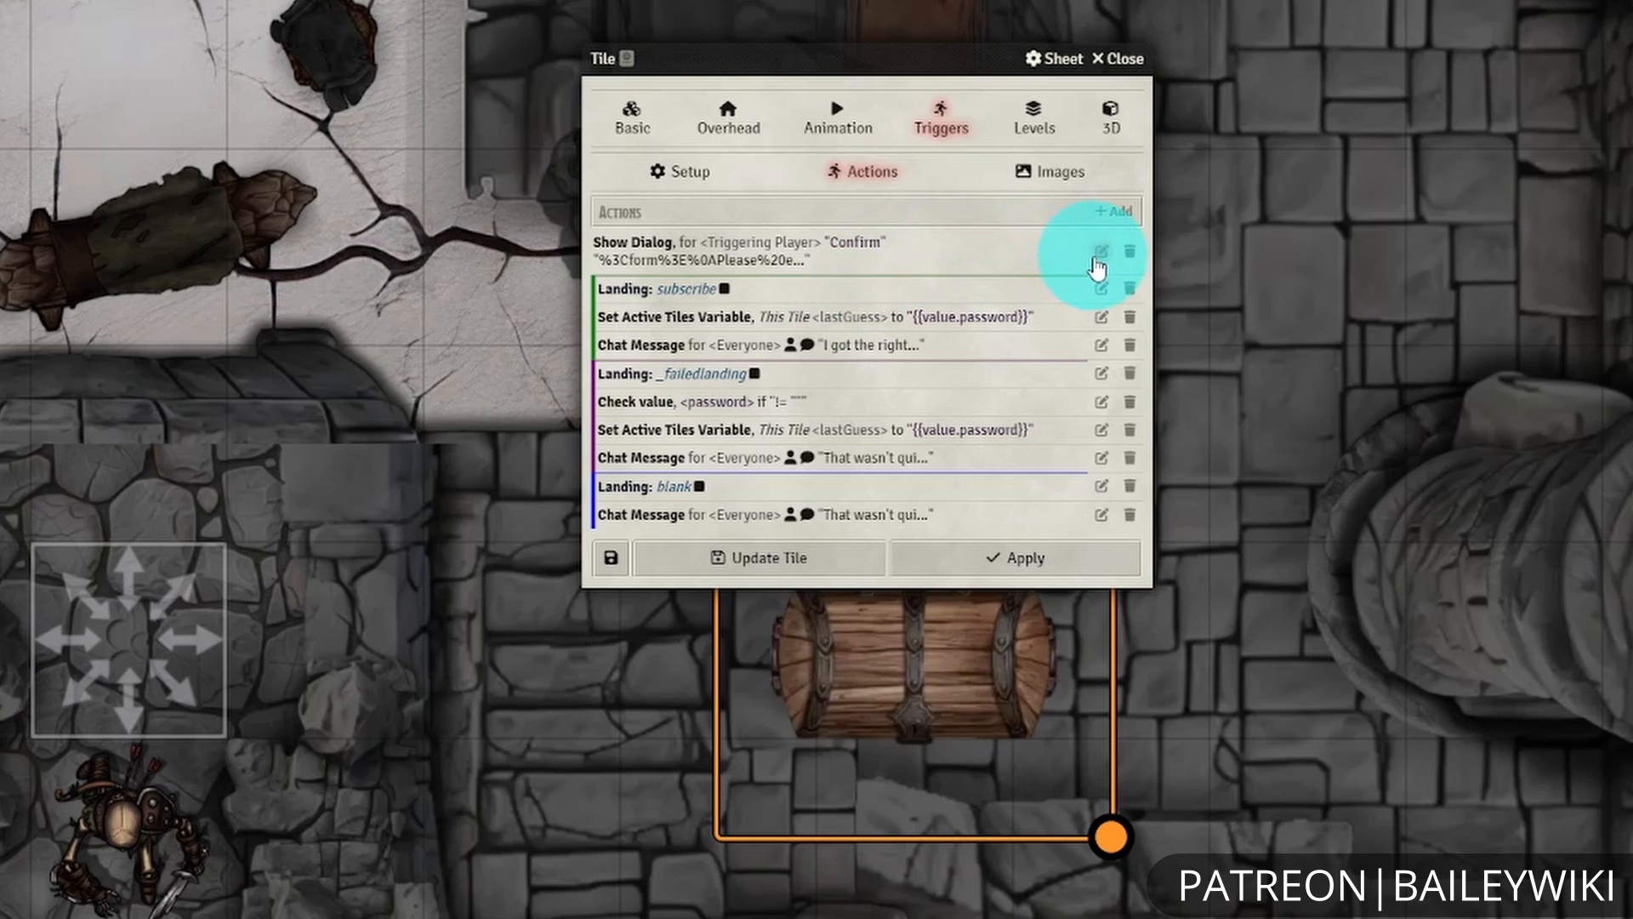
- Check the Show Dialog action's {{value.password}} goto value and close it unchanged
click(1100, 252)
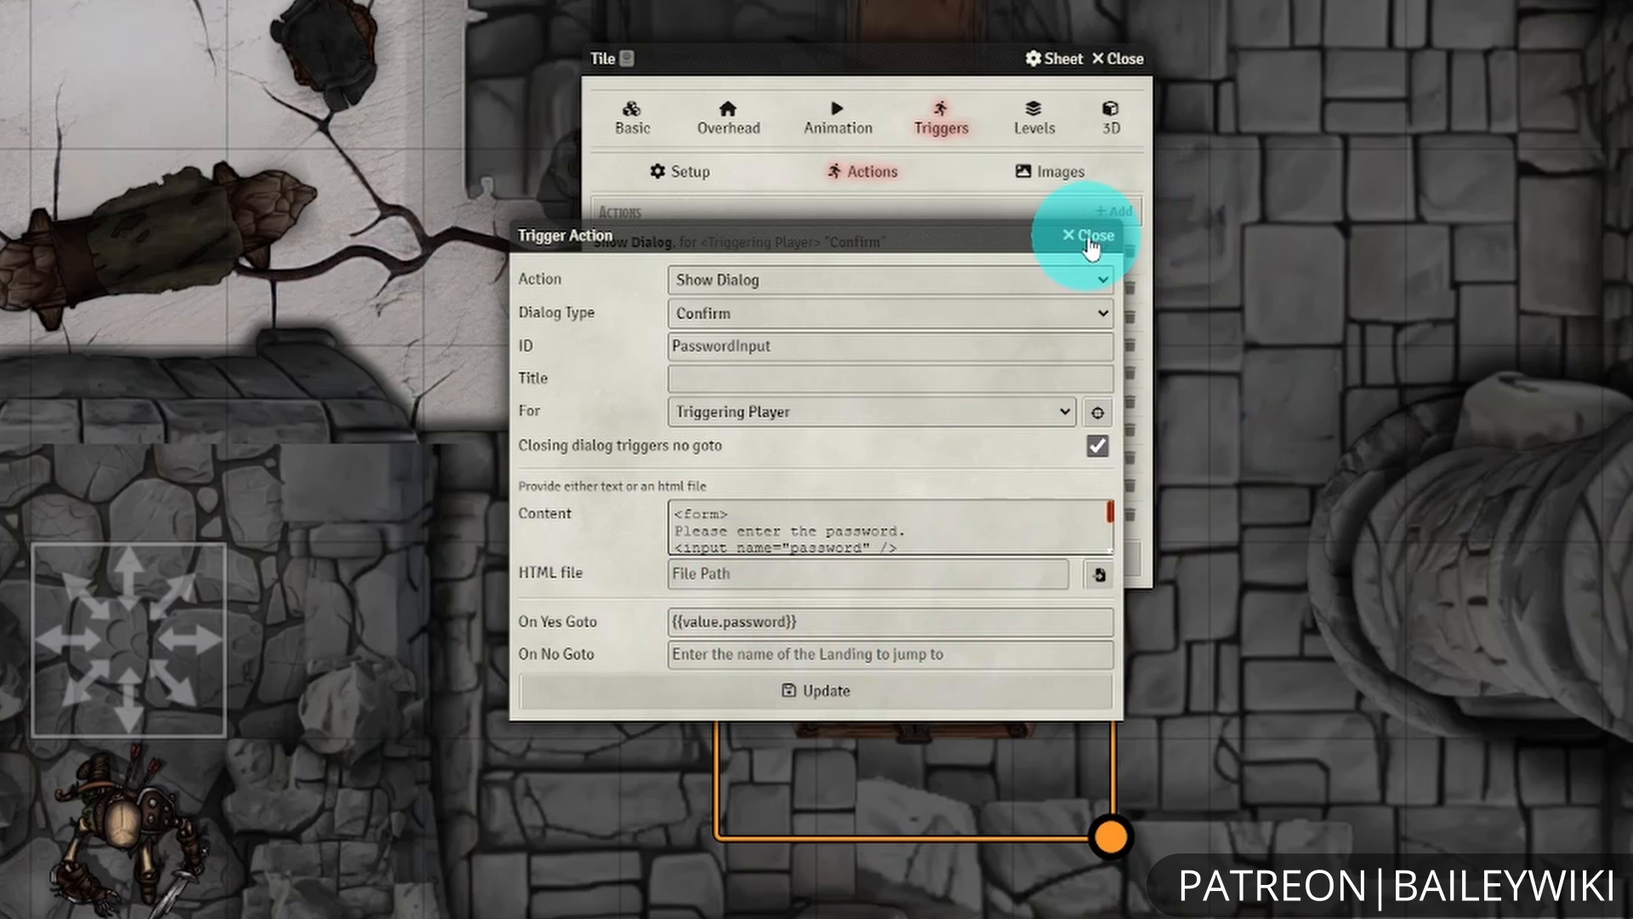
click(890, 623)
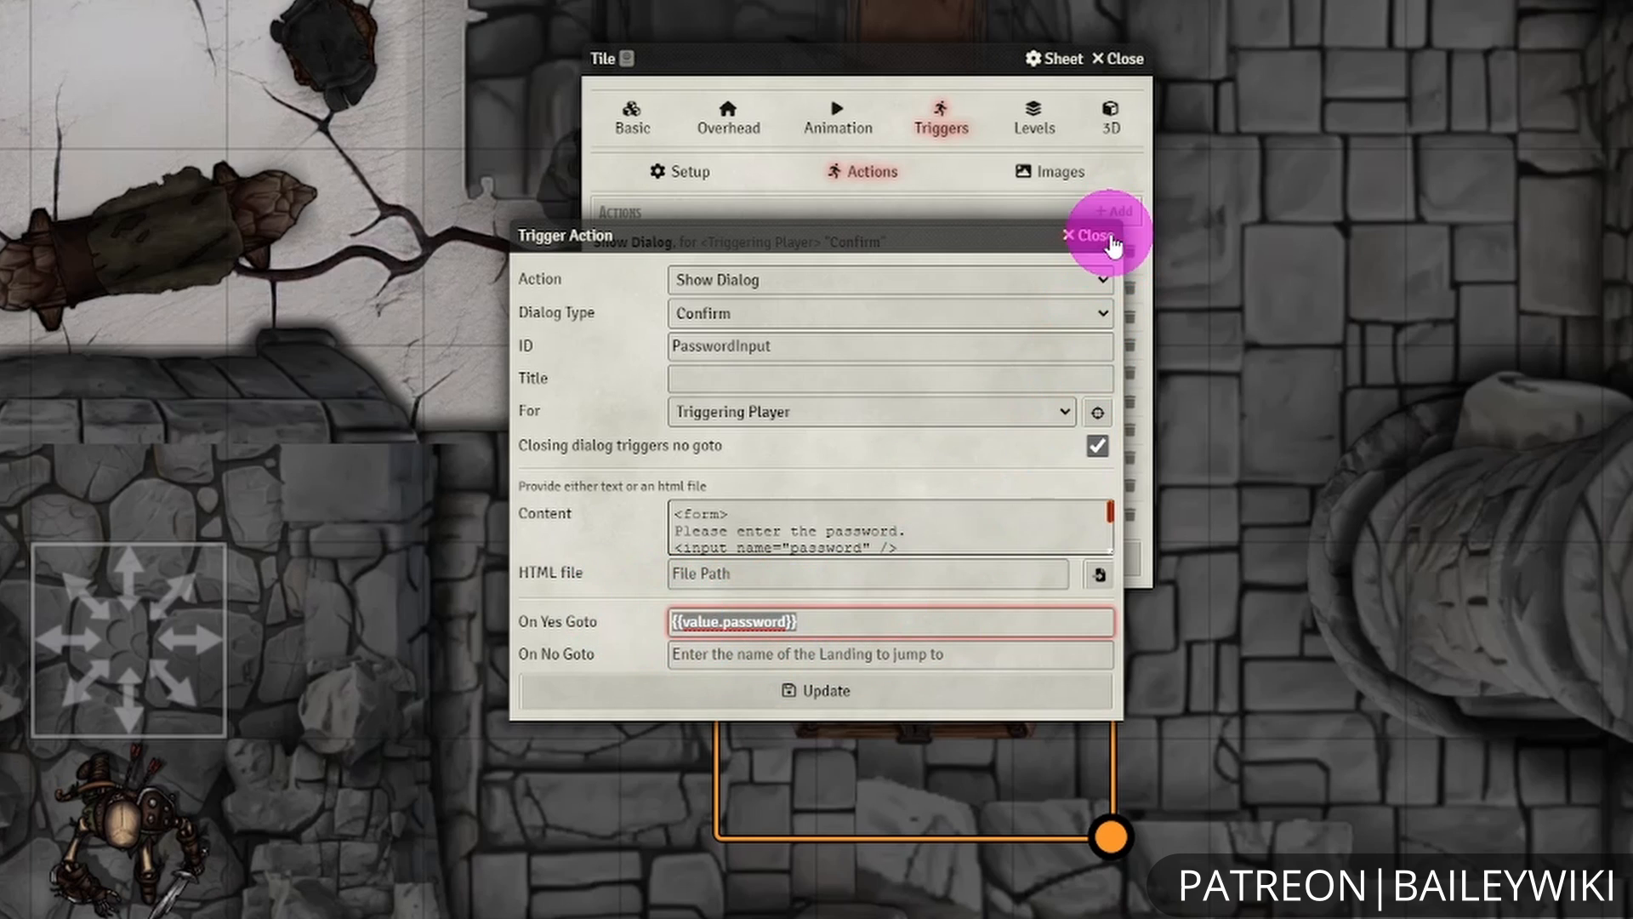
click(1087, 235)
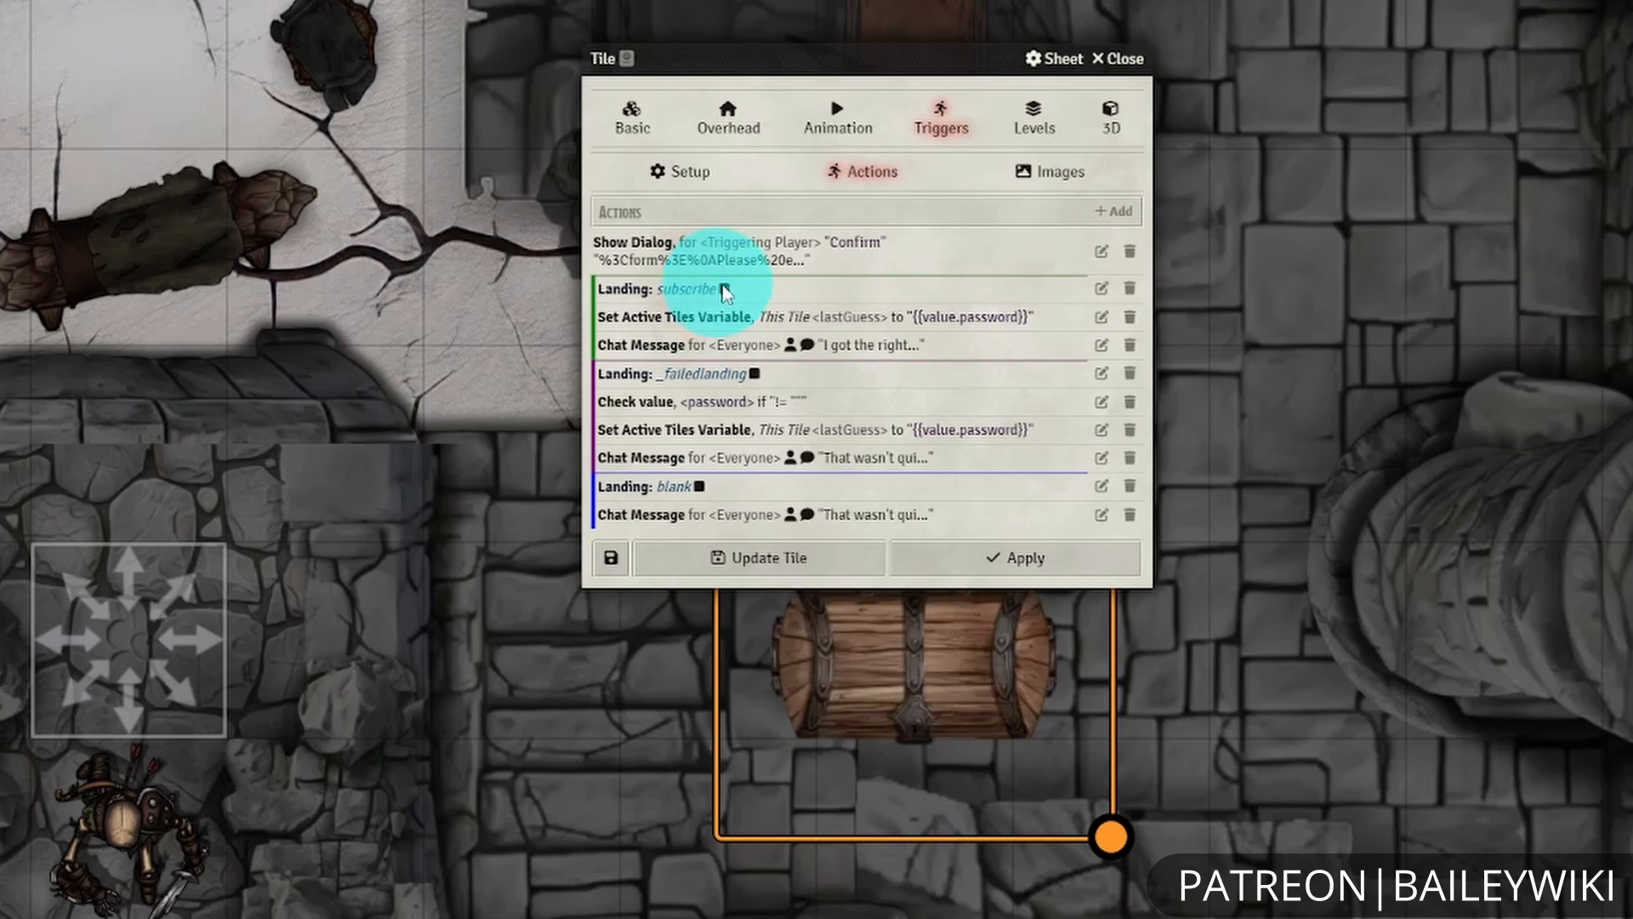
mouse_move(727, 289)
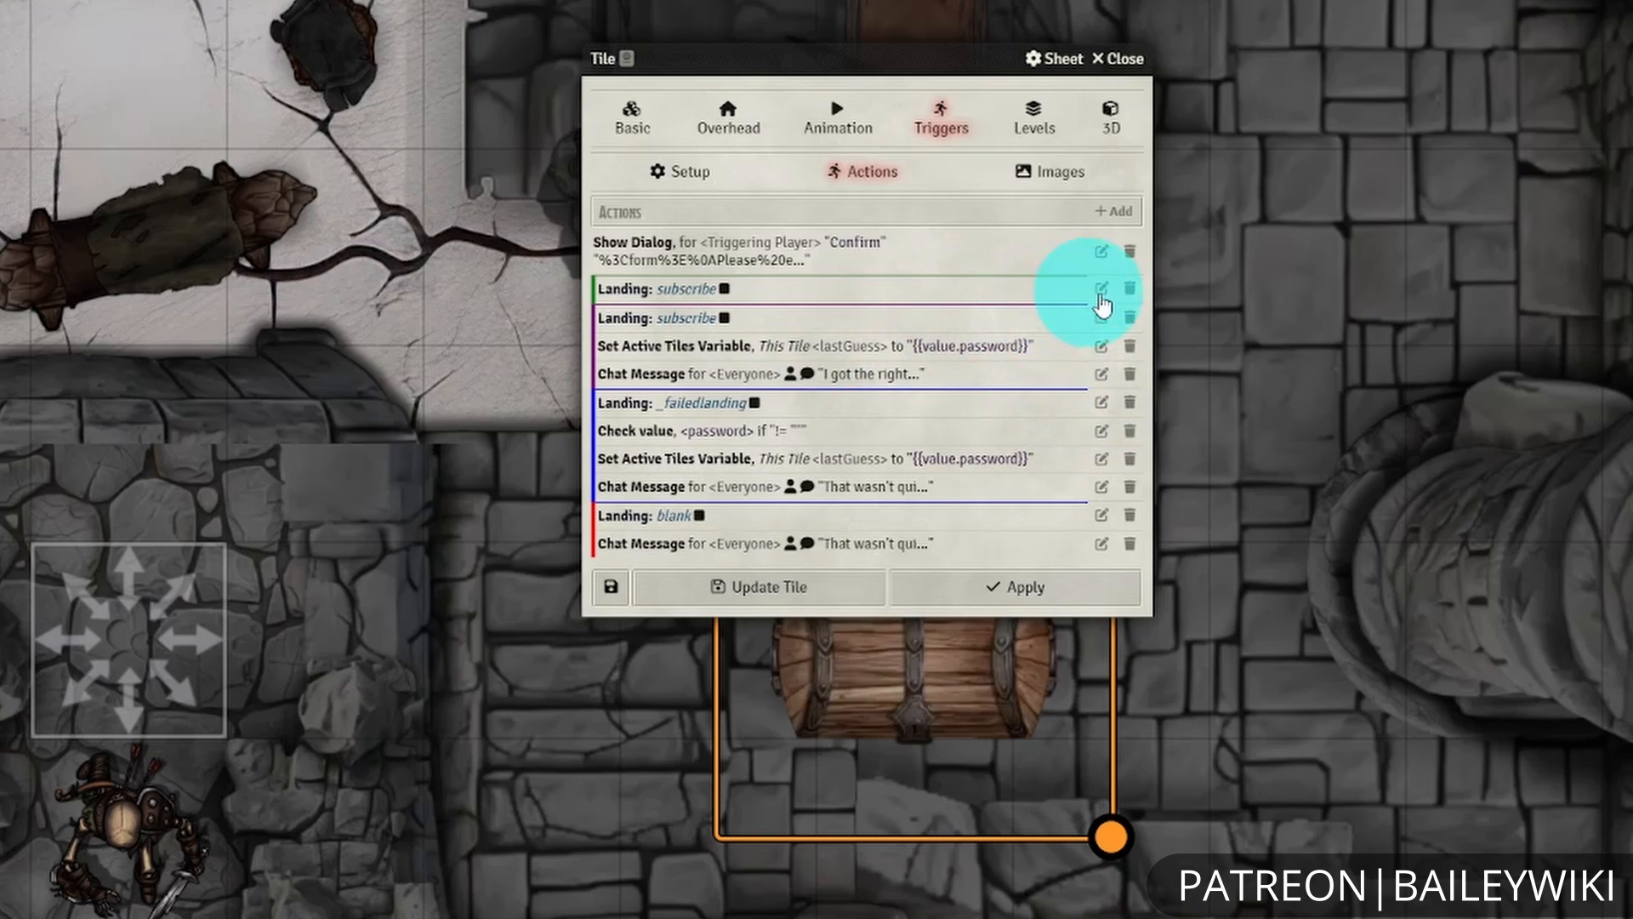
- Make the new action a Jump to Landing named subscribe and update it
click(1101, 289)
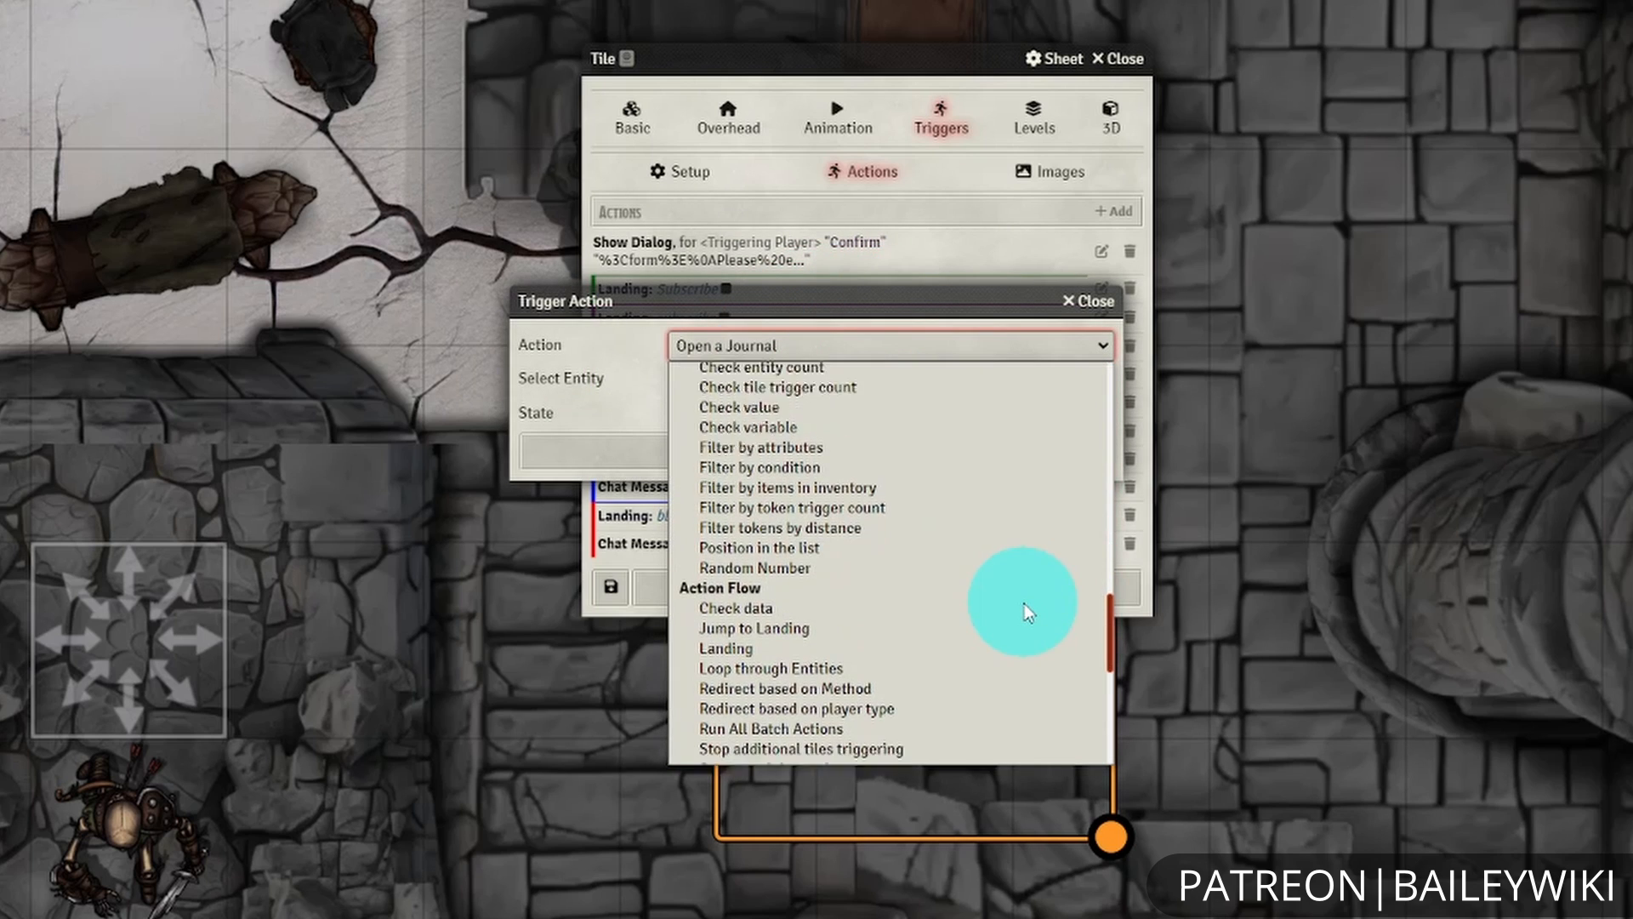
click(754, 628)
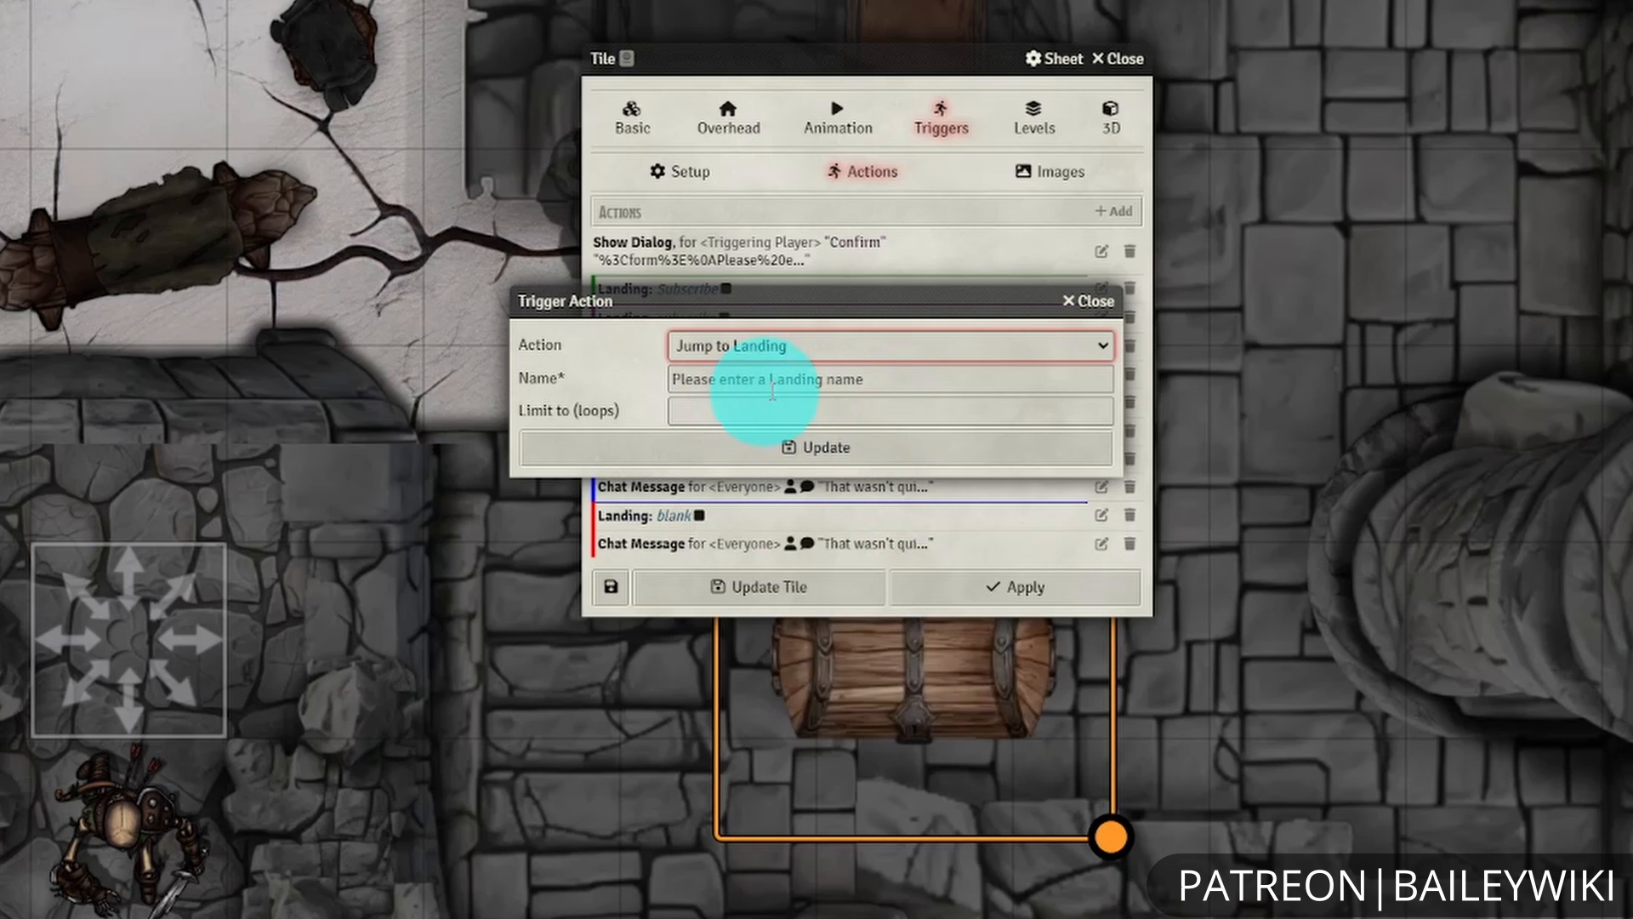
text(subsc)
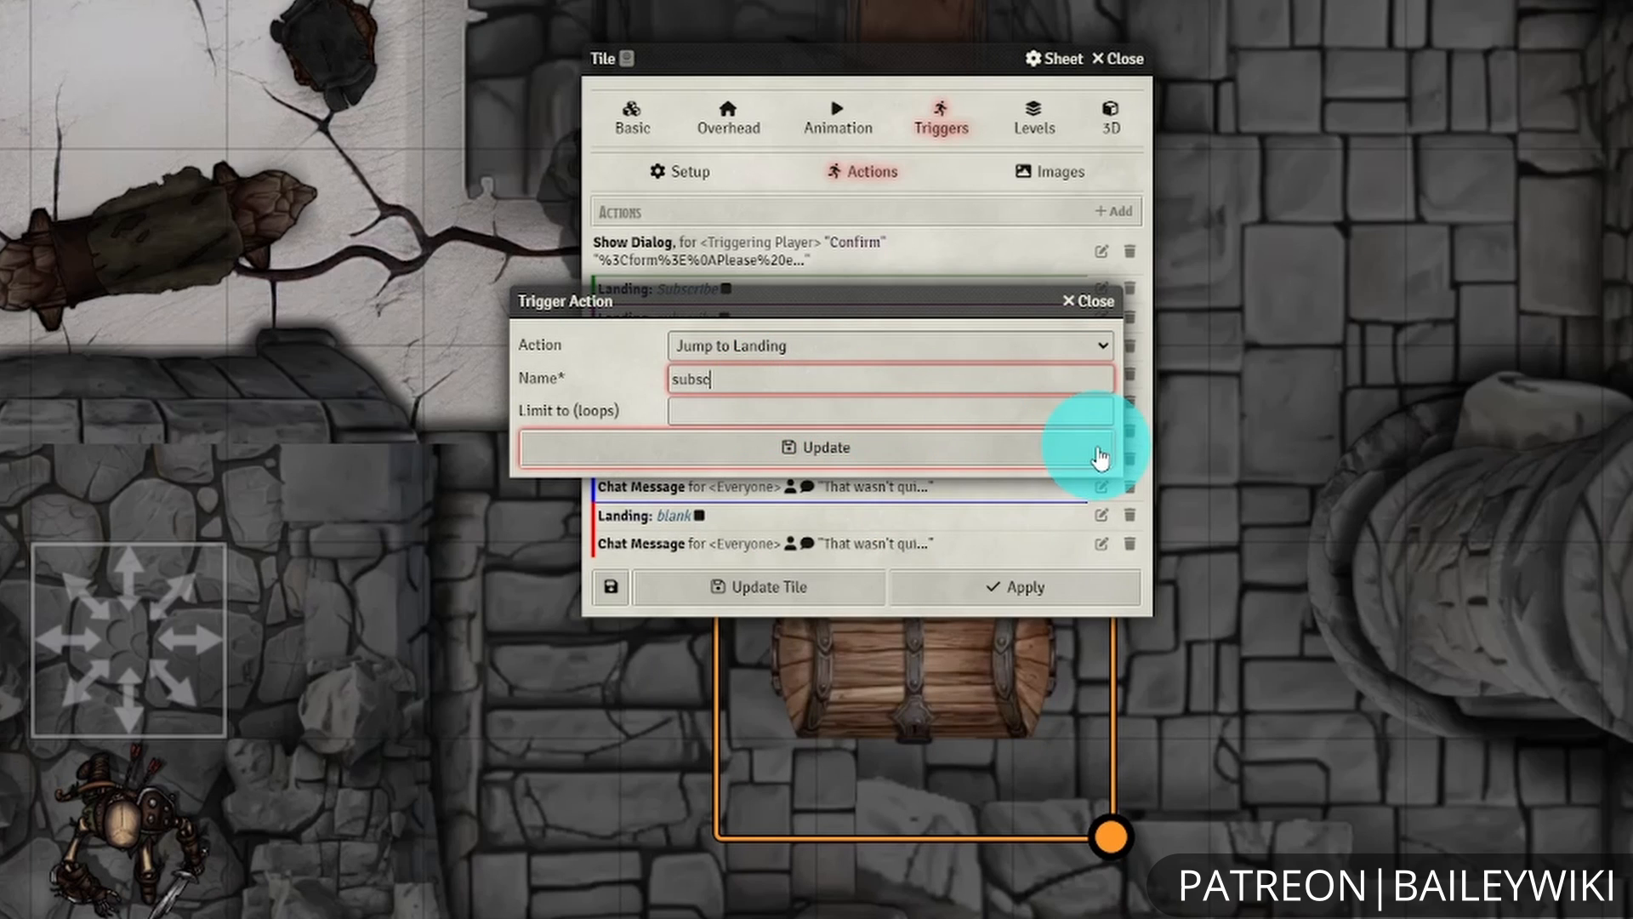
click(820, 447)
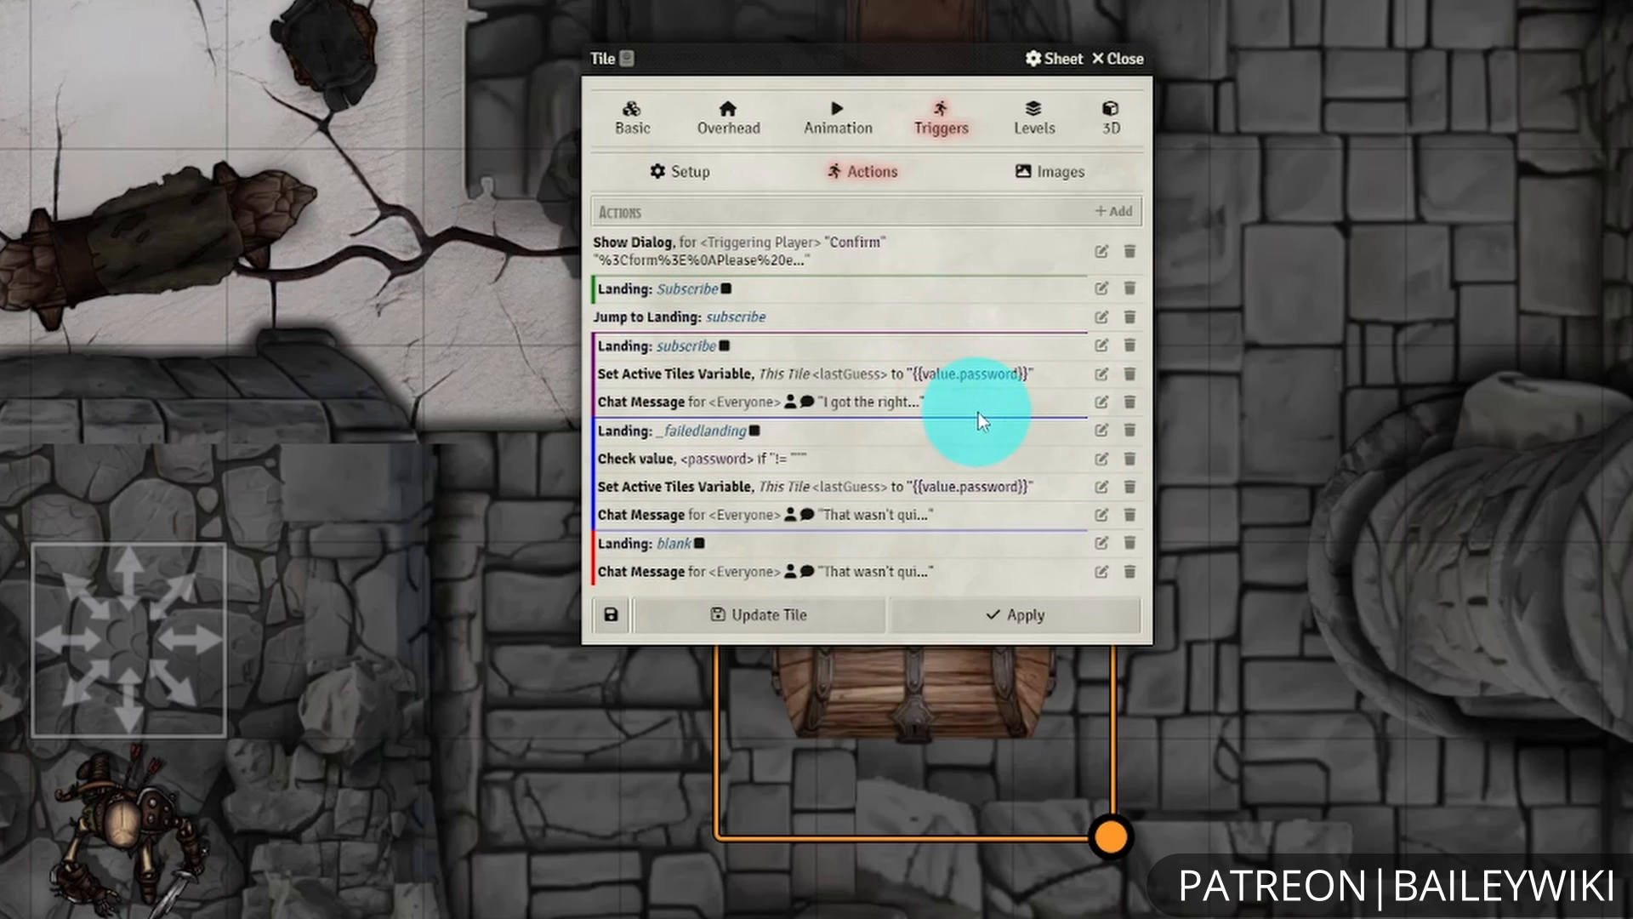
mouse_move(797, 317)
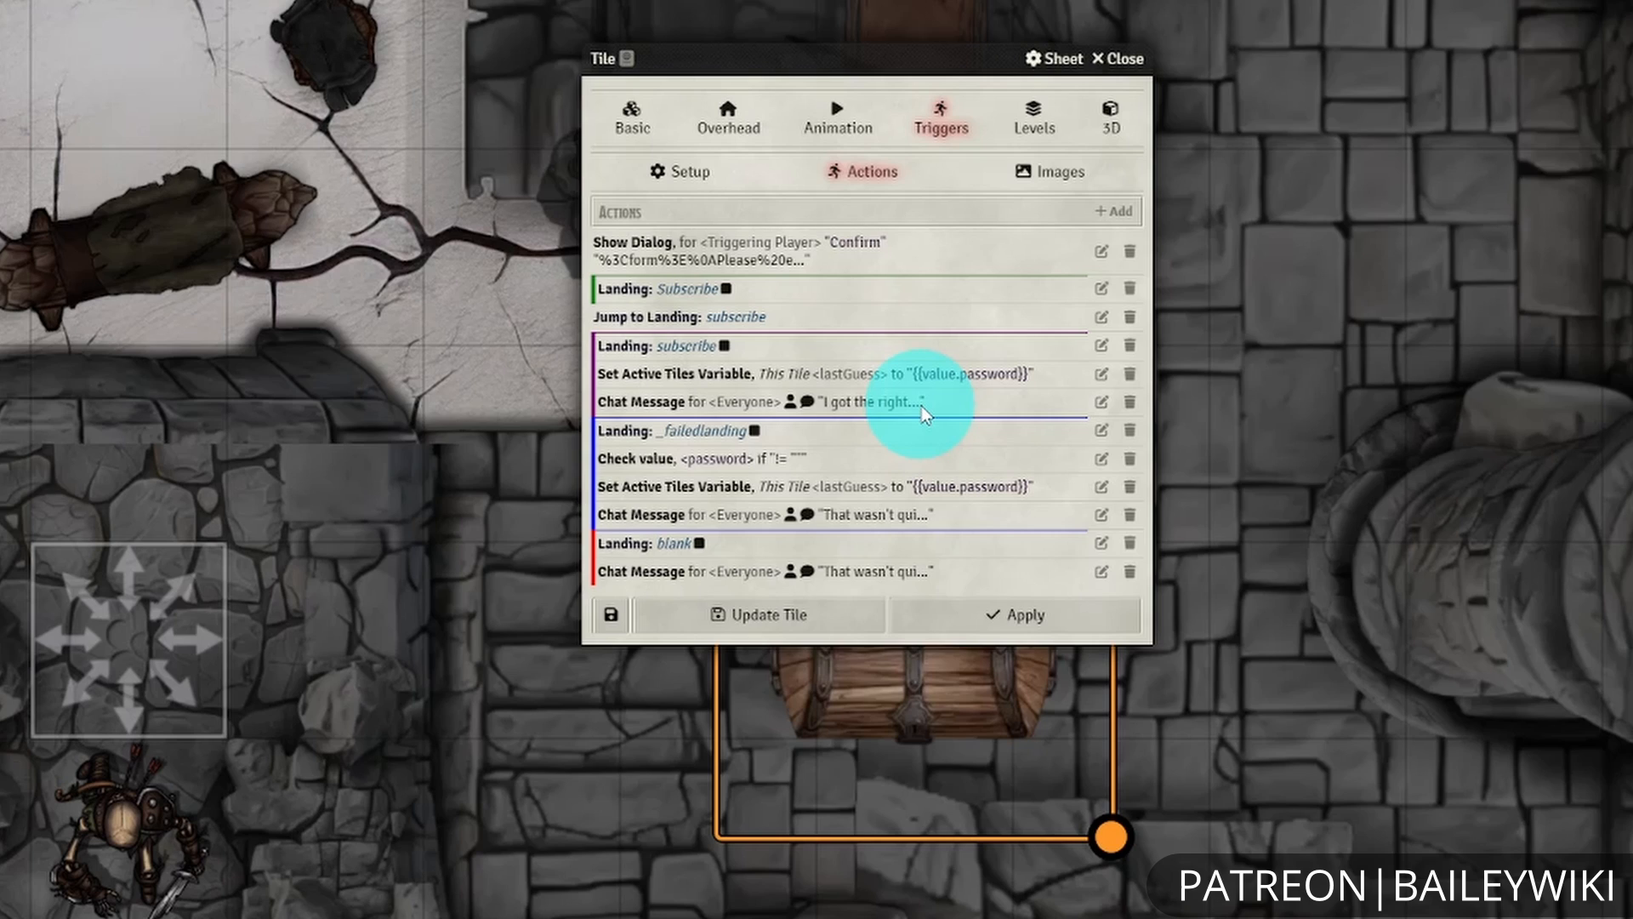
mouse_move(950, 406)
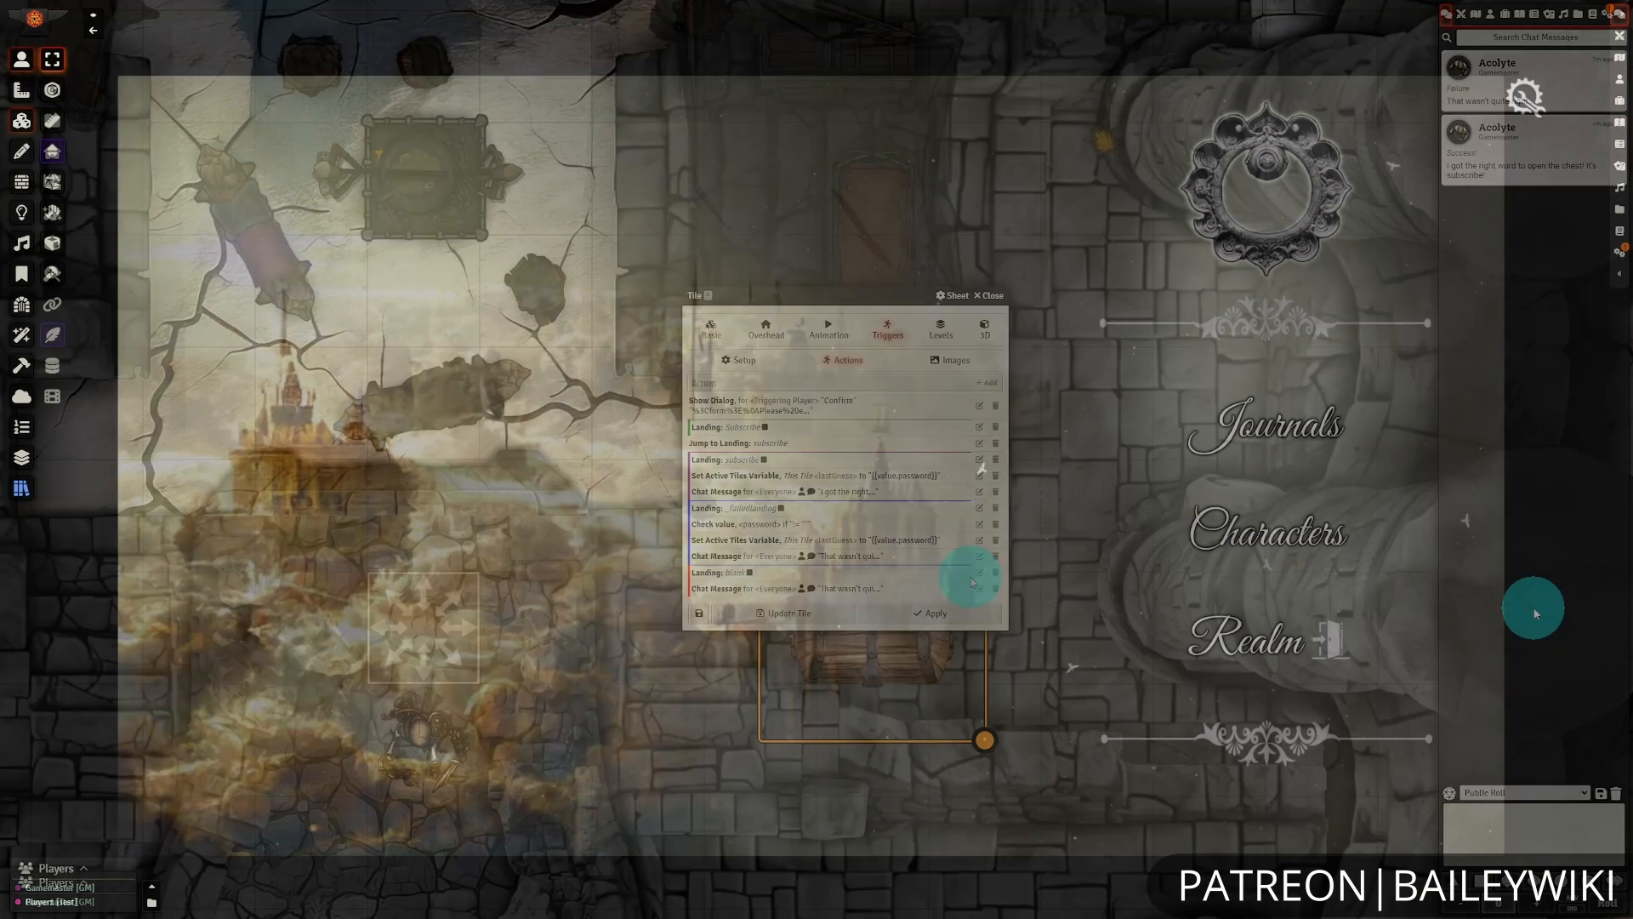
- Switch the landing page to Journals mode, close Liv's sheet and try the first book button
click(987, 295)
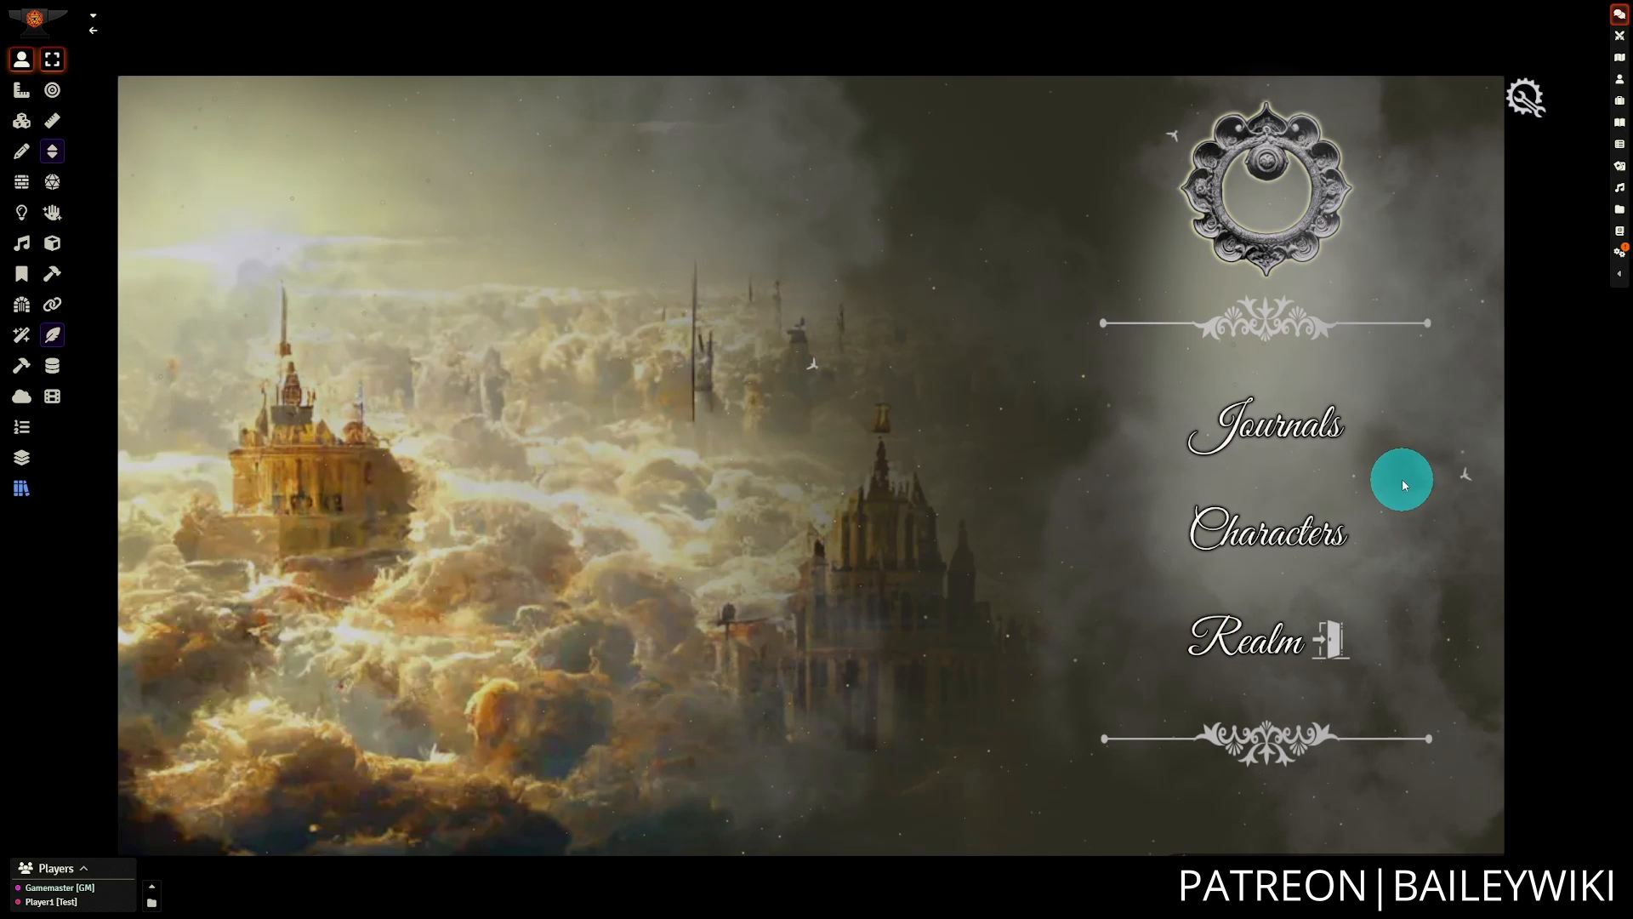
click(1264, 423)
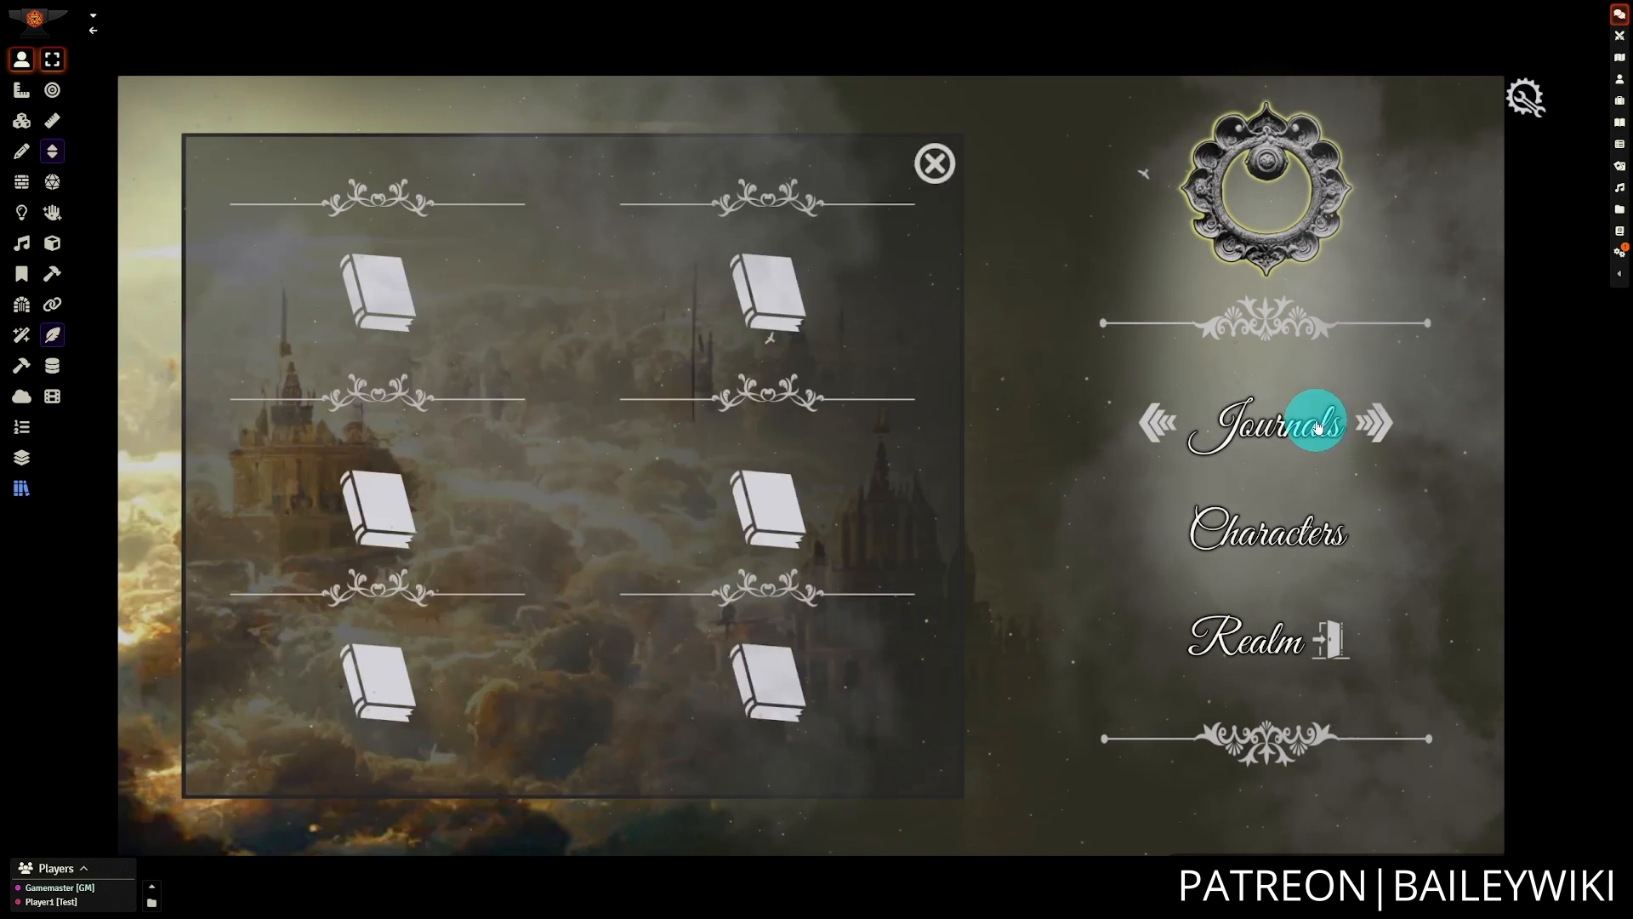
click(1266, 532)
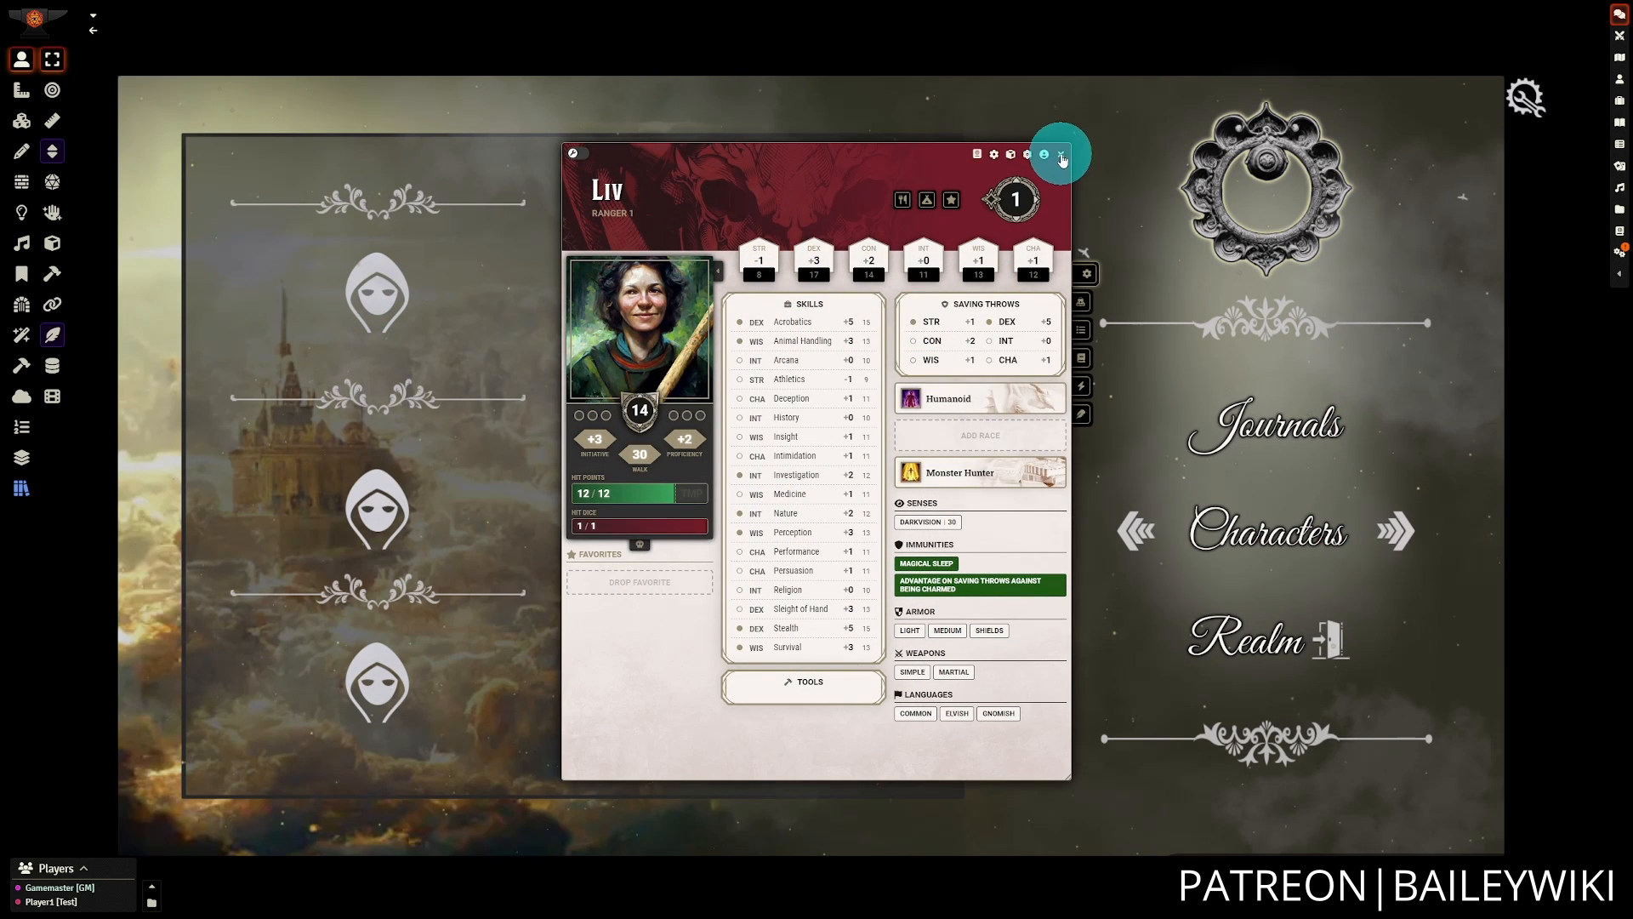
click(1060, 155)
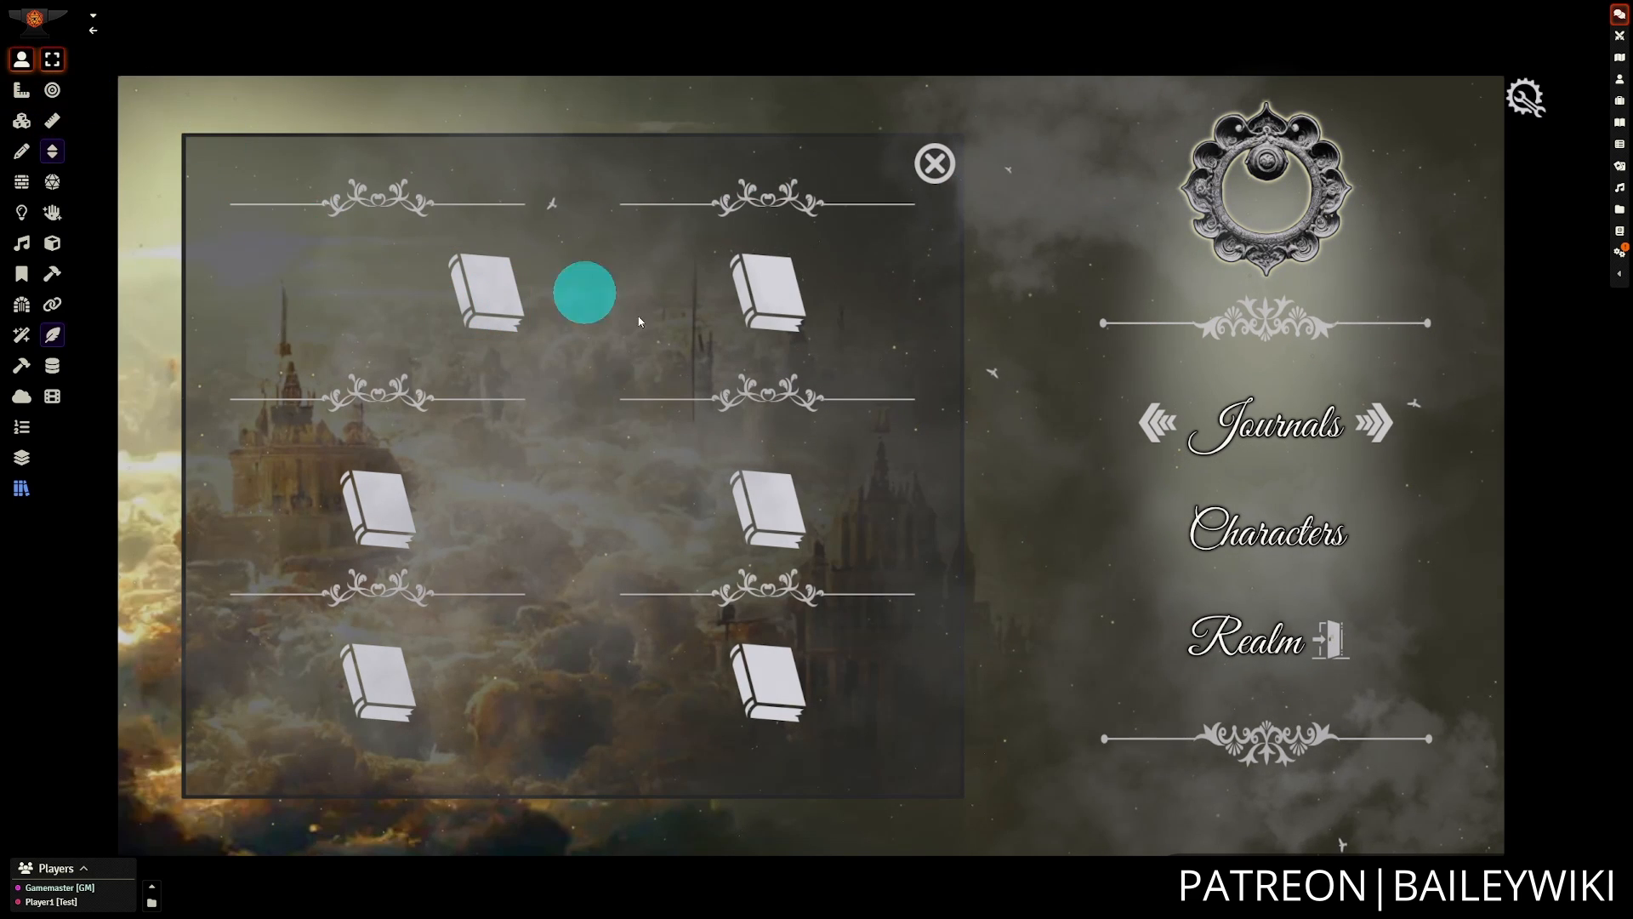
click(1266, 531)
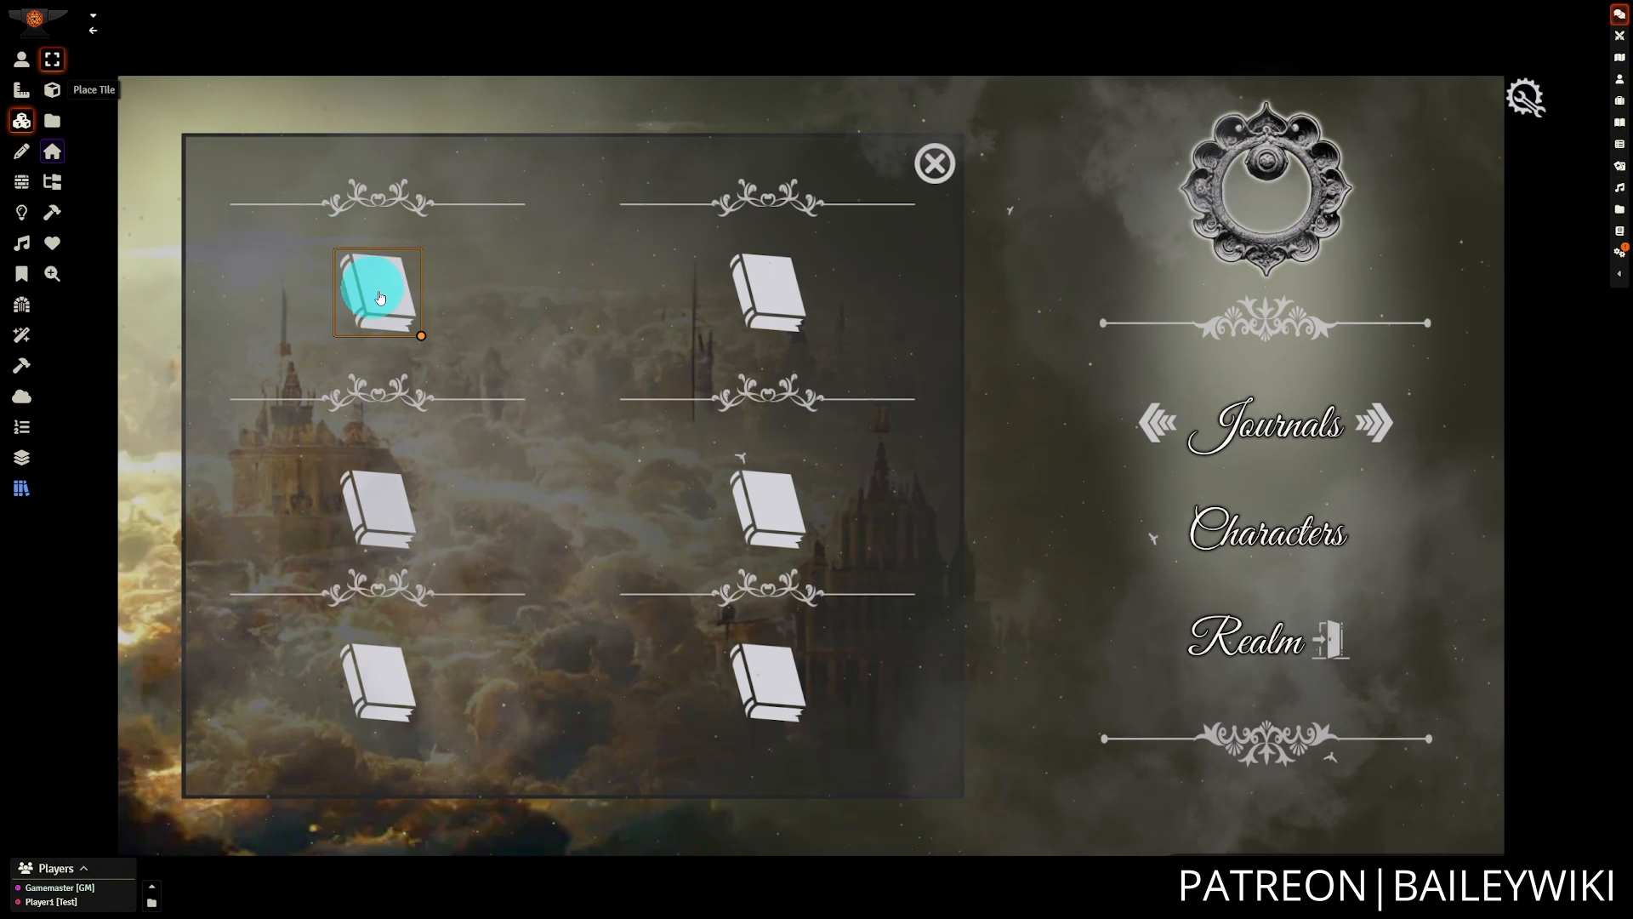
- Open the first book tile's actions and inspect its {{user.name}}-state Check variable, then close it
double_click(378, 291)
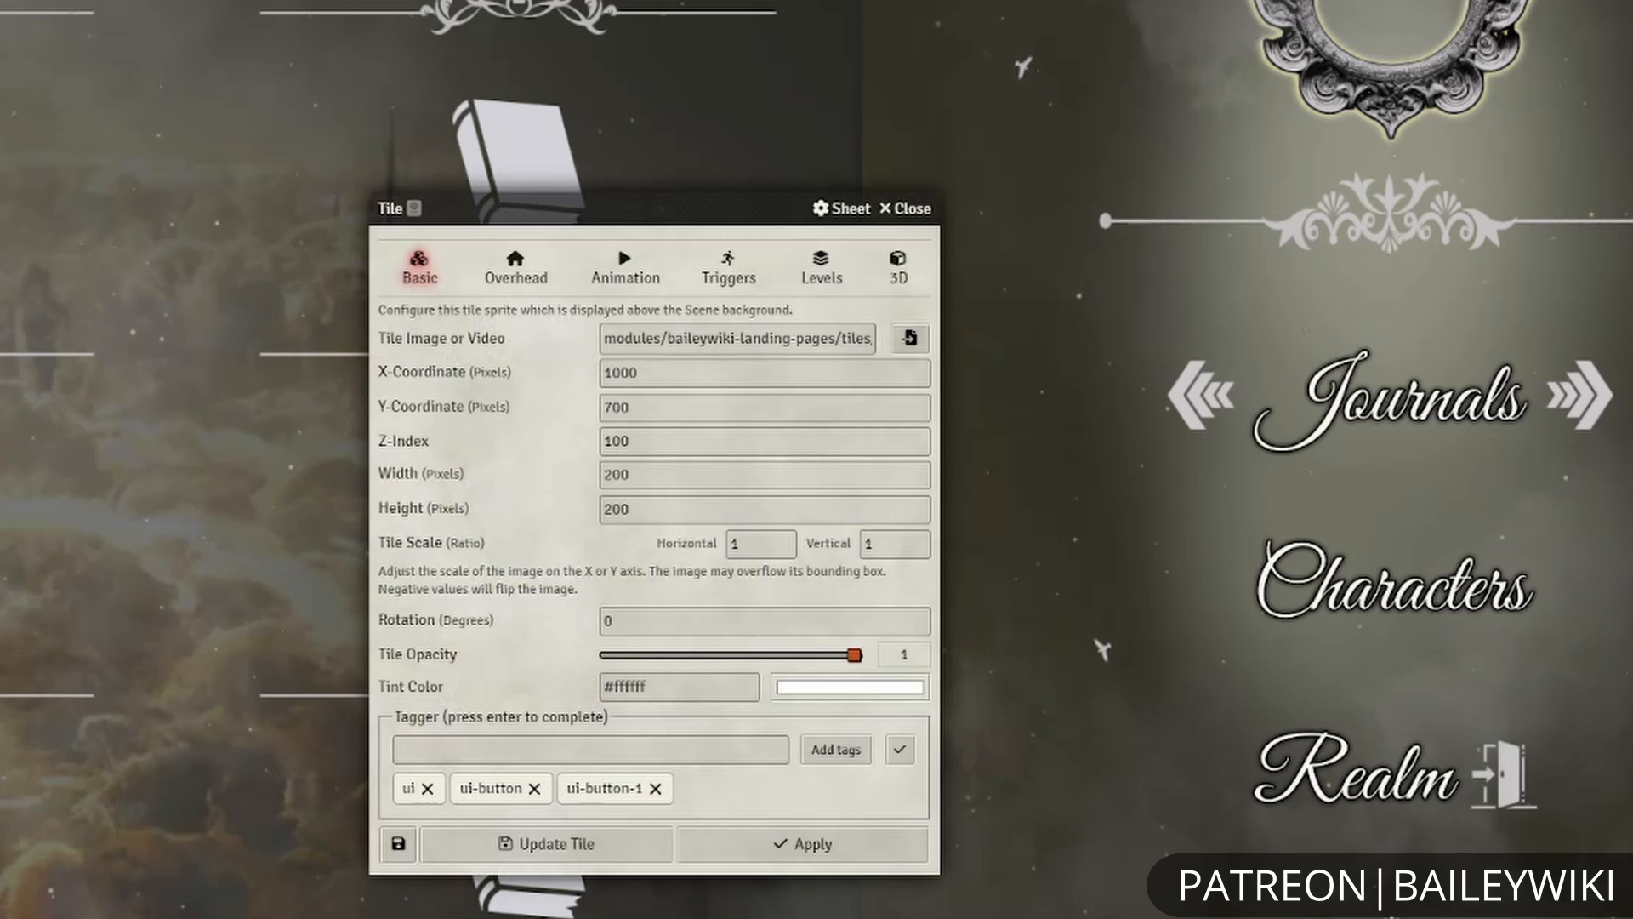
click(726, 266)
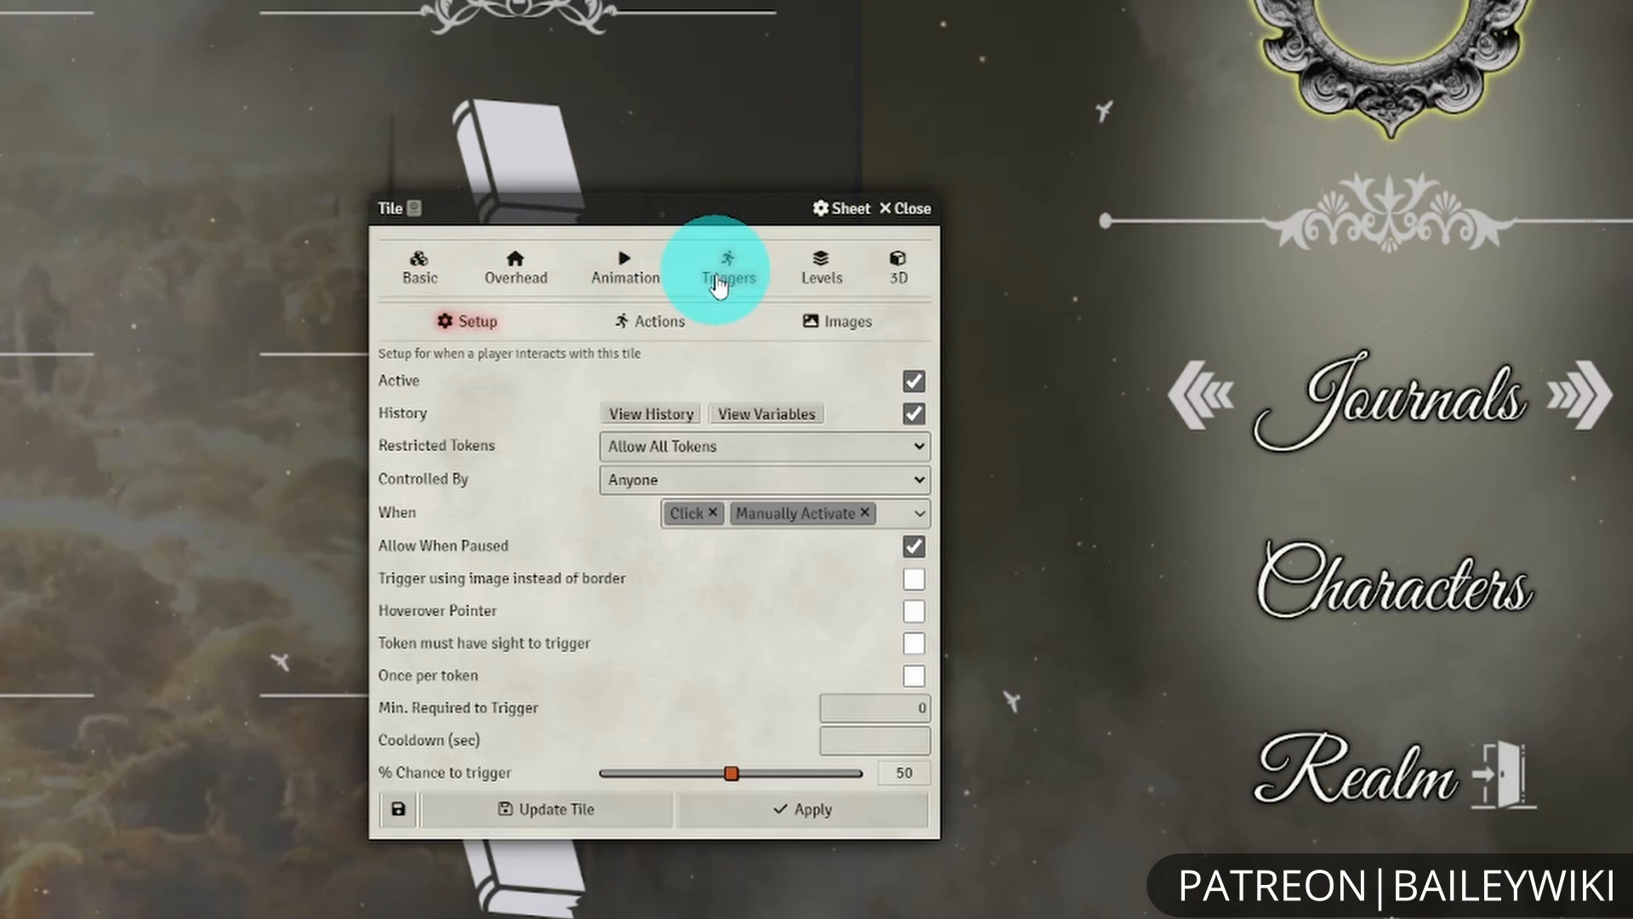
click(657, 322)
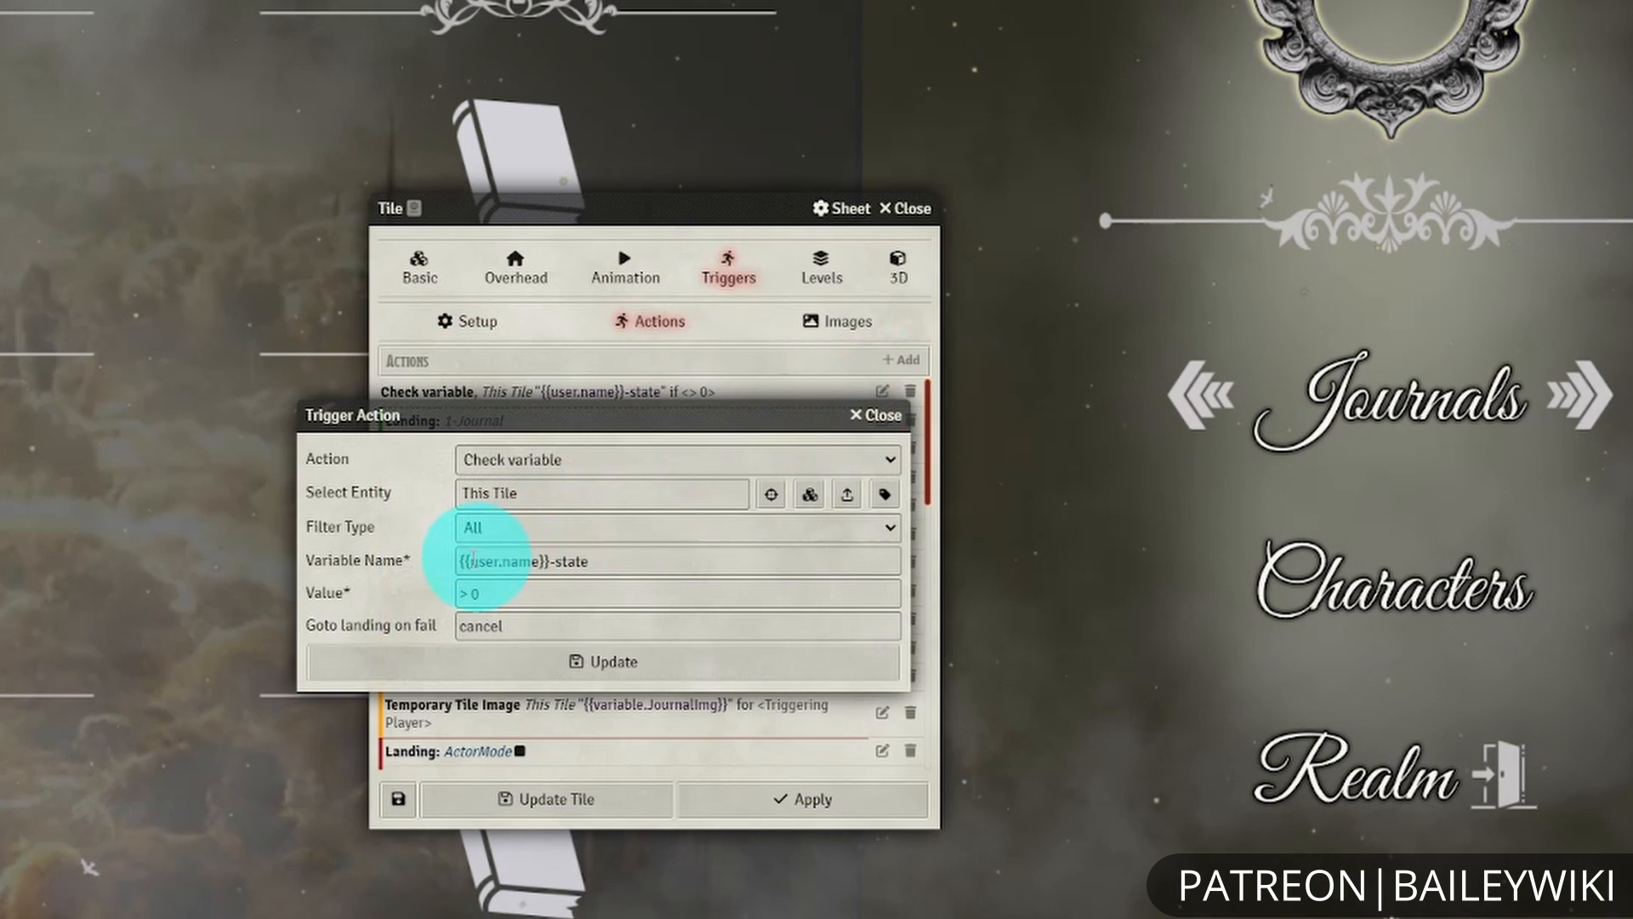
click(702, 559)
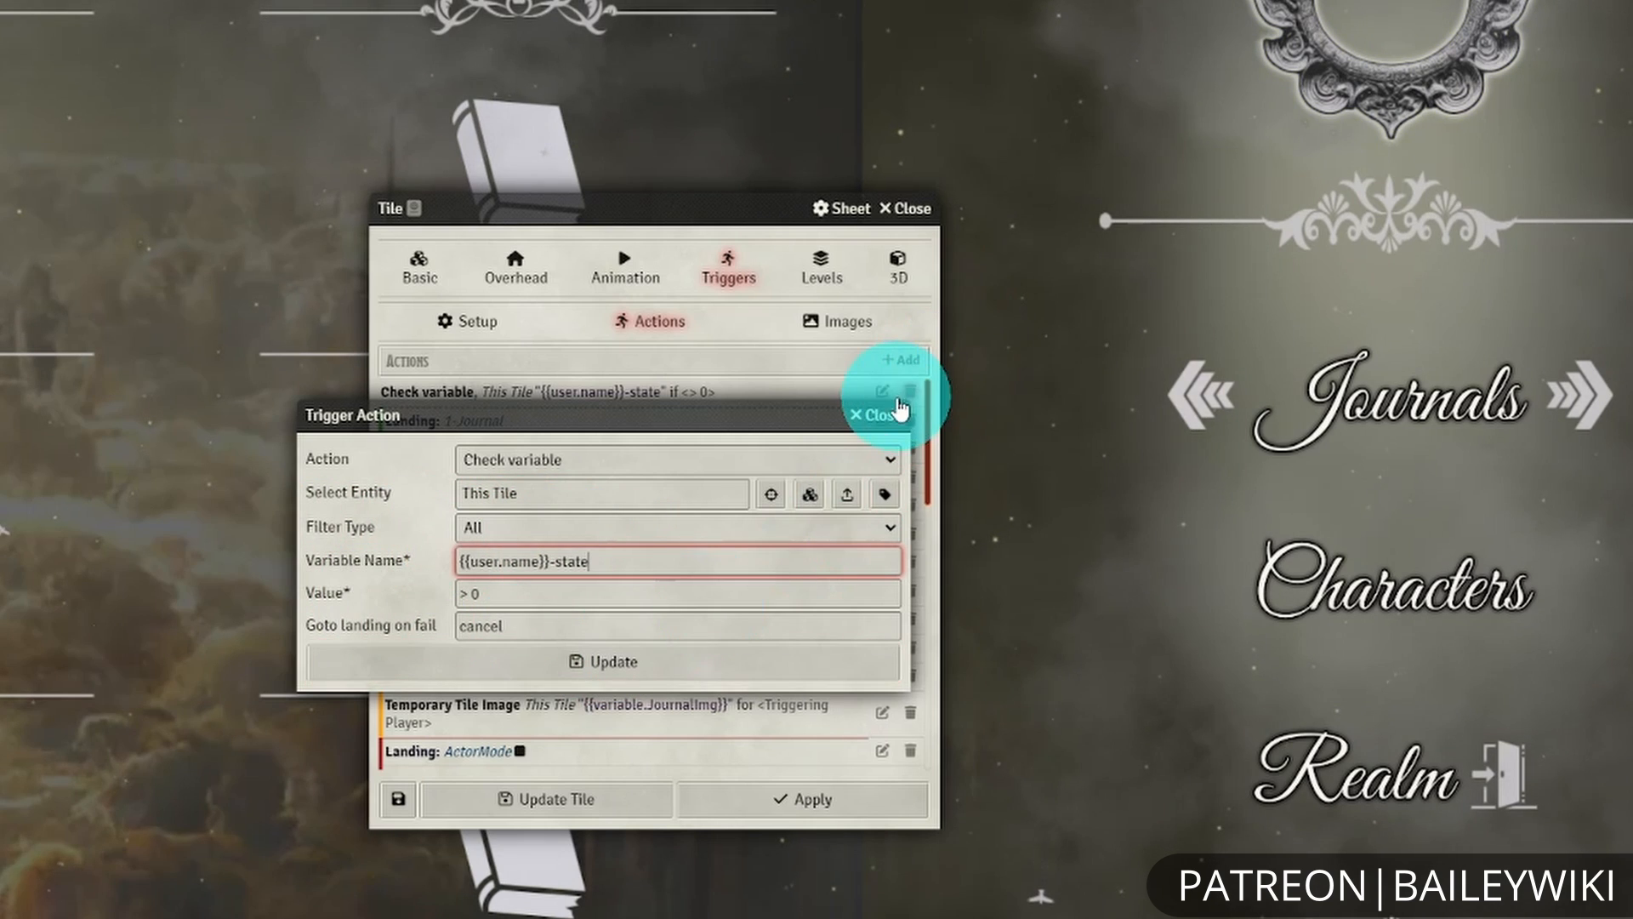
click(873, 416)
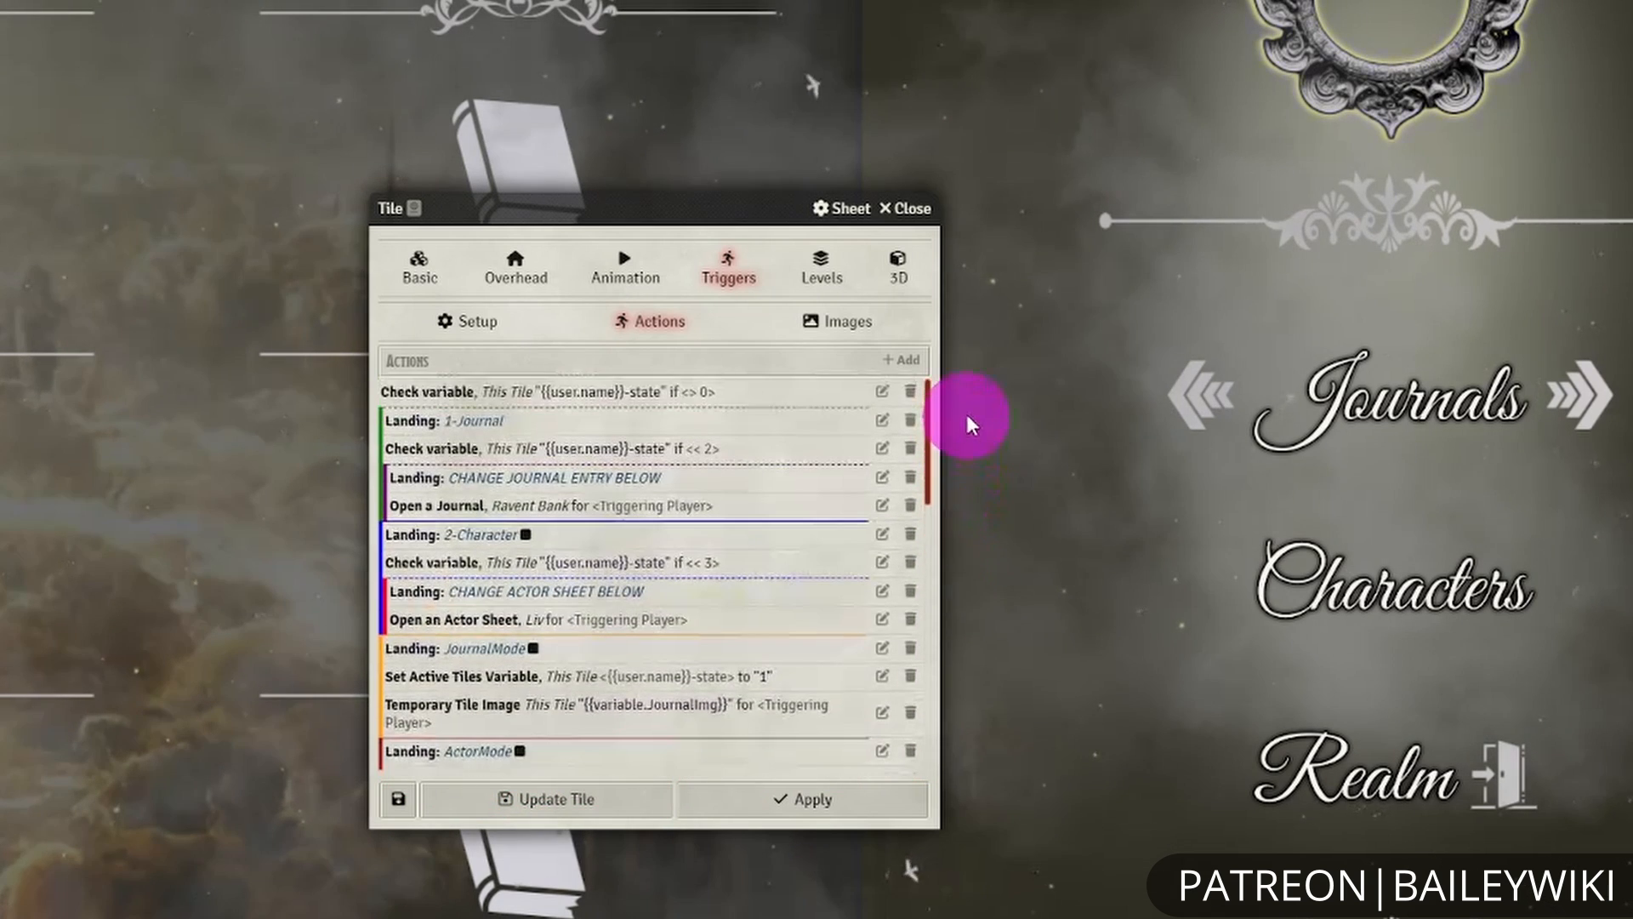
click(466, 322)
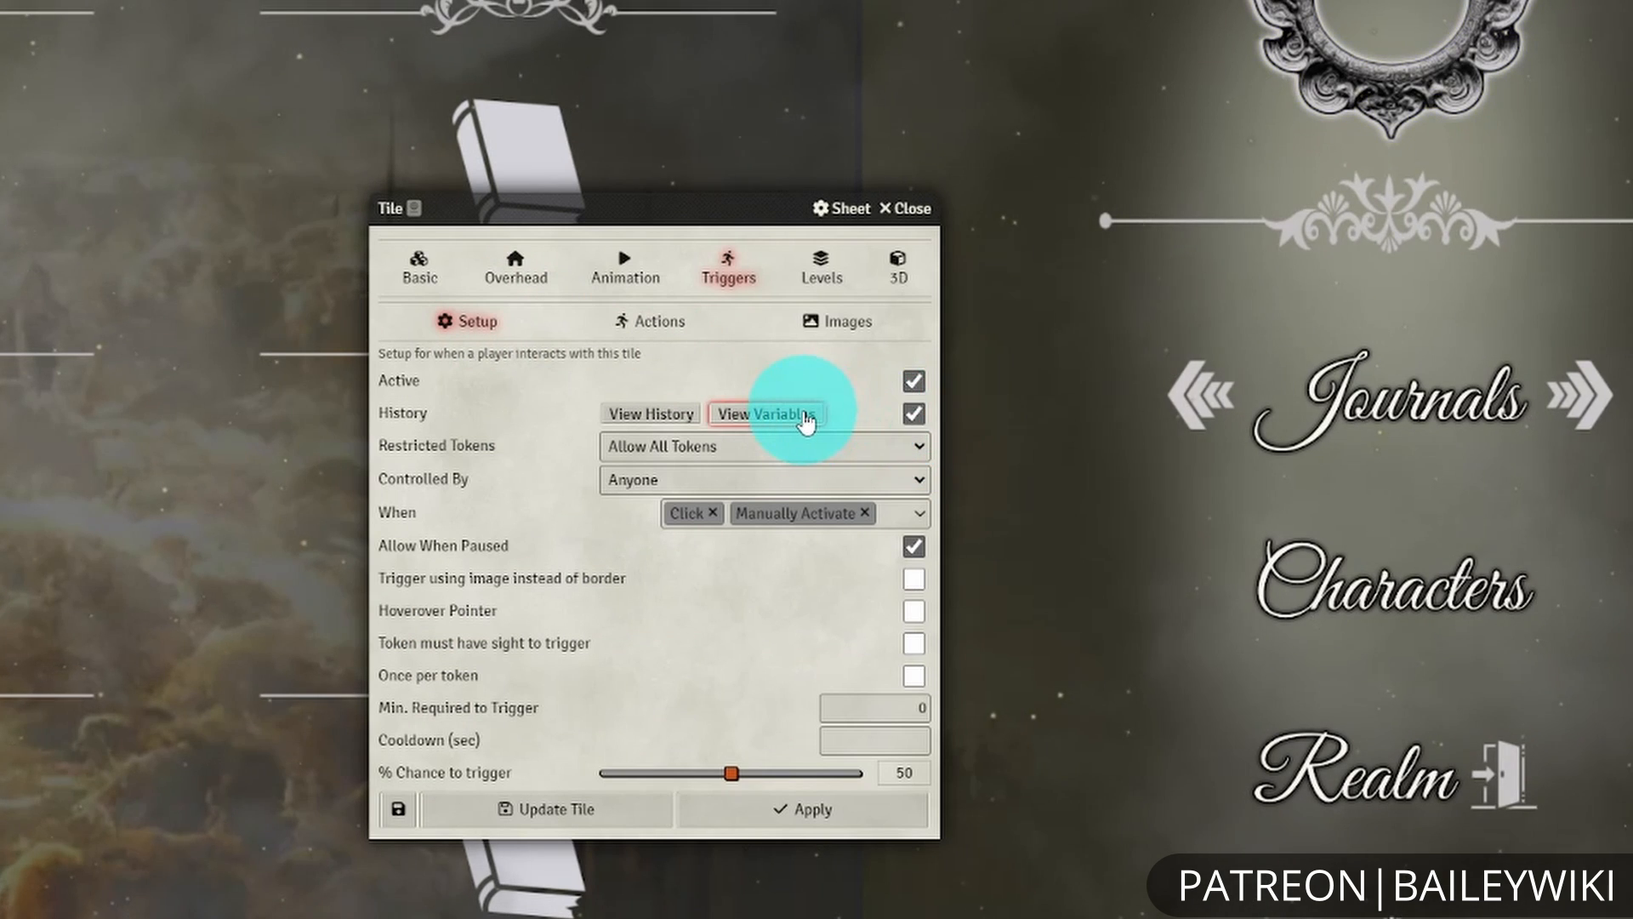
click(765, 414)
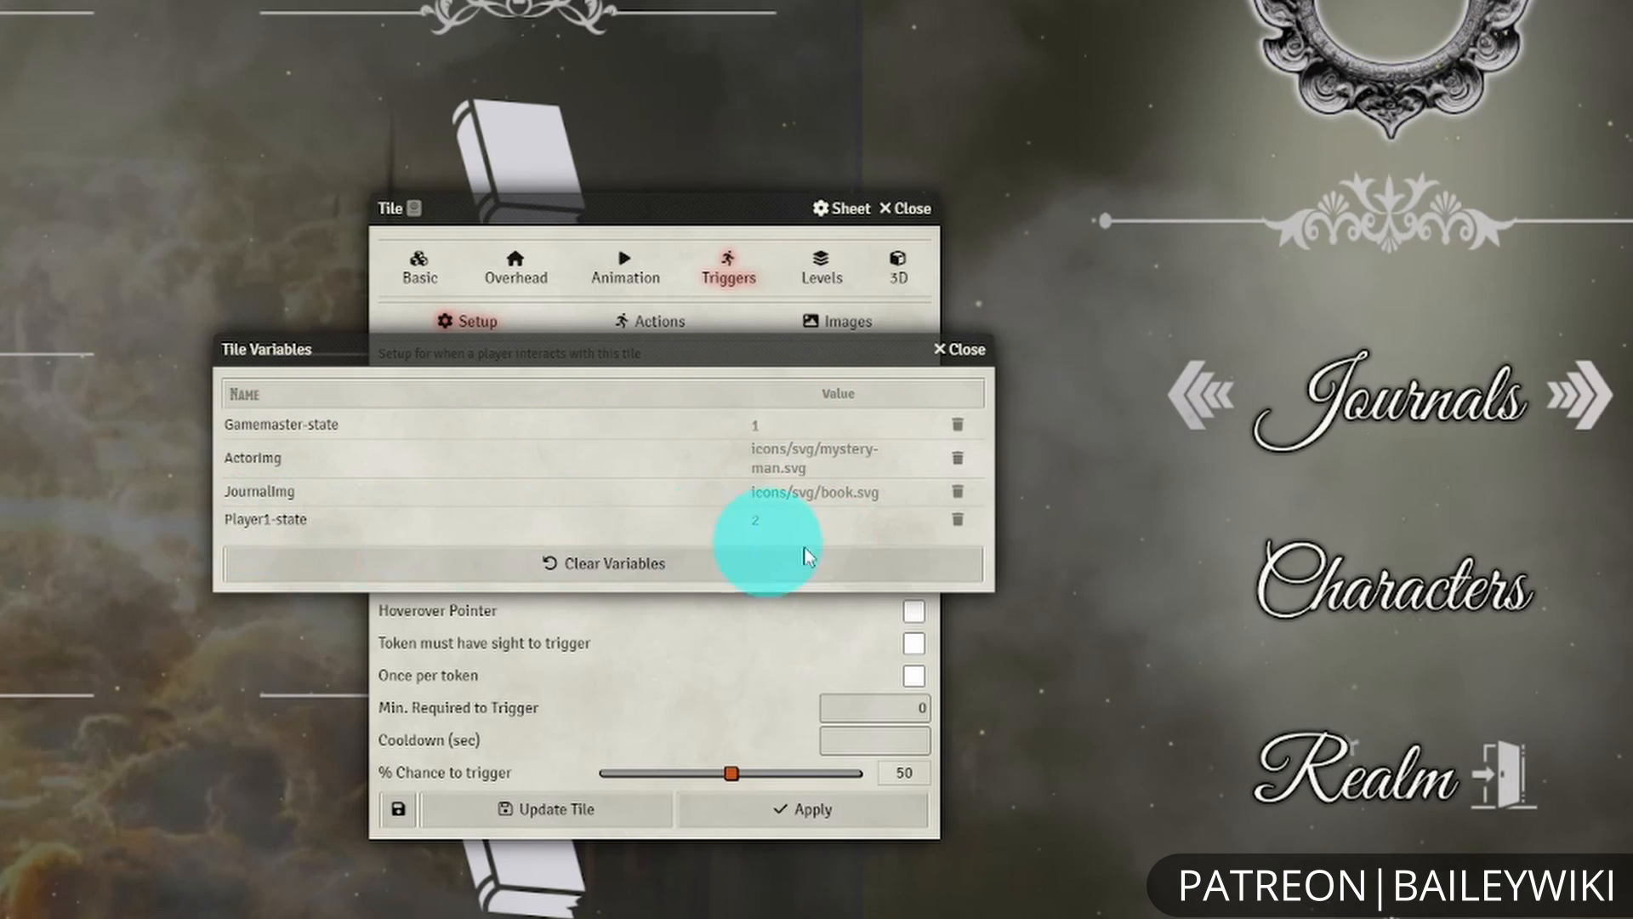
mouse_move(954, 349)
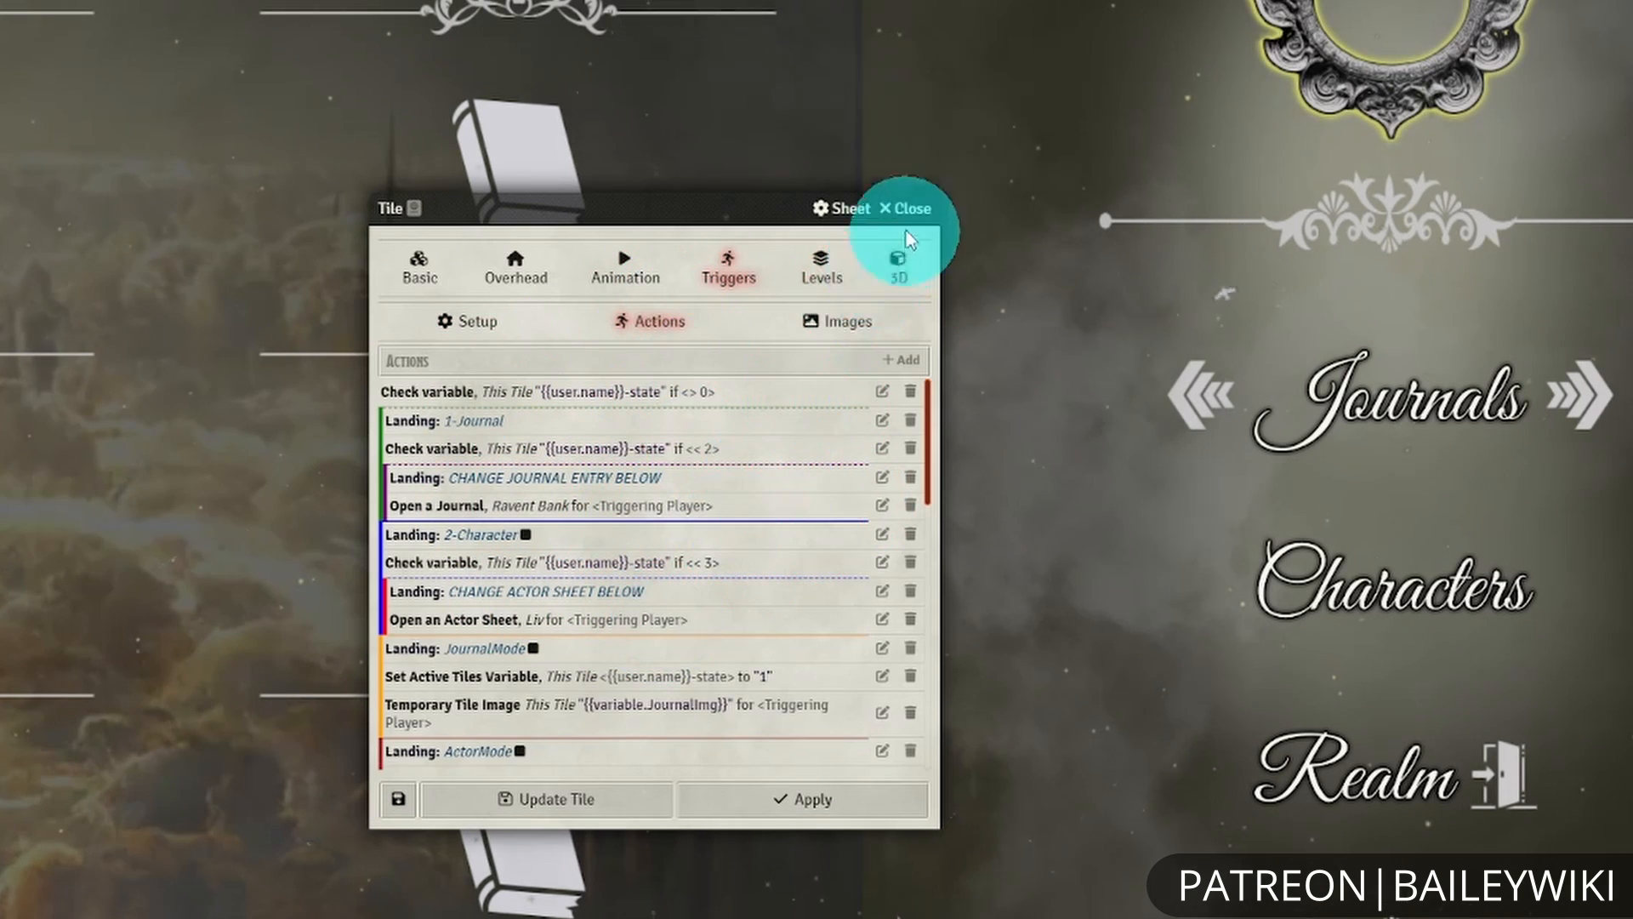
click(907, 208)
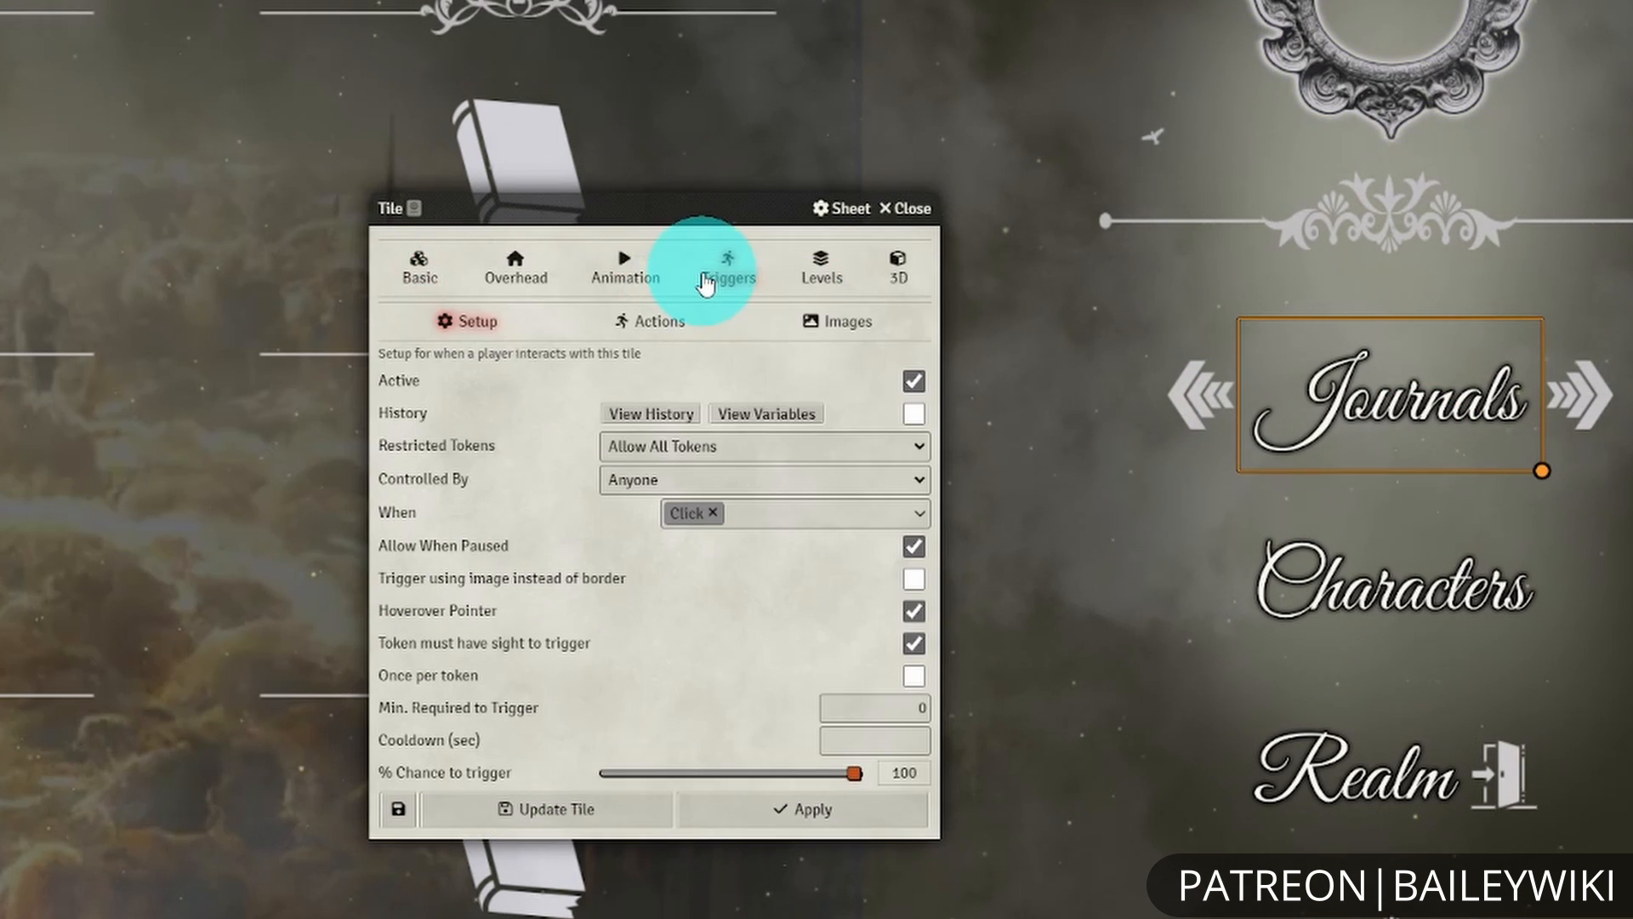
click(657, 322)
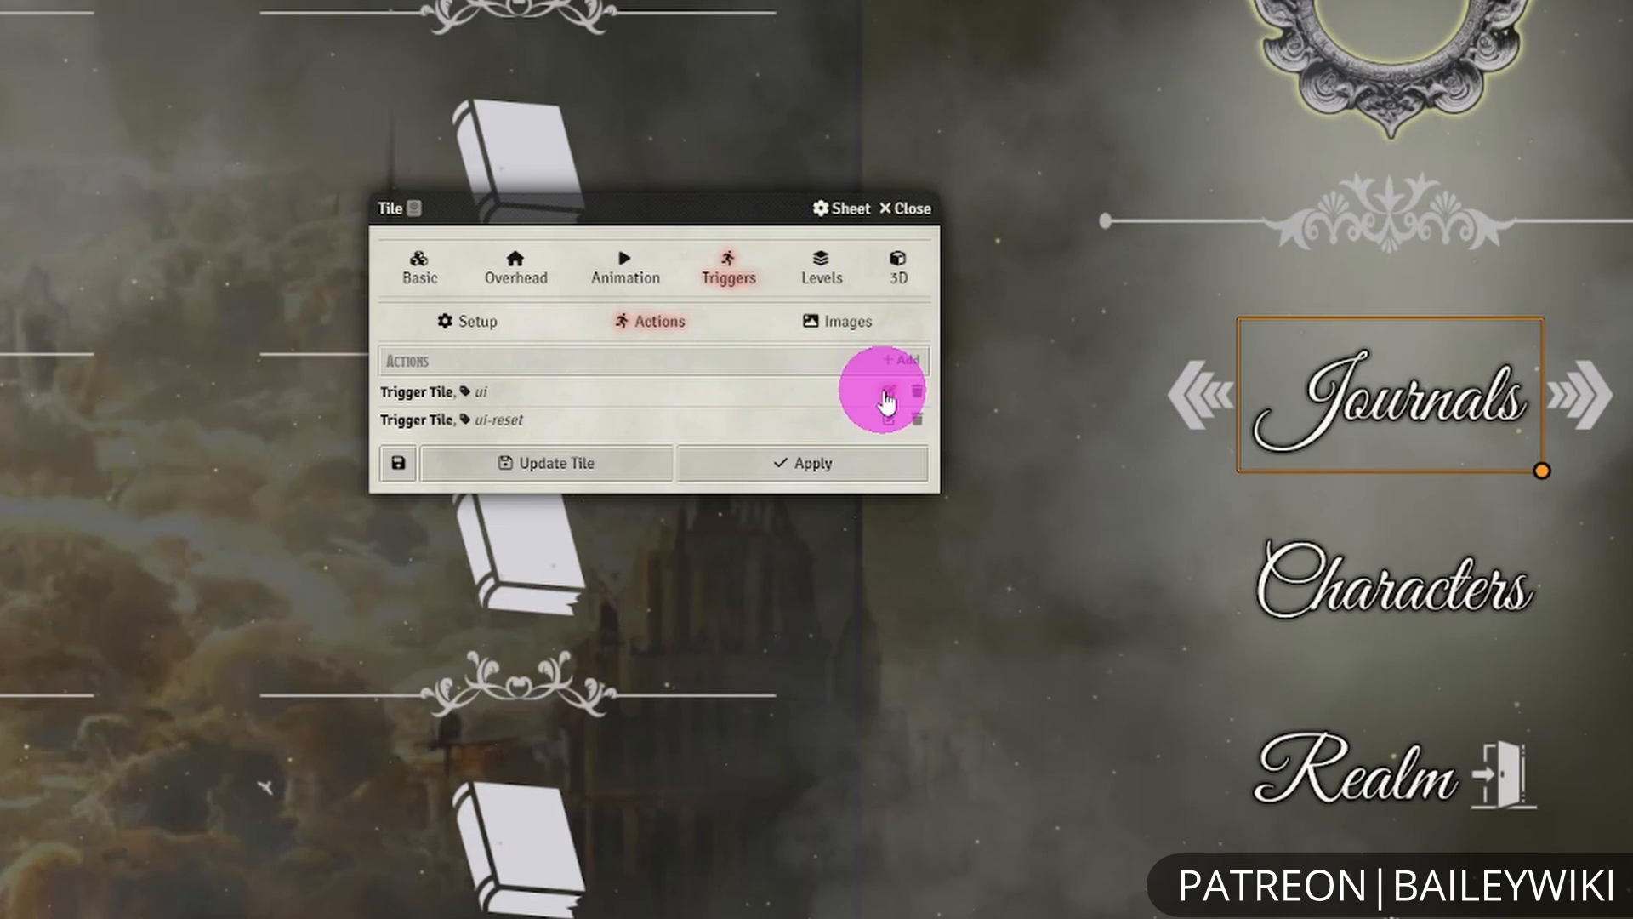
click(888, 391)
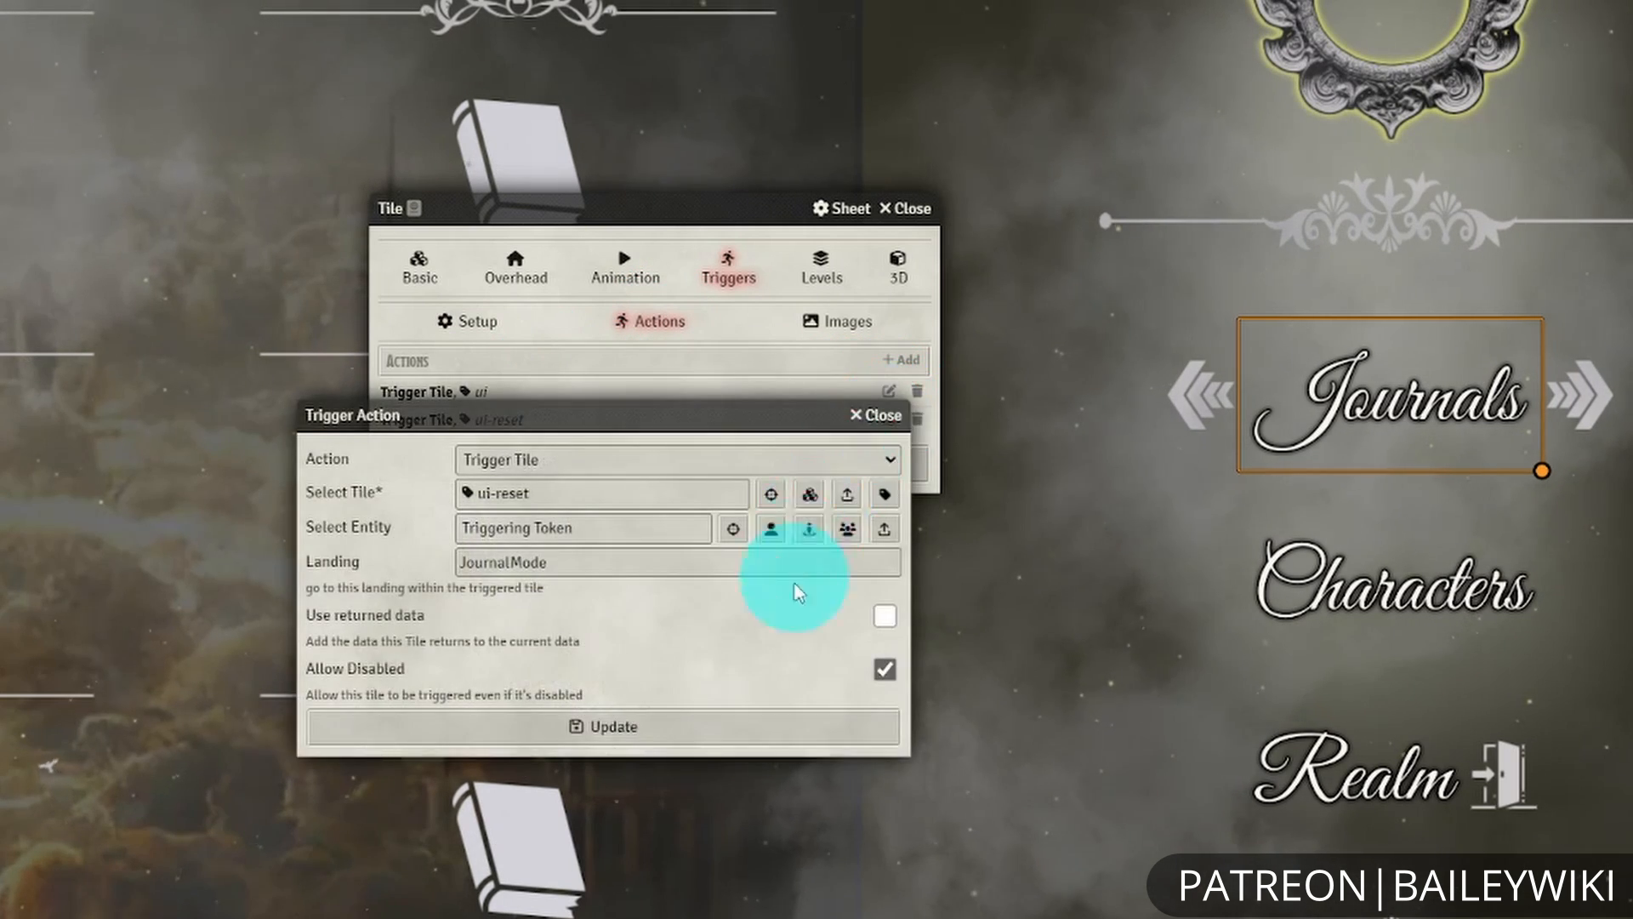
click(874, 415)
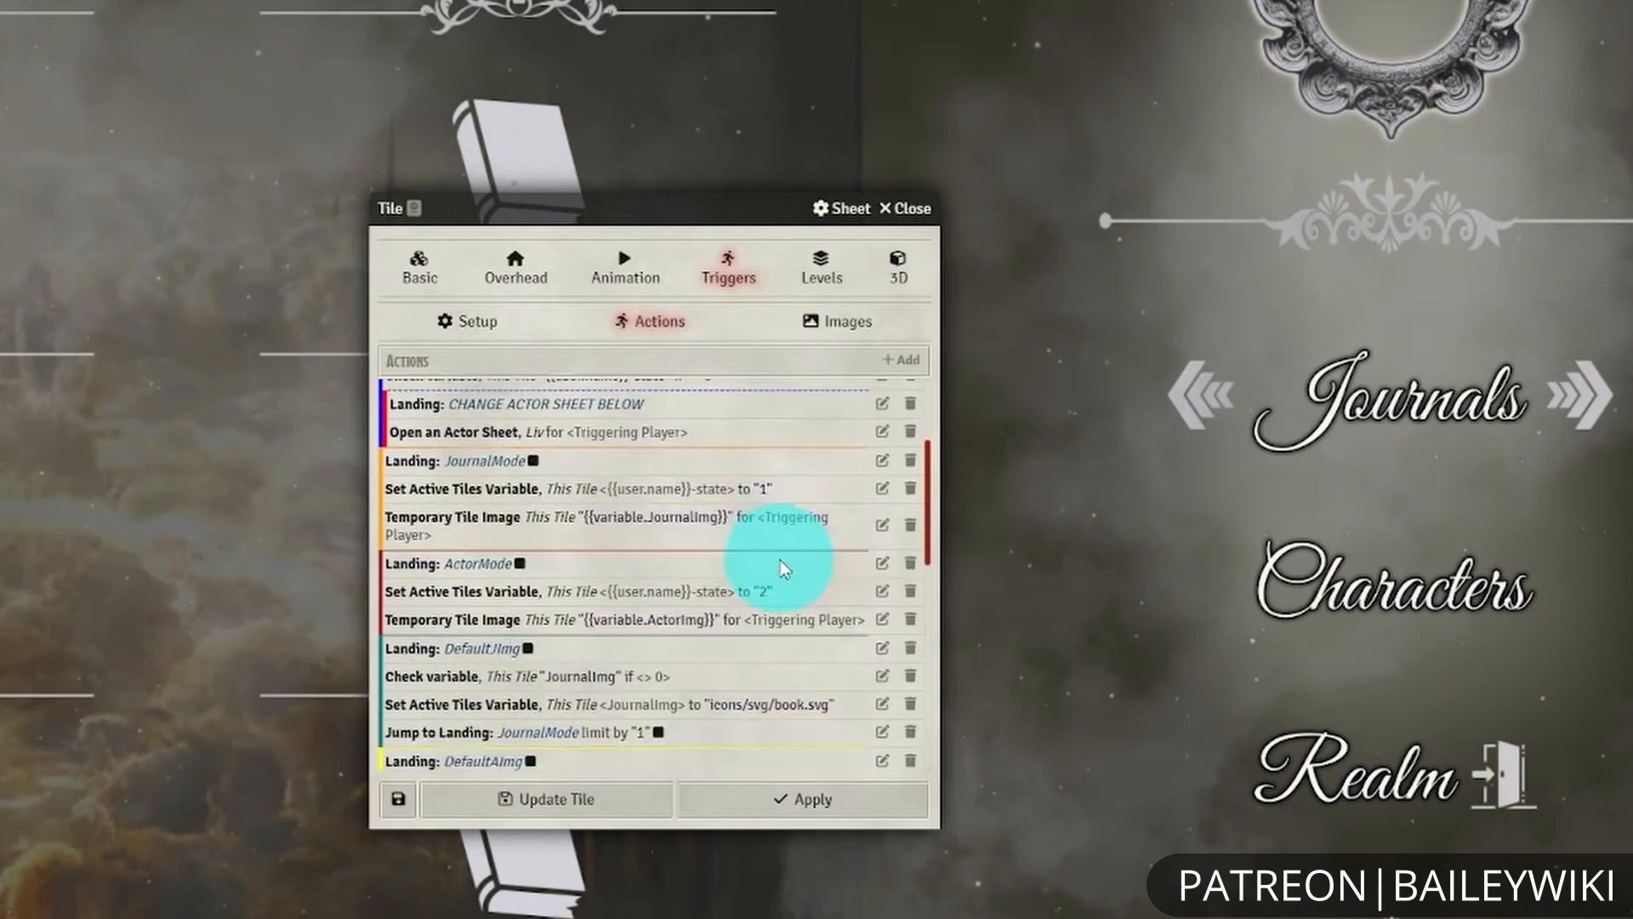
scroll(down, 3)
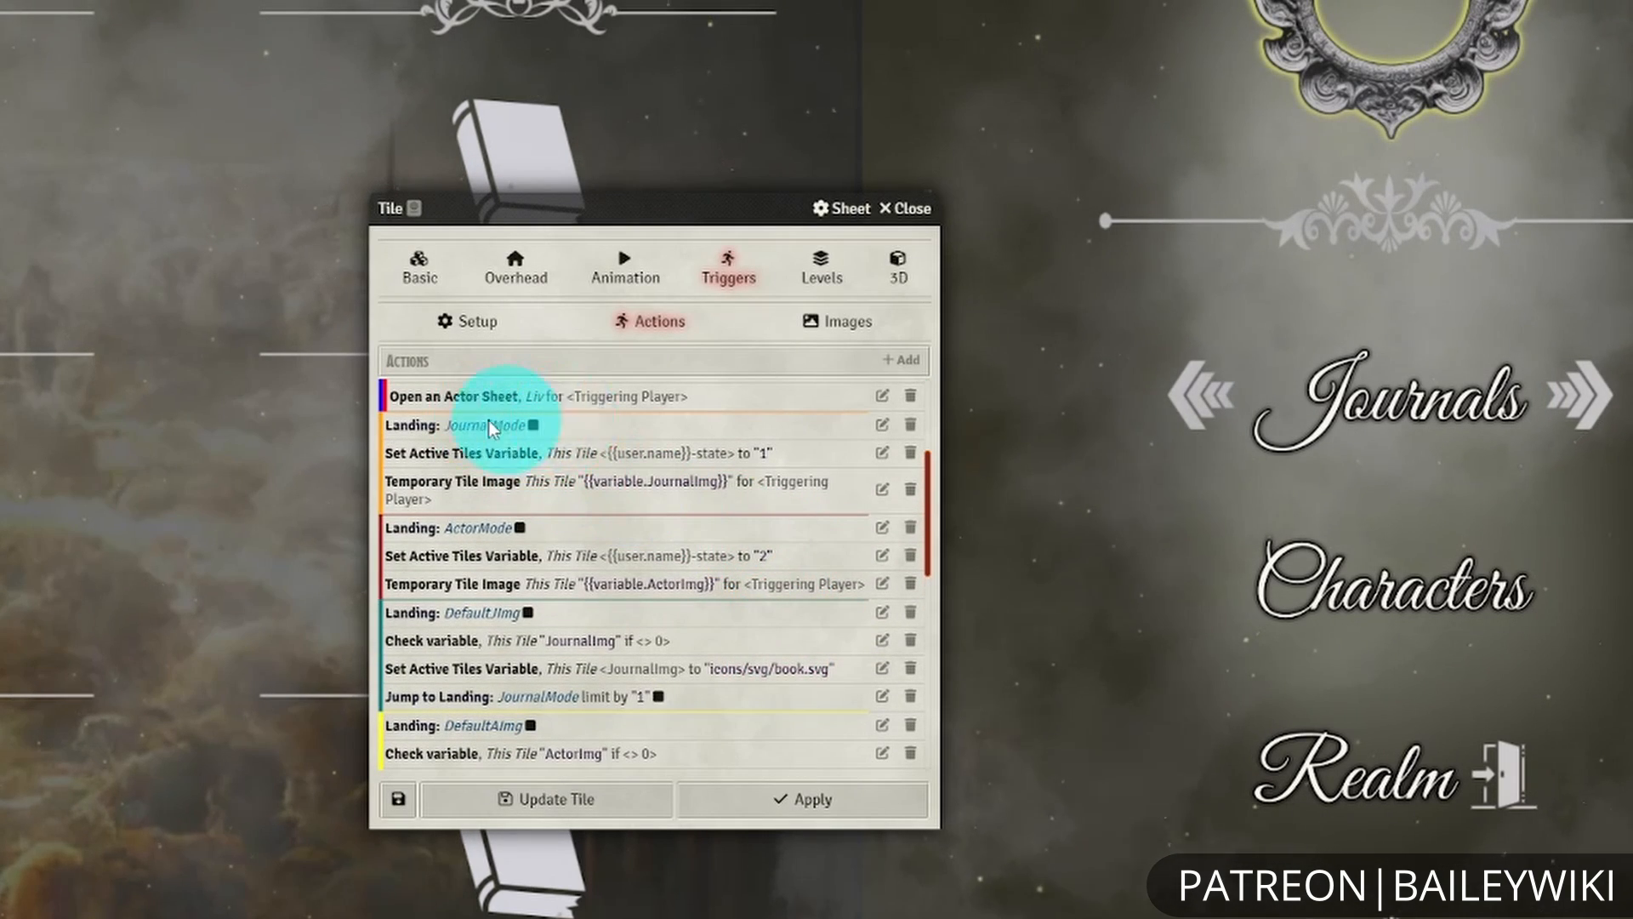
click(881, 452)
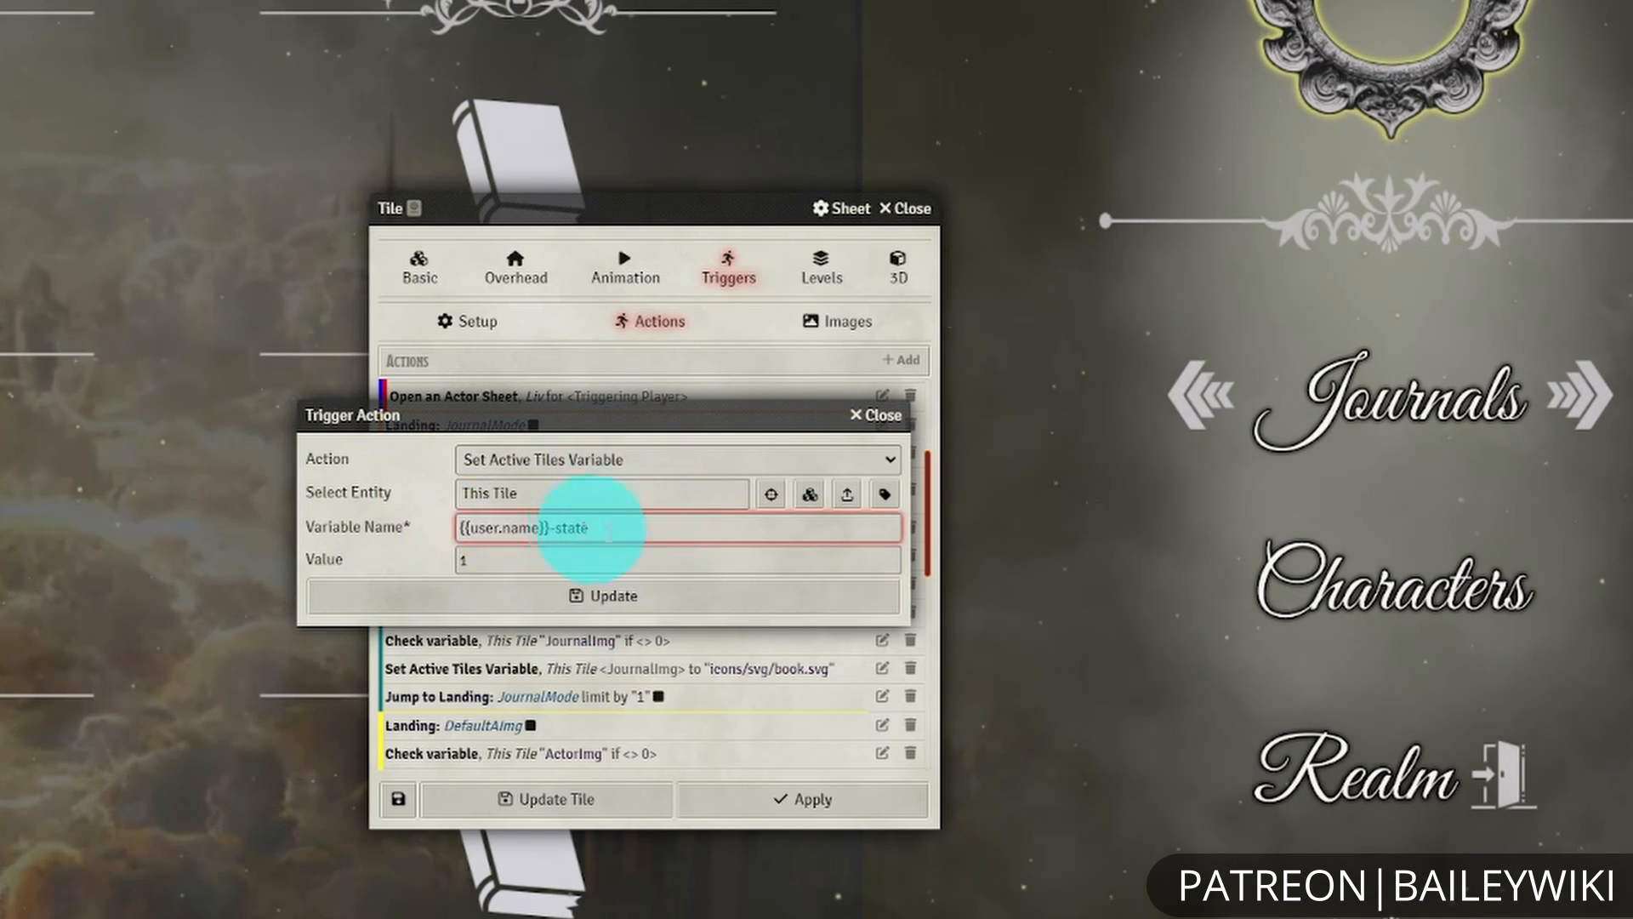
click(602, 596)
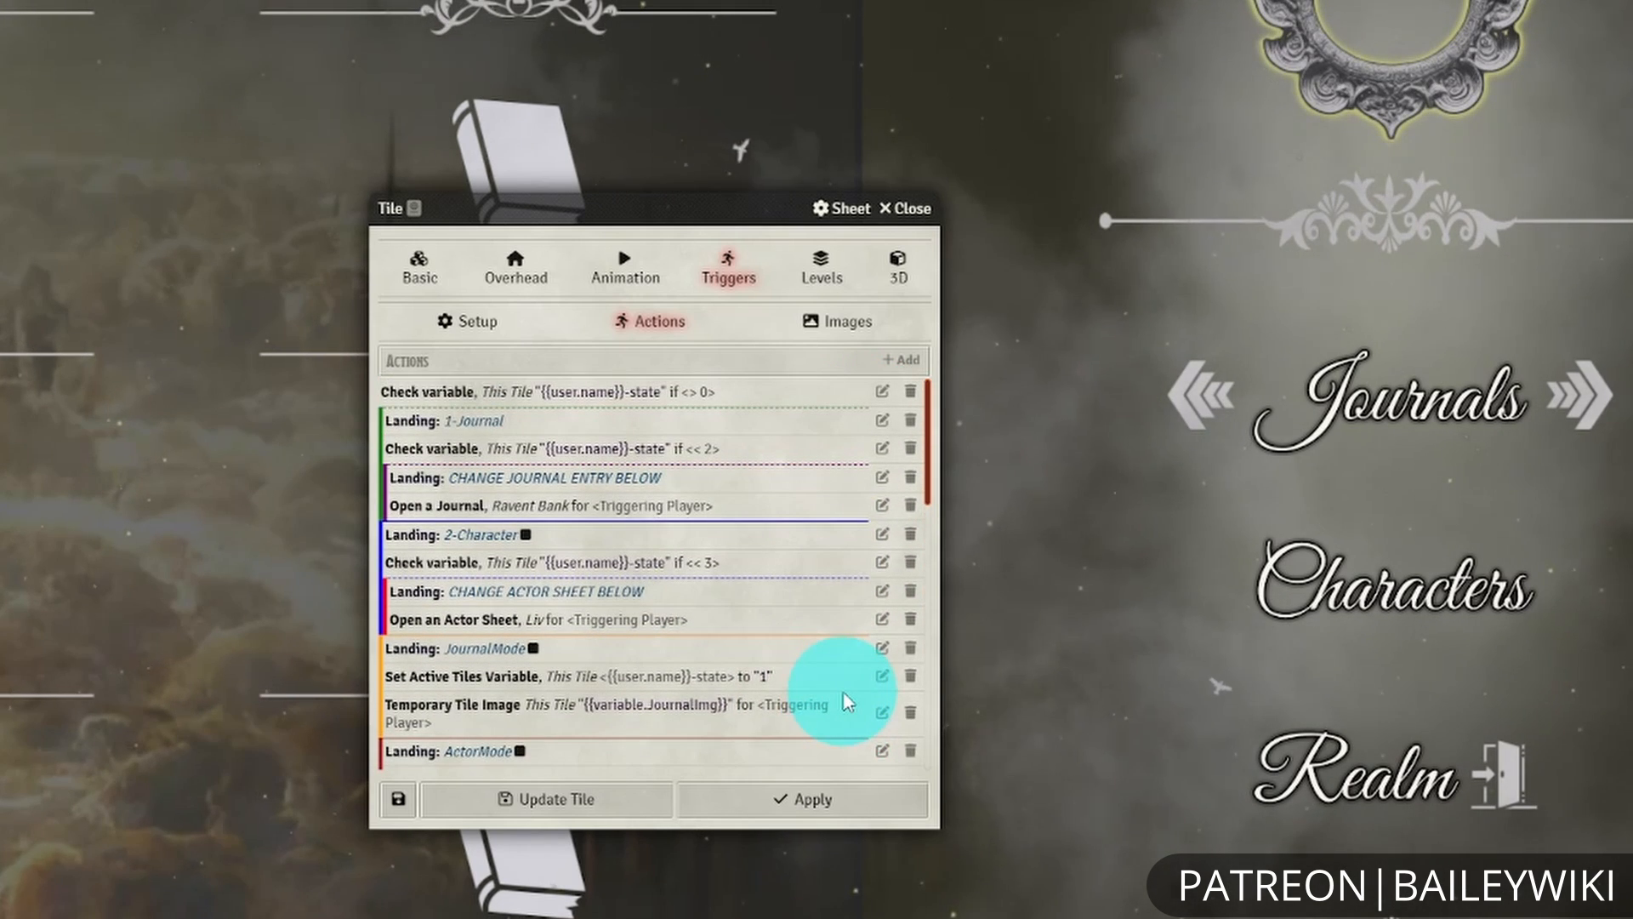
mouse_move(859, 422)
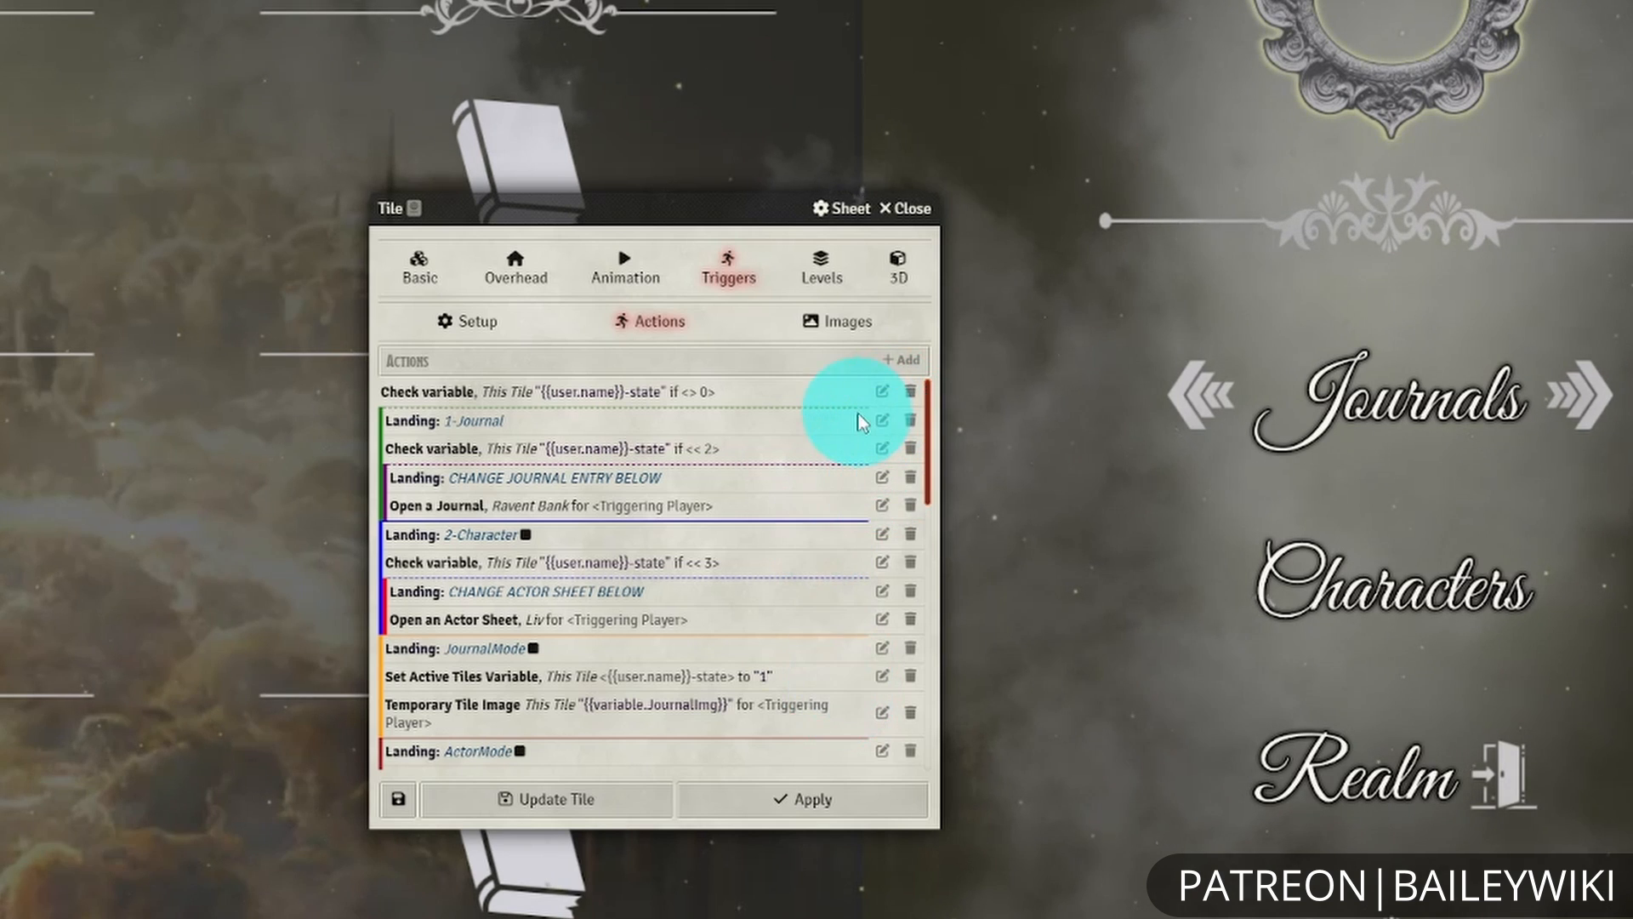
click(880, 420)
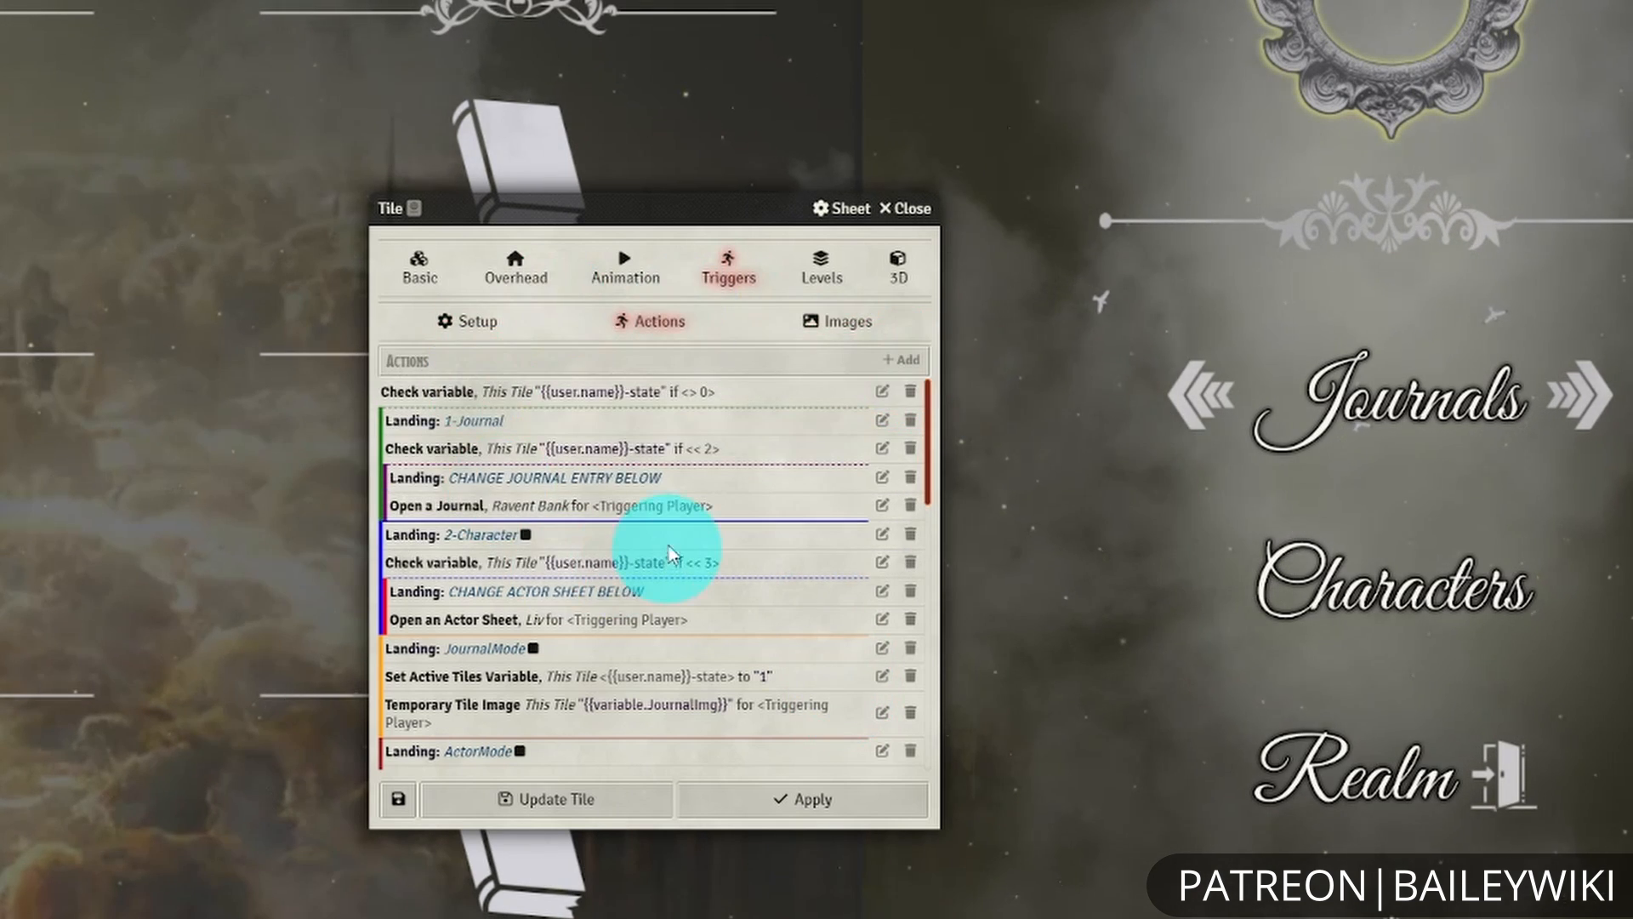
mouse_move(713, 411)
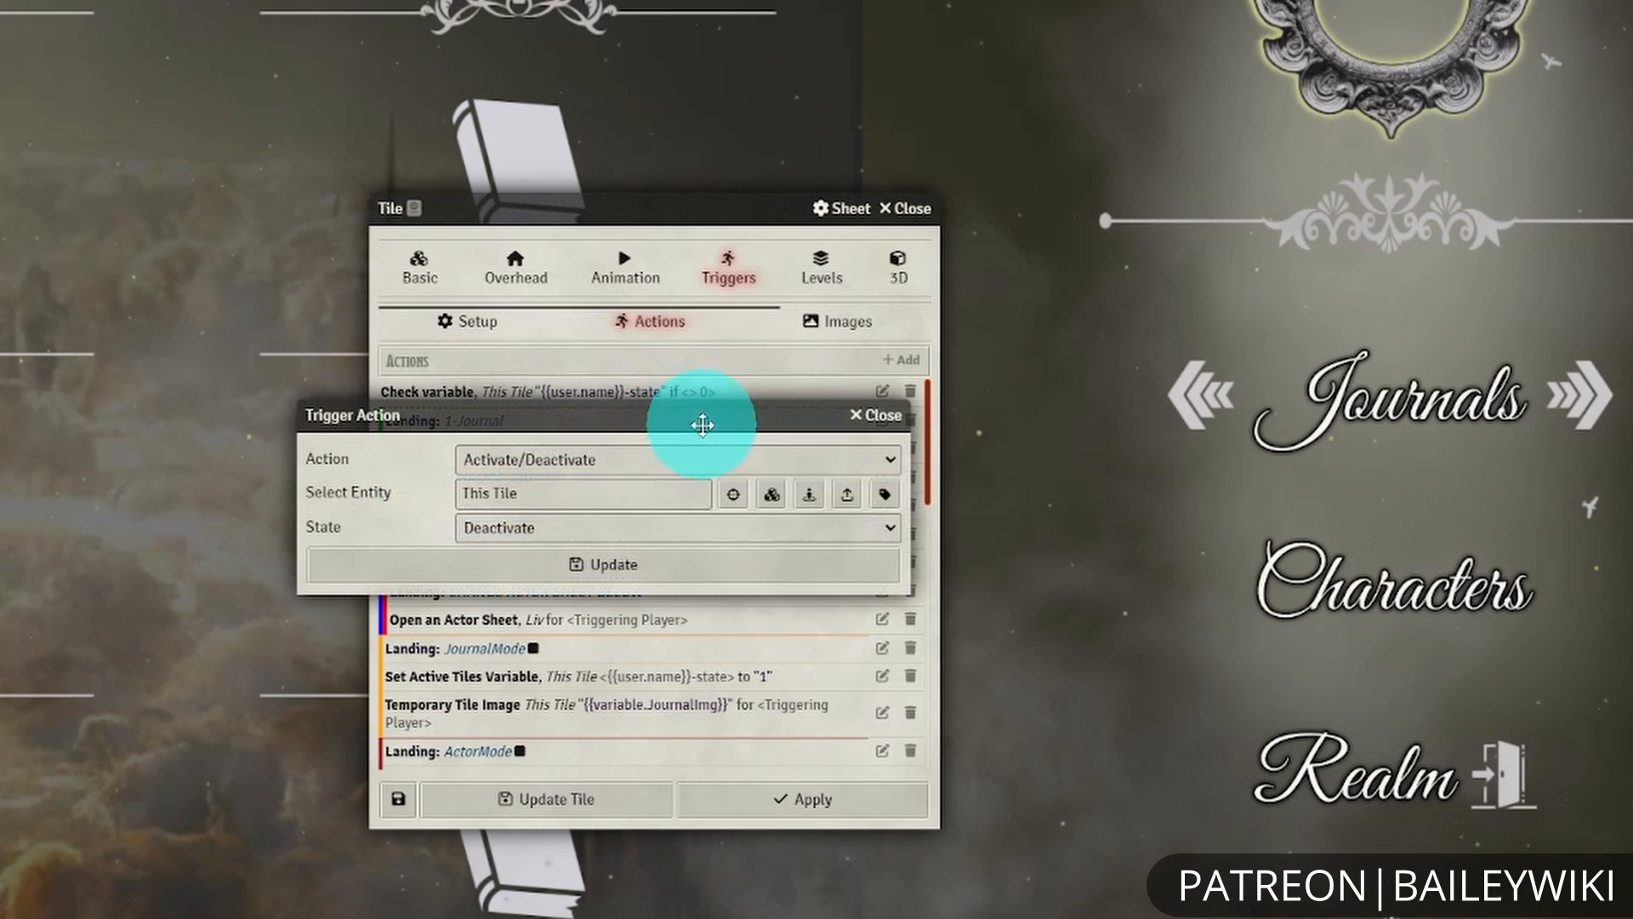
click(677, 459)
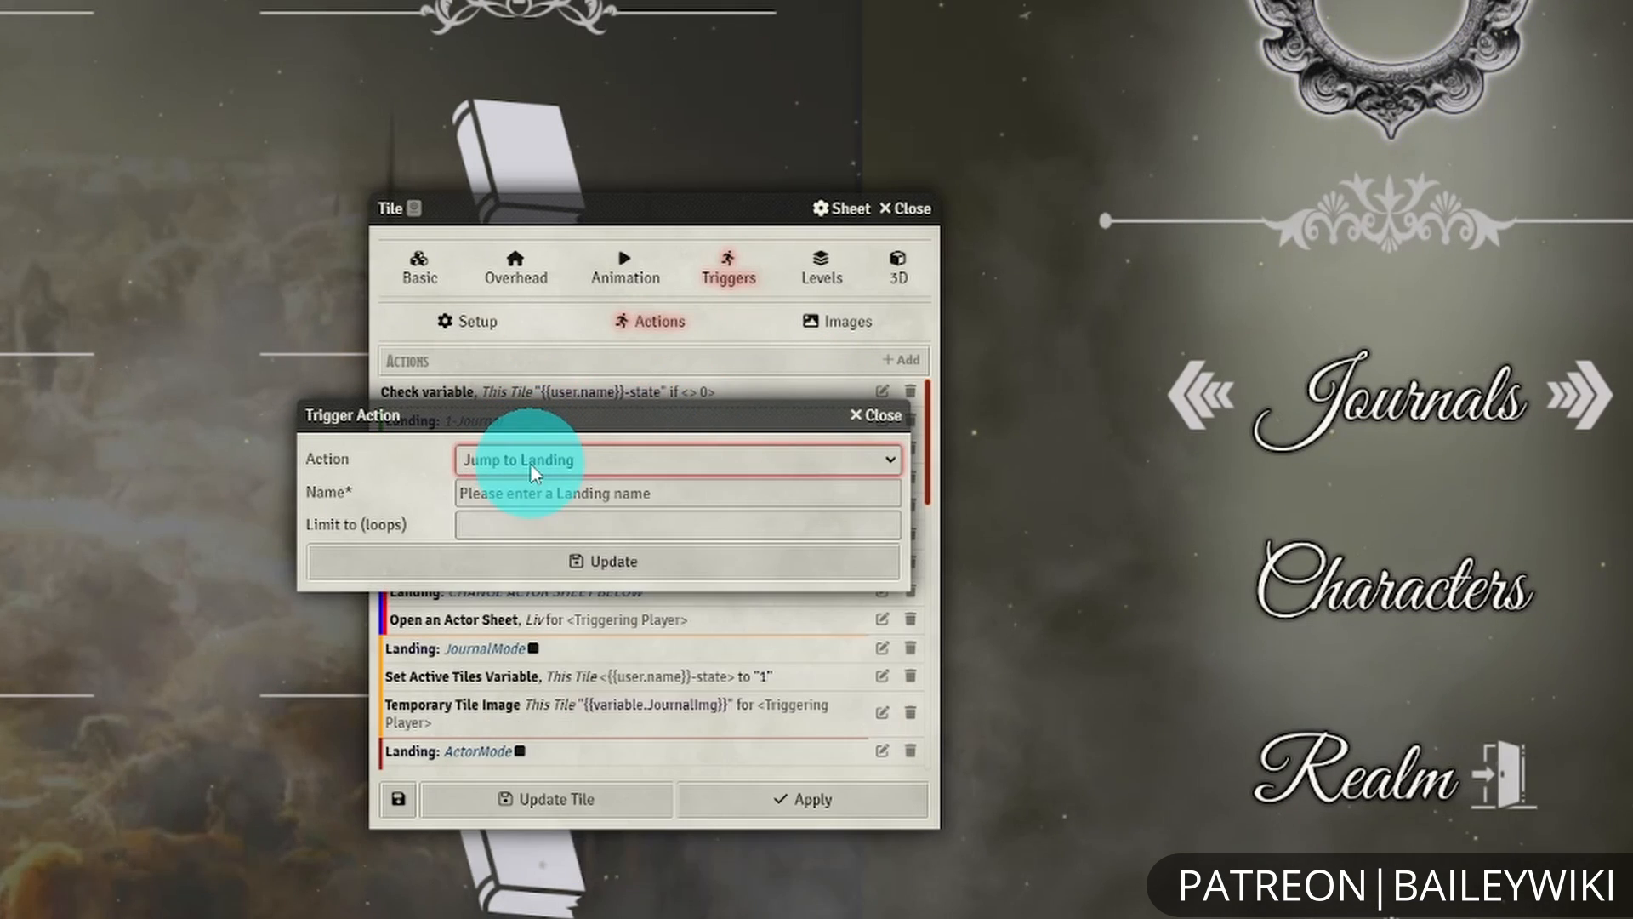
click(676, 493)
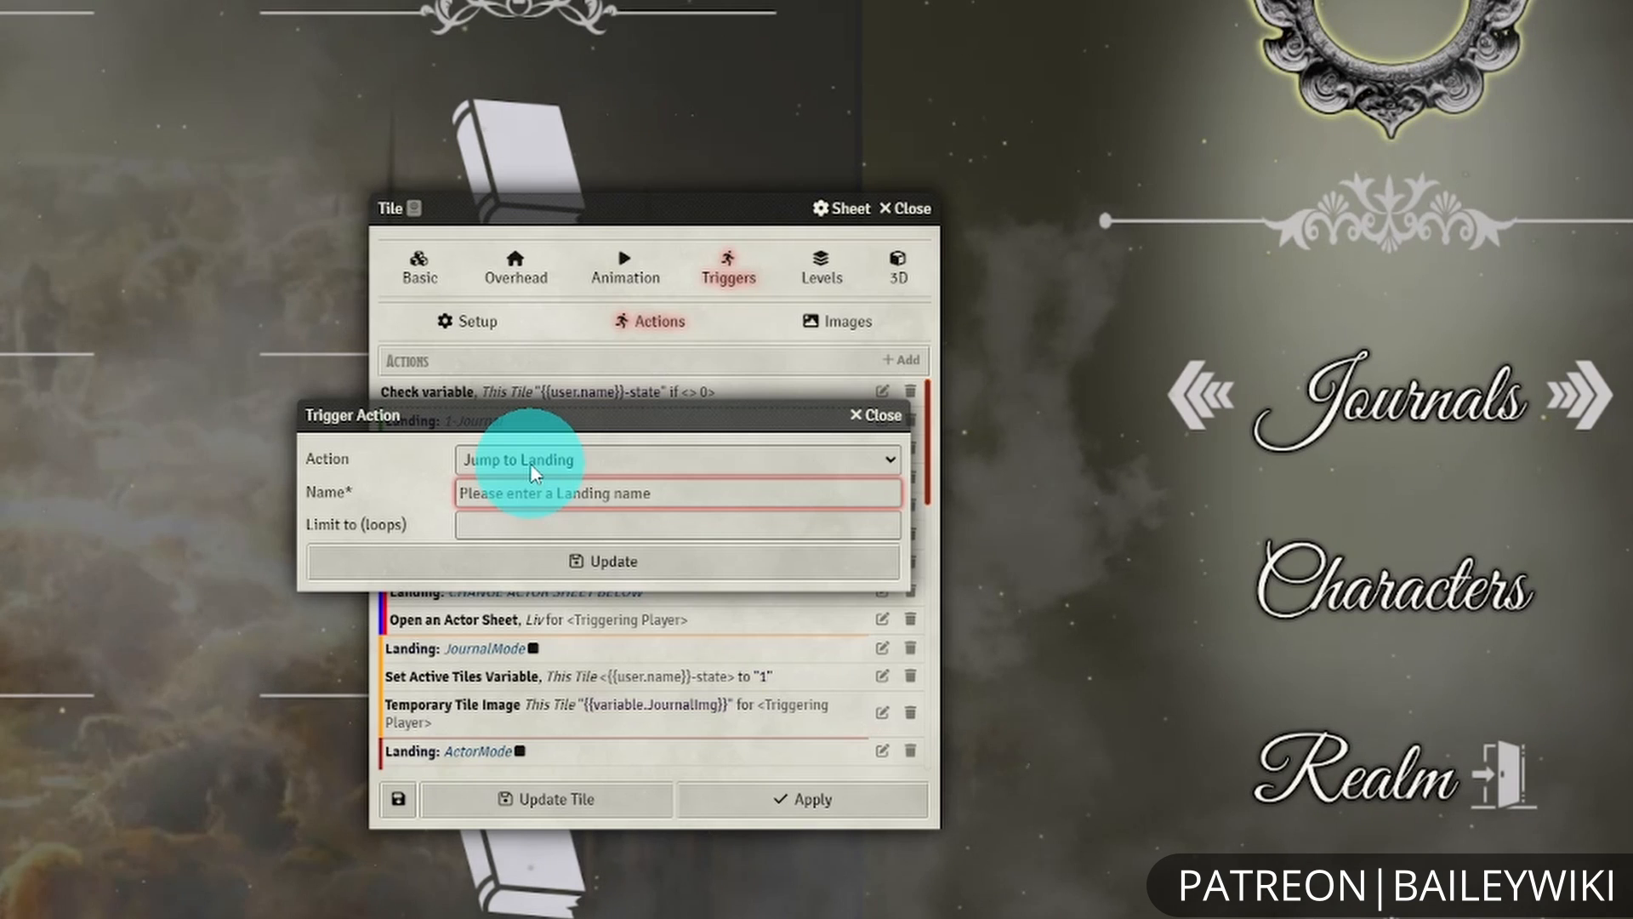
text({{user.name}}-state)
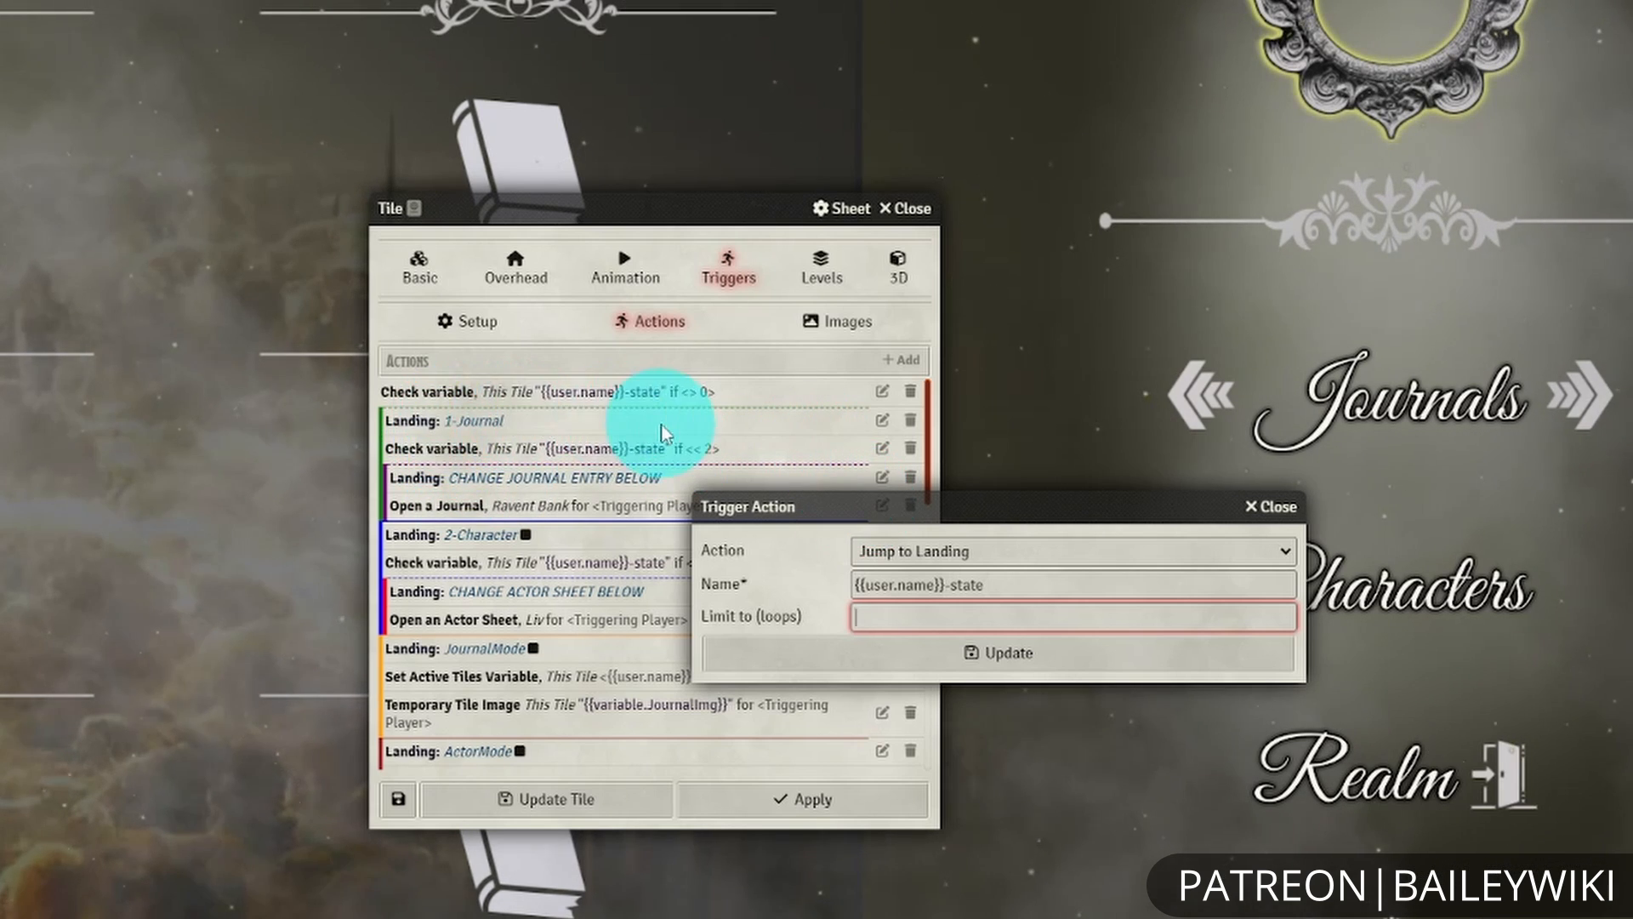
mouse_move(1269, 507)
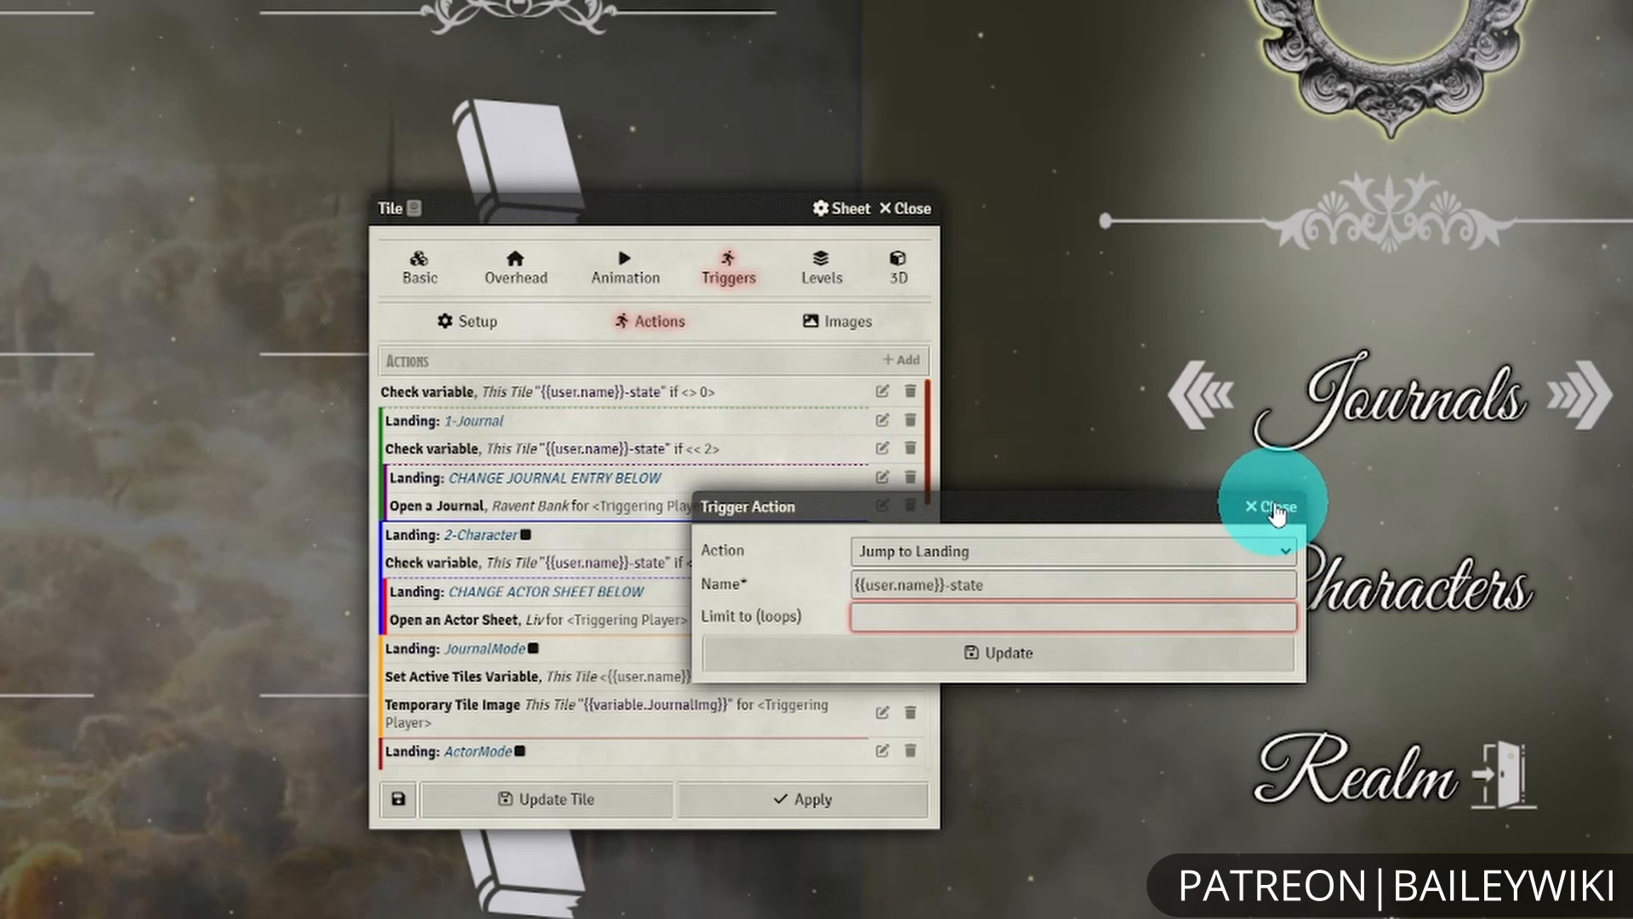
click(1265, 507)
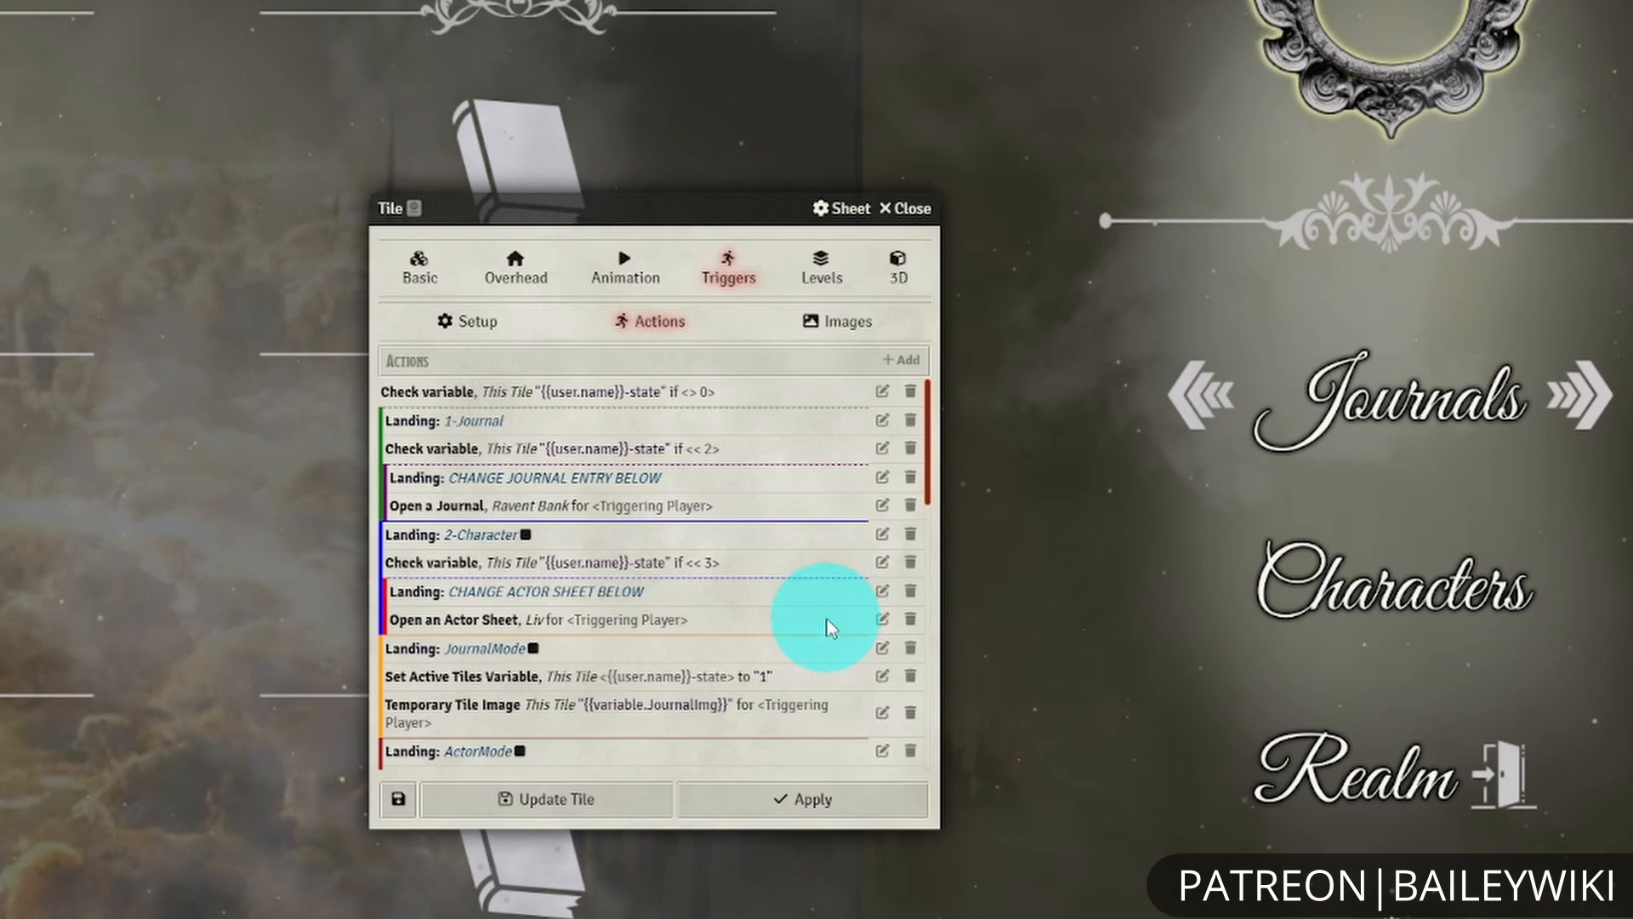
- Close the book tile's configuration to reveal the castle-gate landing page with its six icon tiles
click(905, 208)
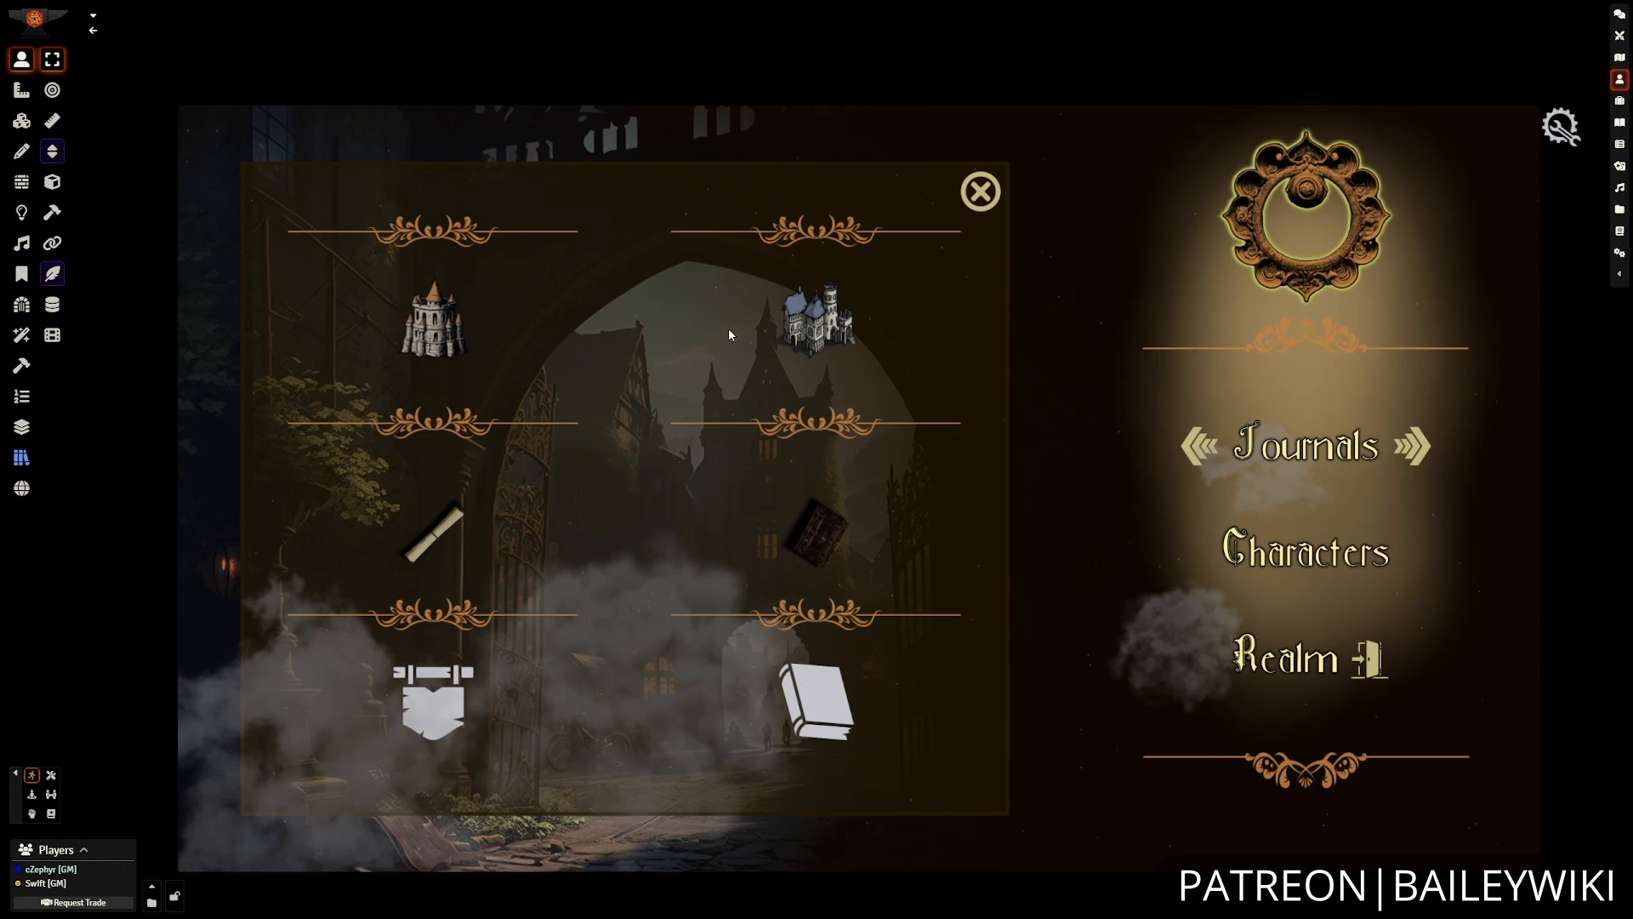
mouse_move(362, 318)
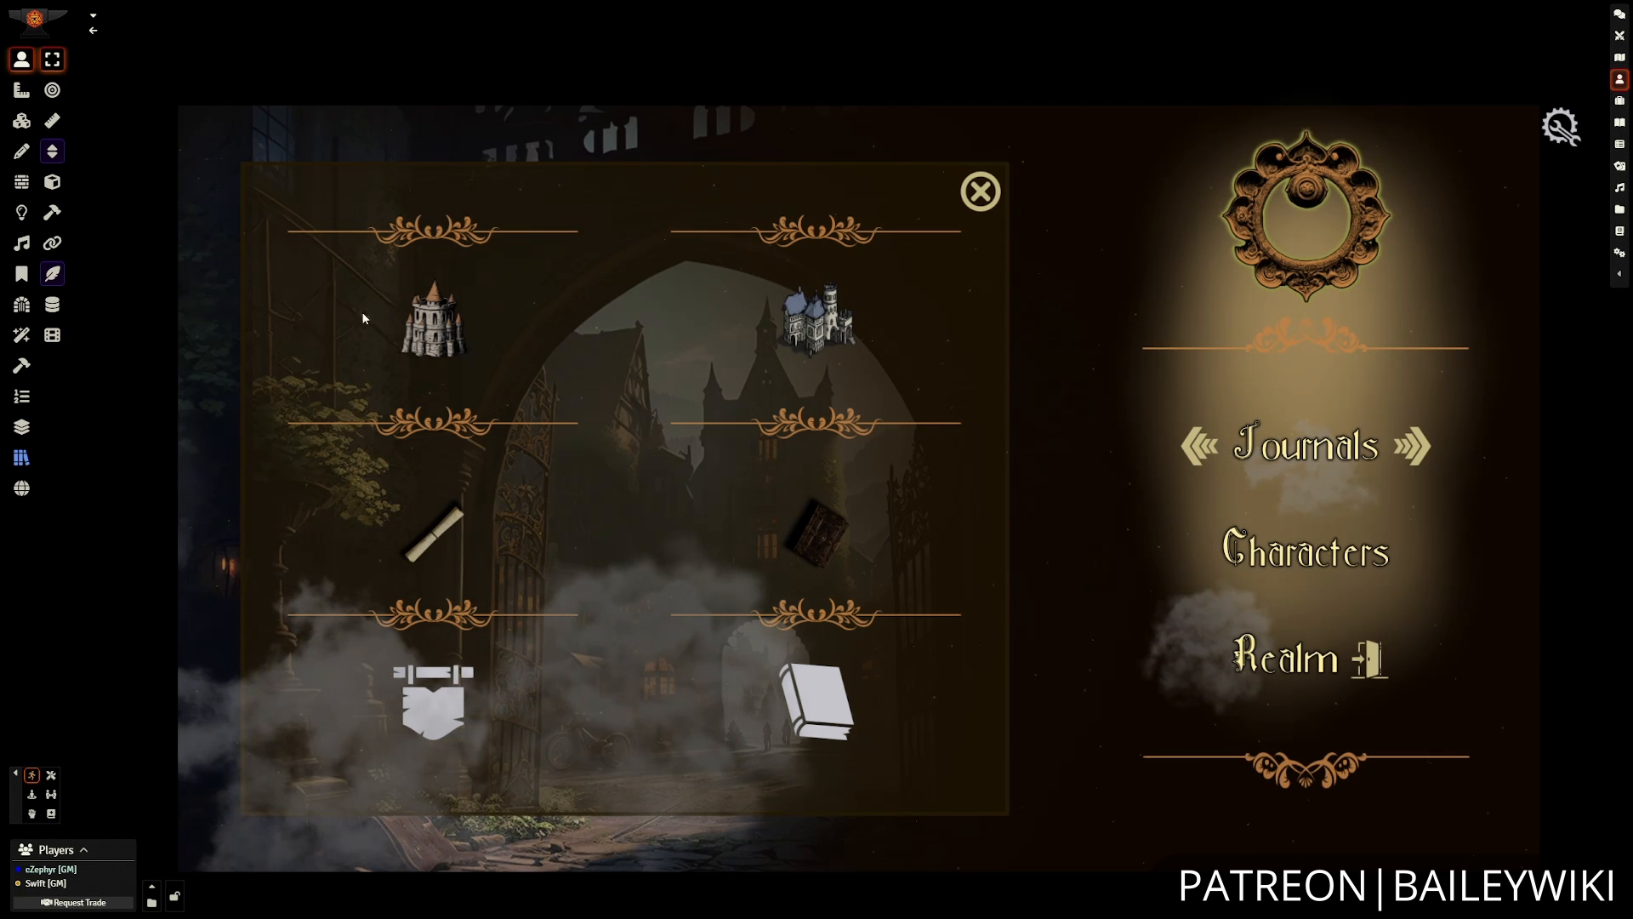